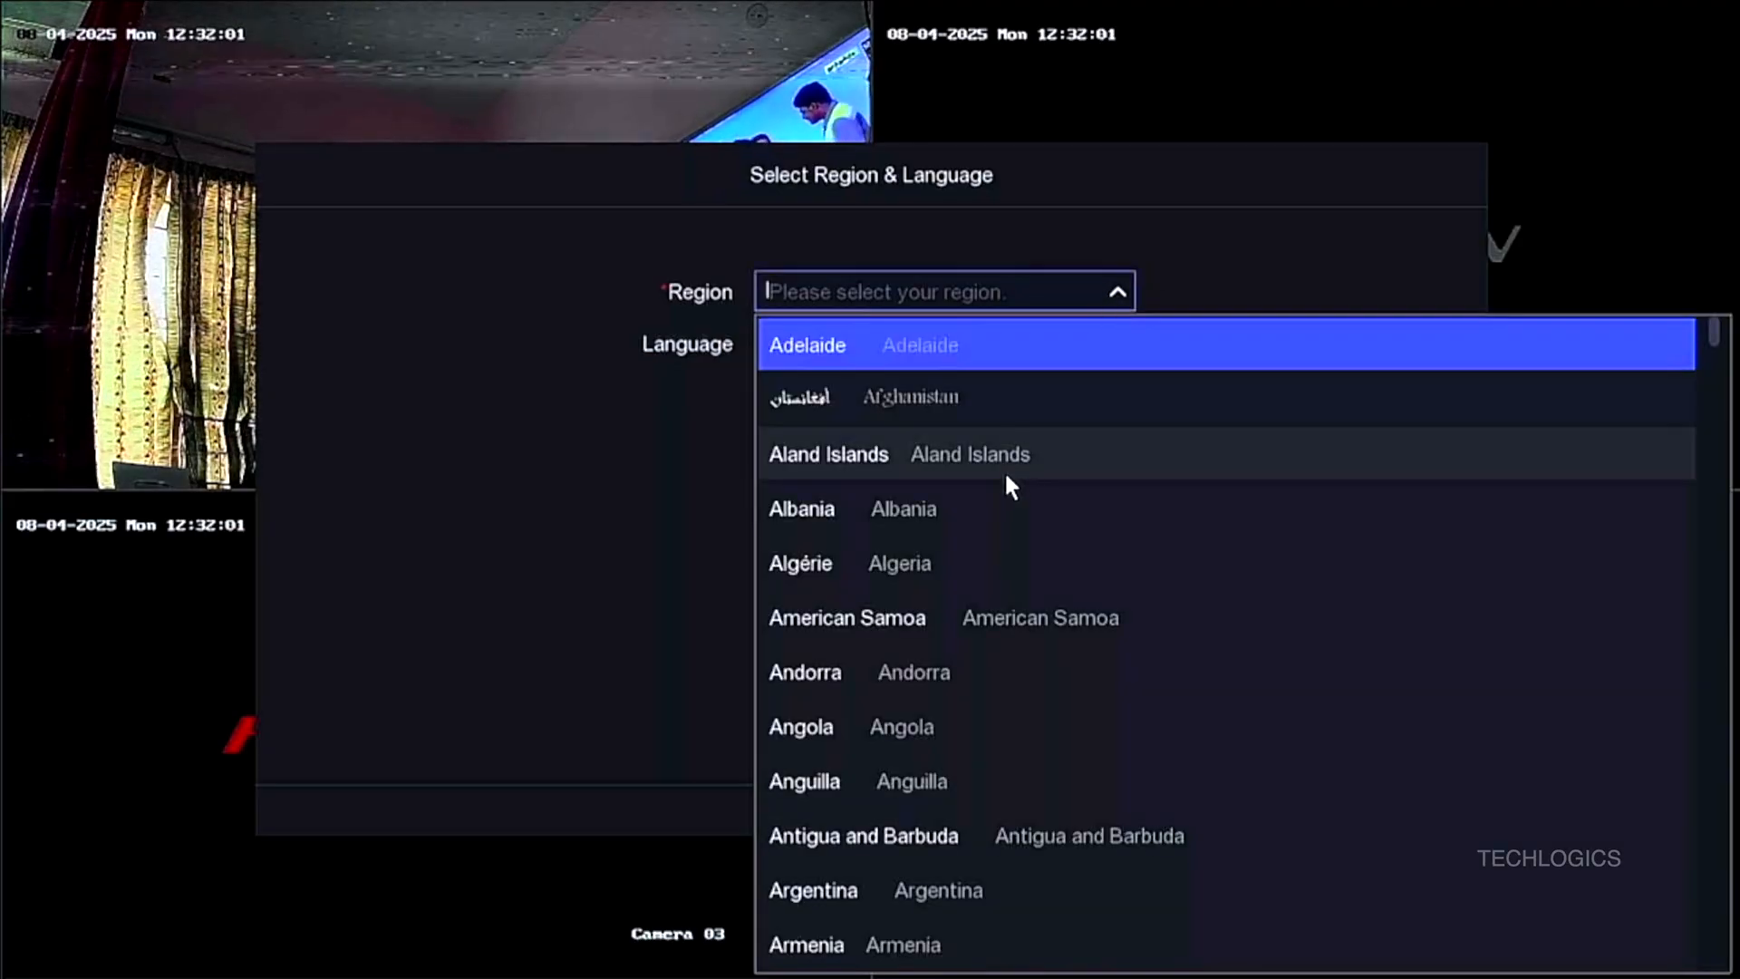
# Set the region to India from the scrolled region list.
pyautogui.scroll(-3)
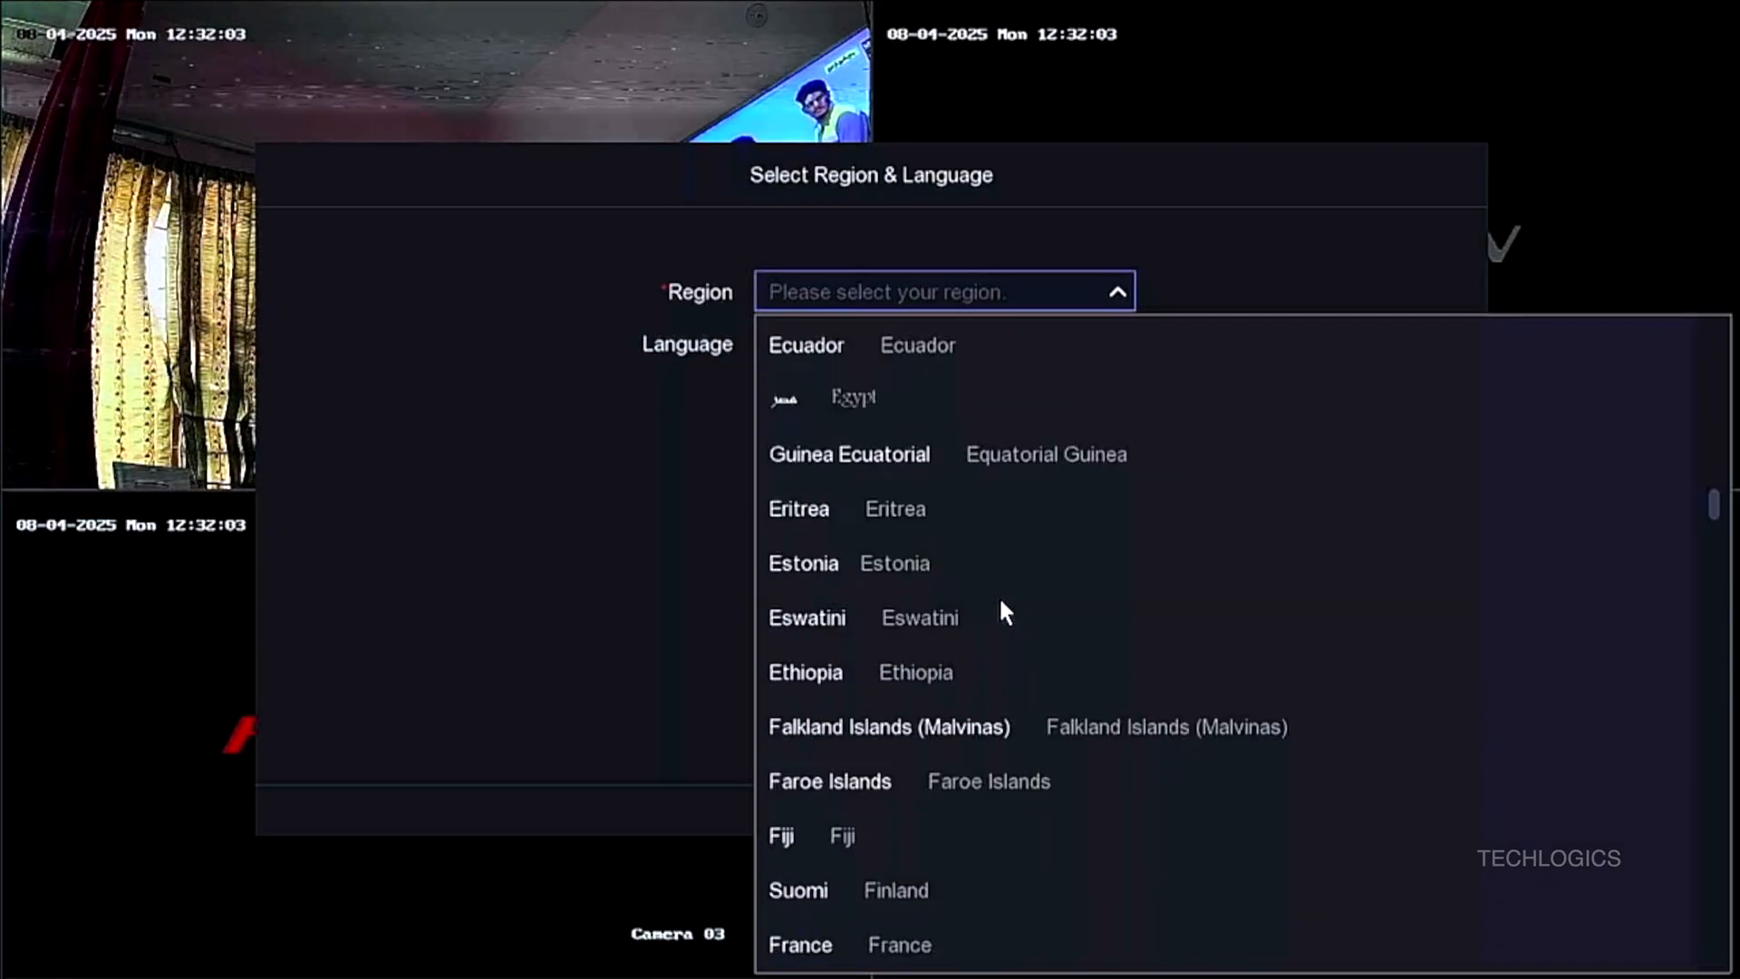
pyautogui.scroll(-3)
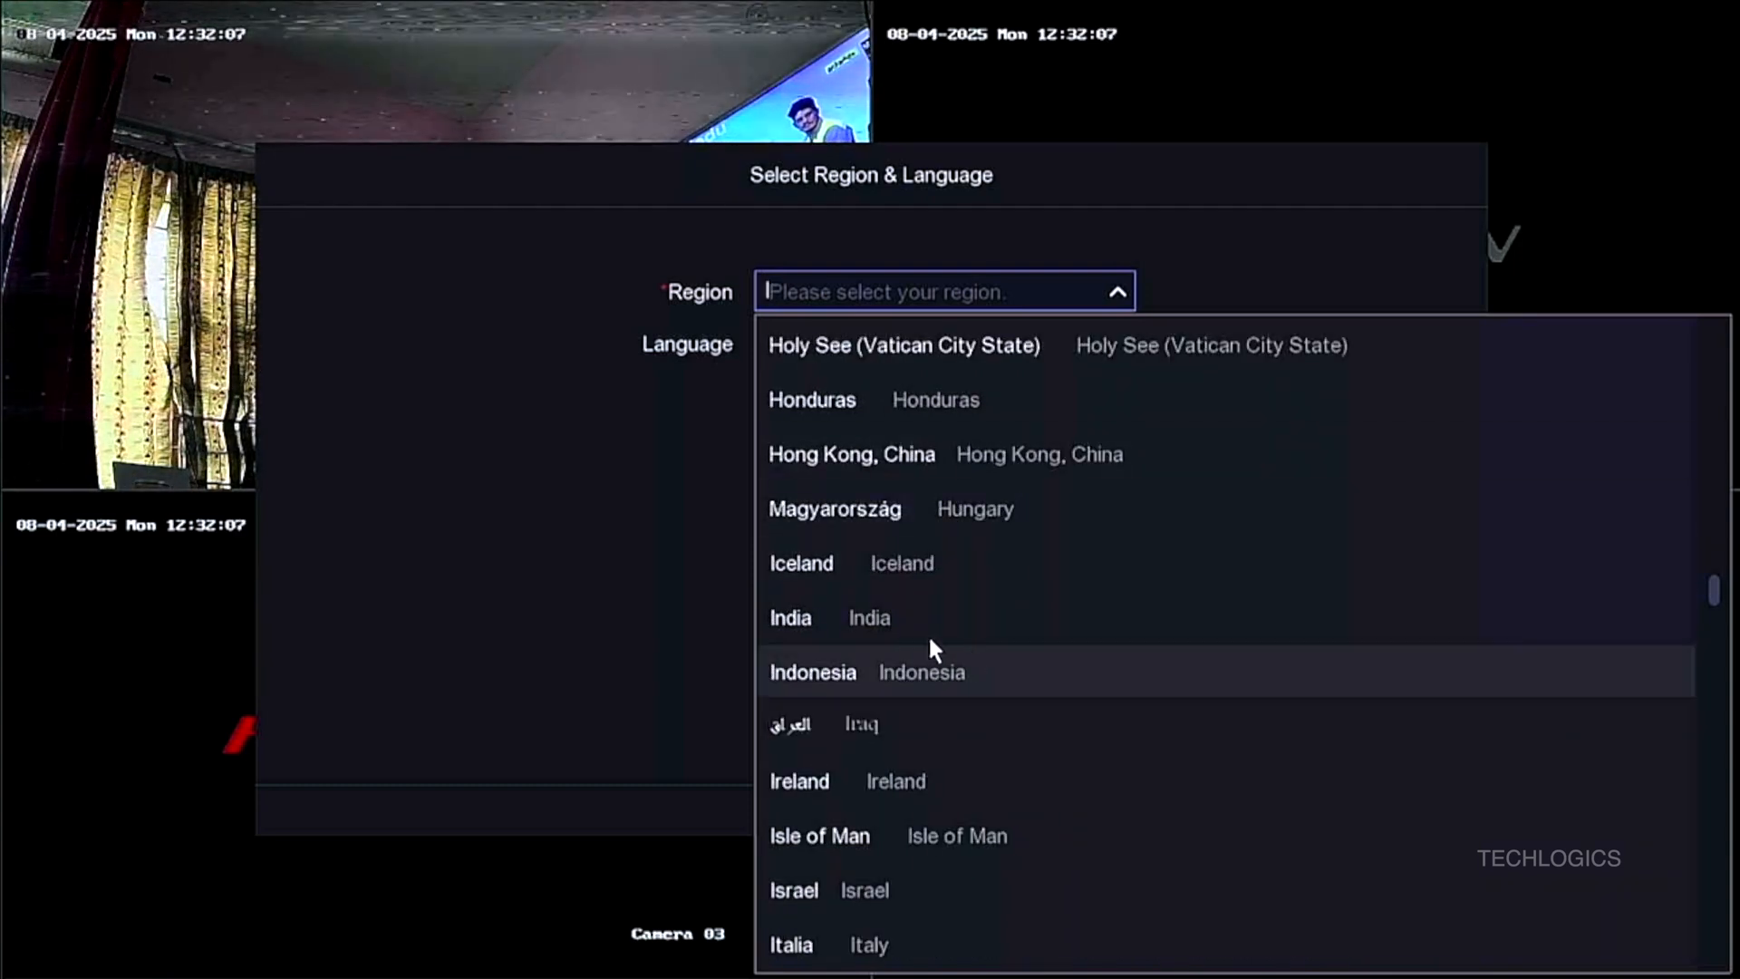
pyautogui.click(790, 619)
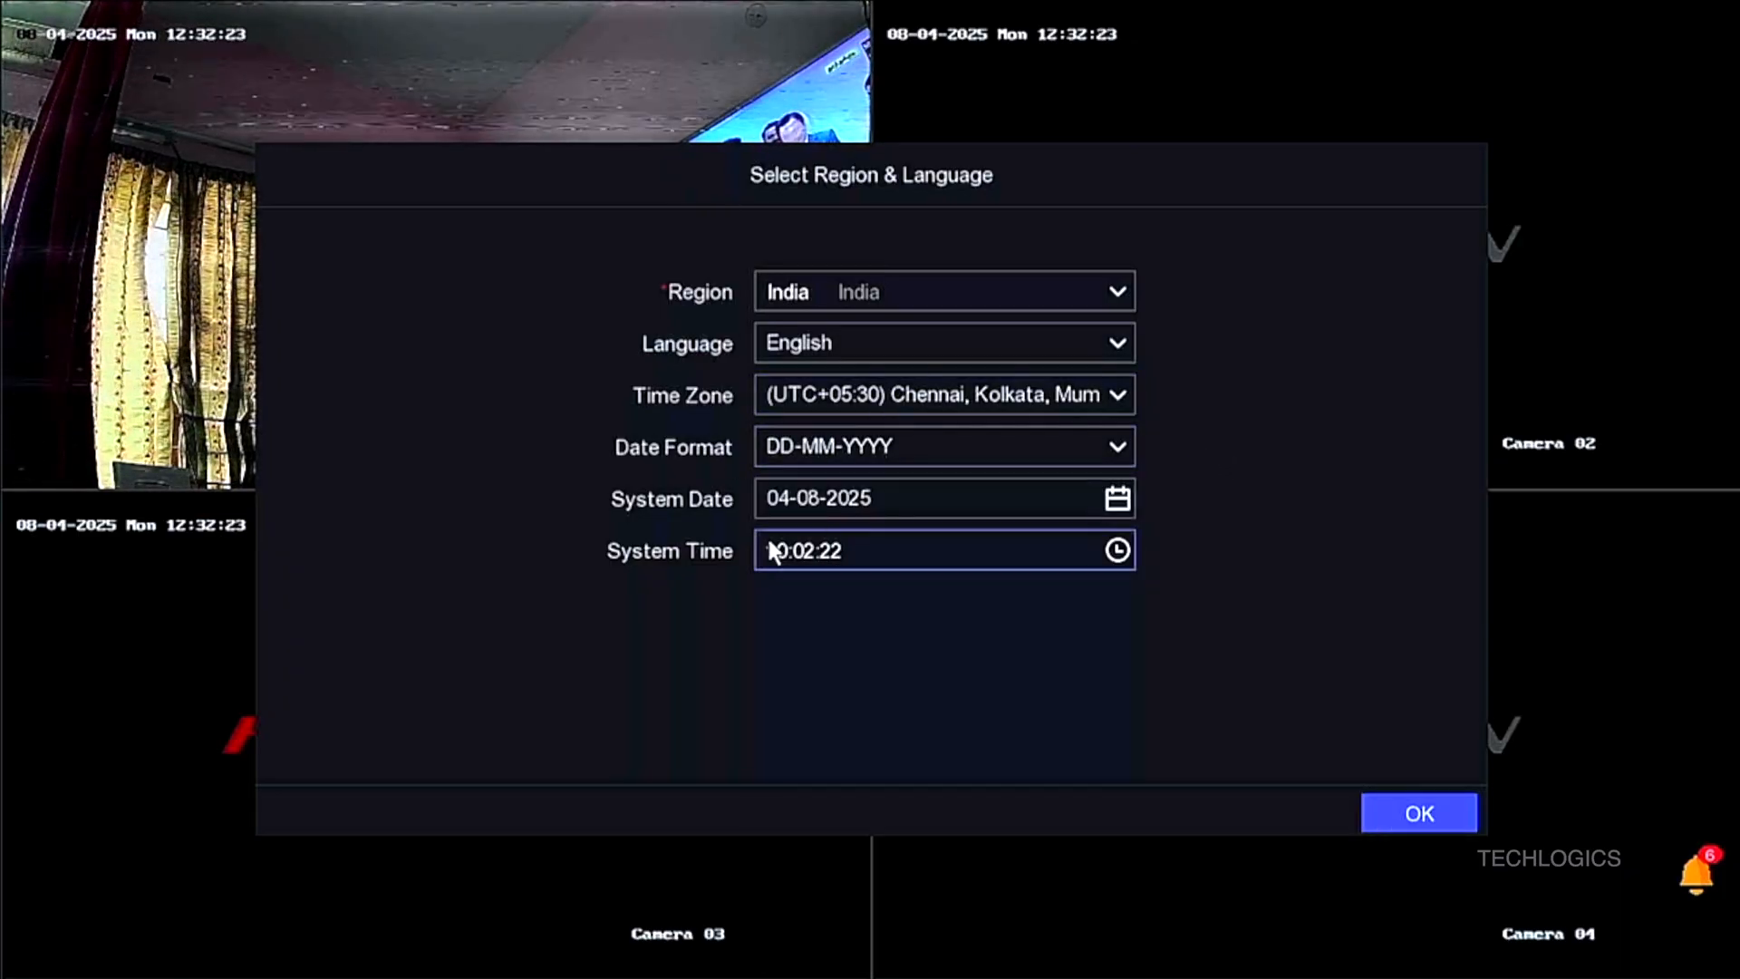
# Keep the date 04-08-2025, set the system time to 12:33 and confirm the settings.
pyautogui.click(1117, 498)
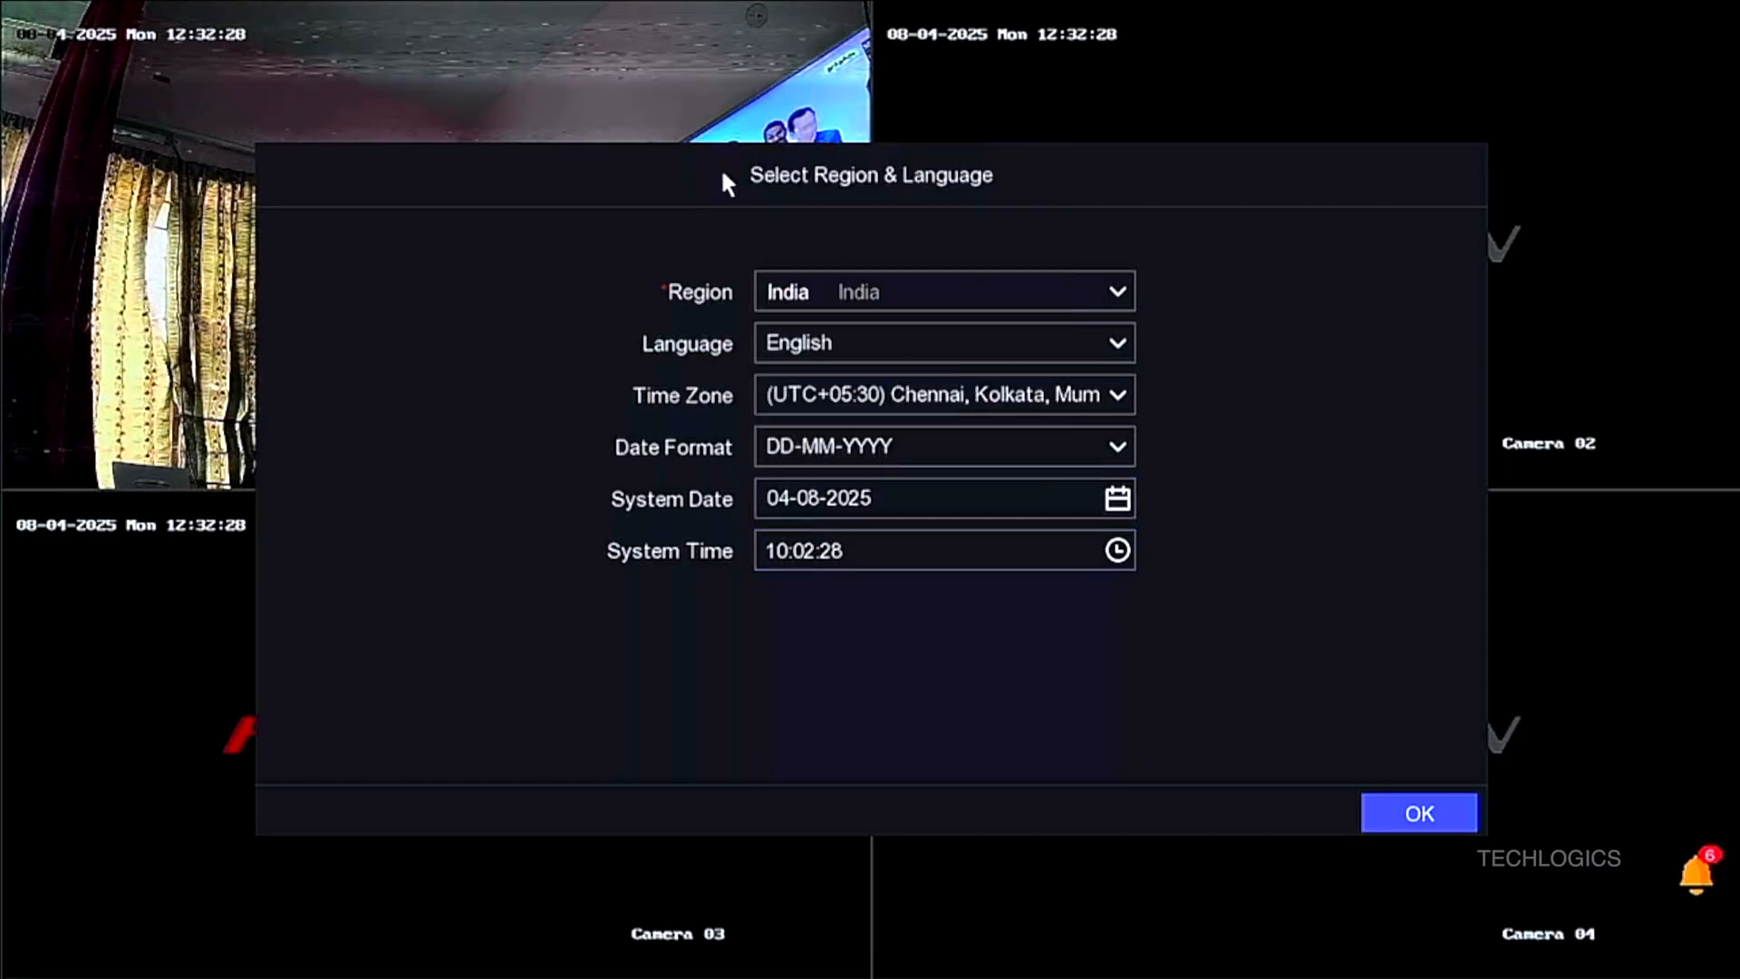
pyautogui.click(1118, 499)
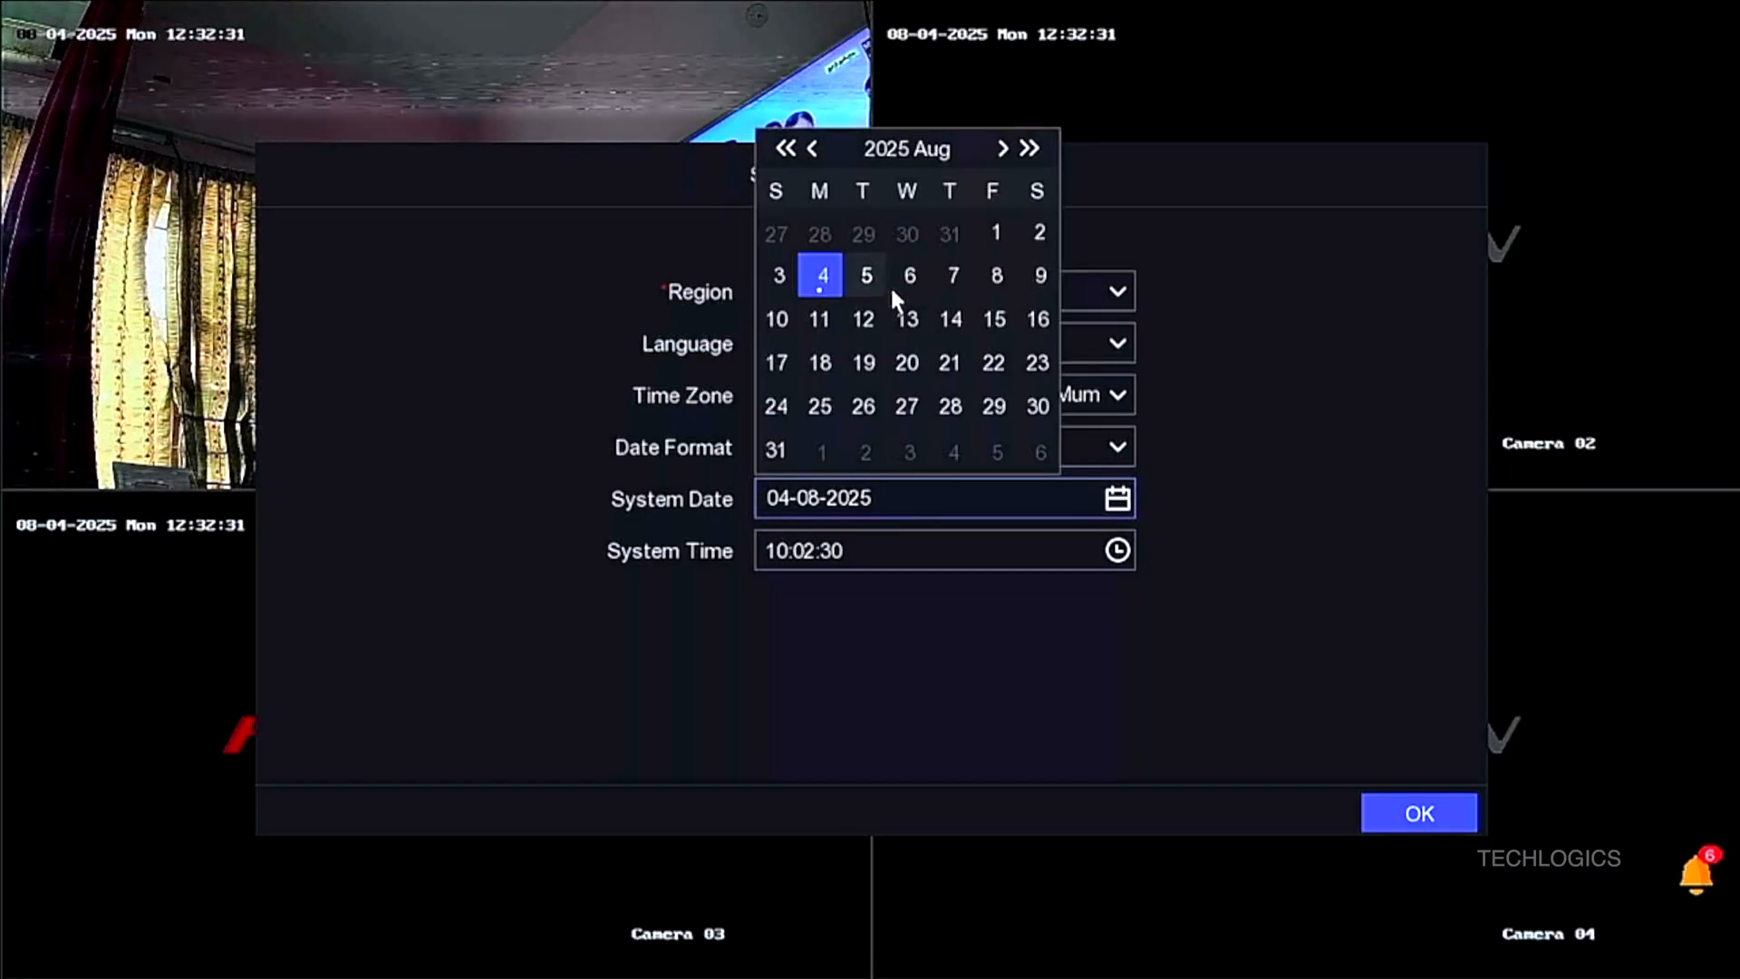
pyautogui.click(866, 622)
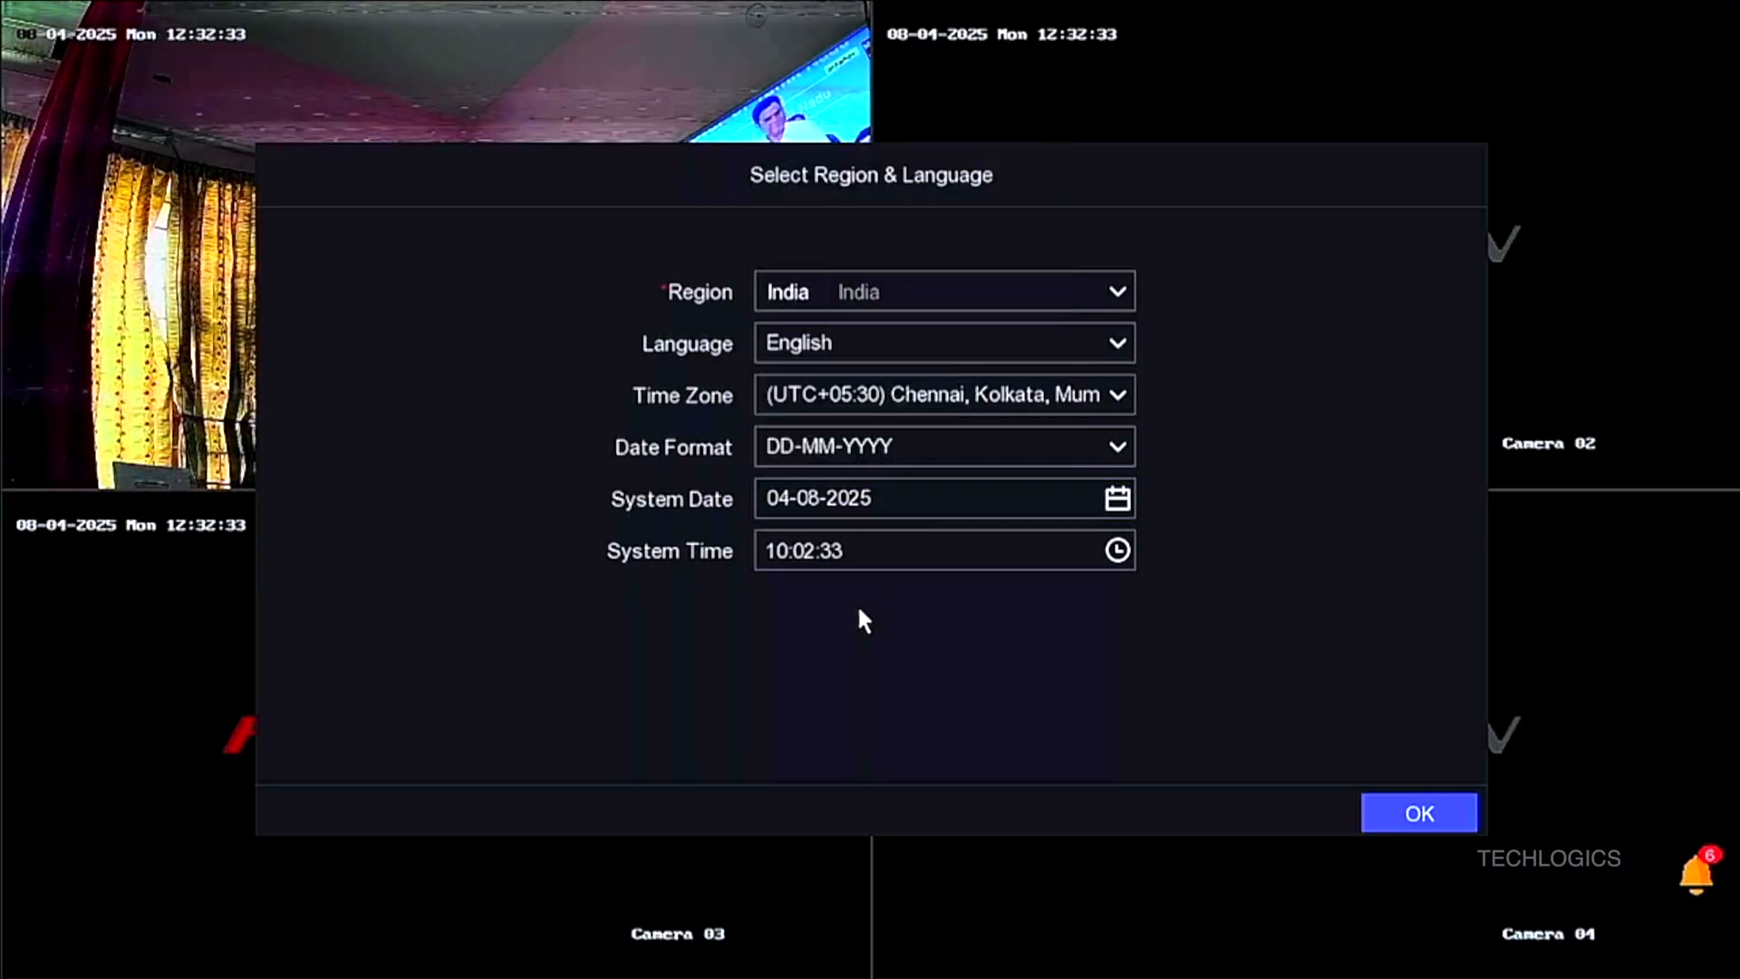
pyautogui.click(943, 550)
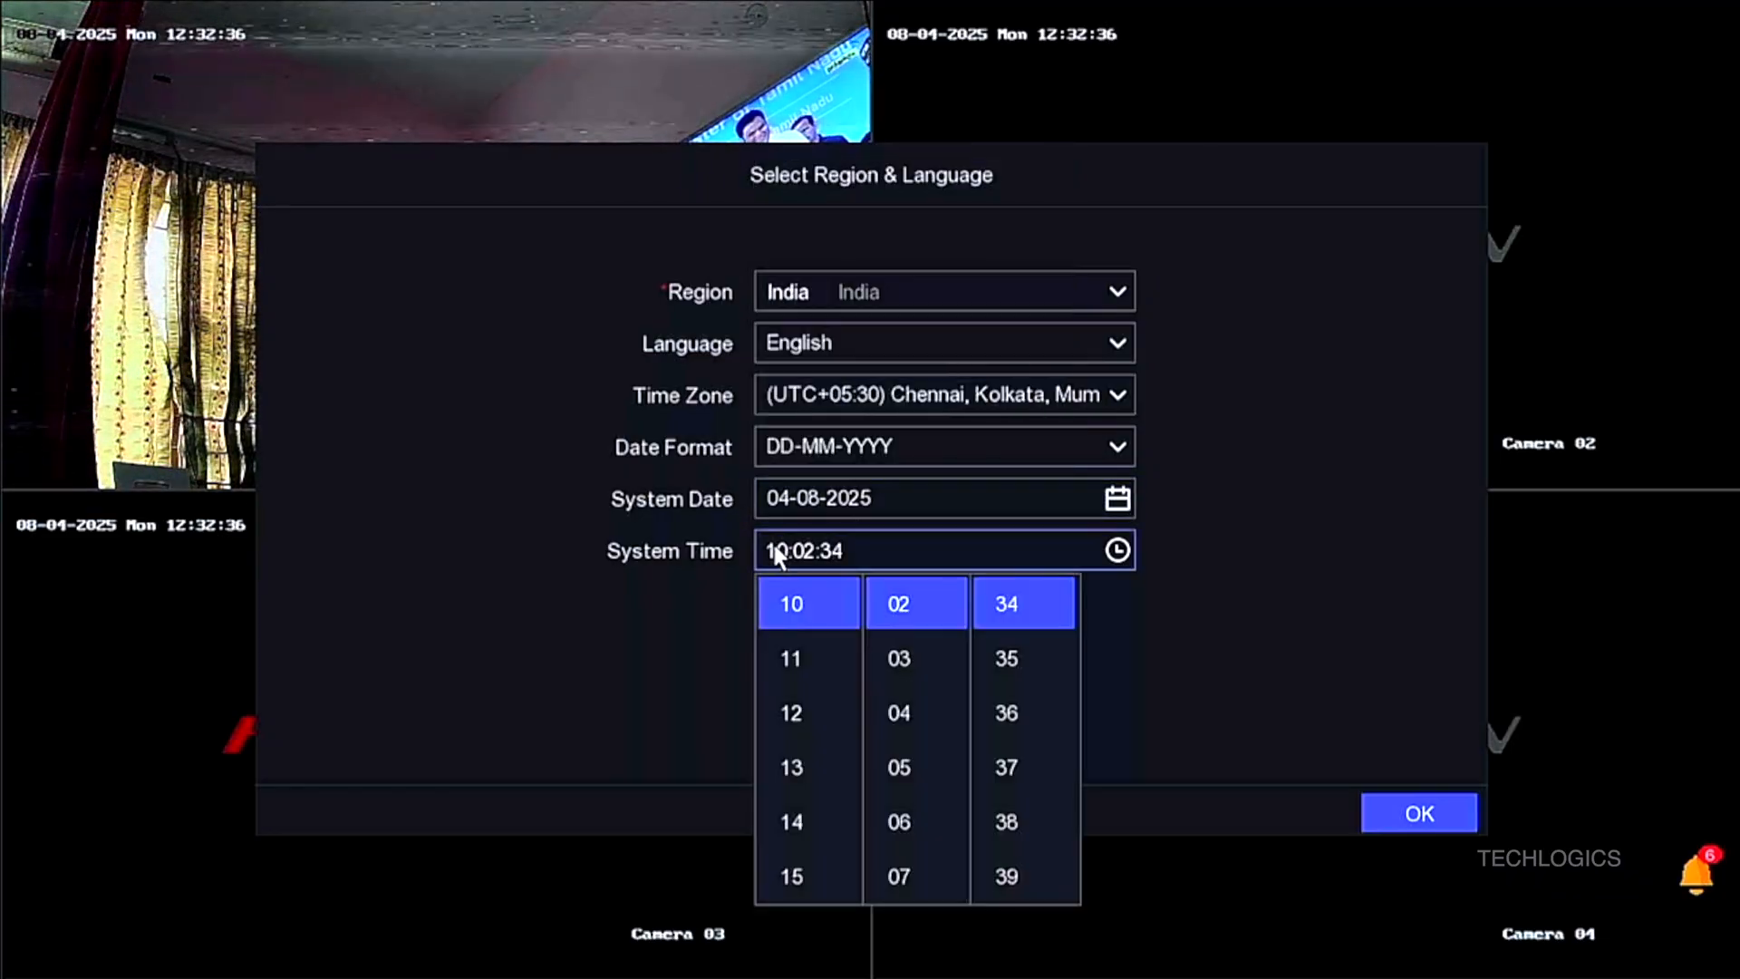
pyautogui.click(790, 713)
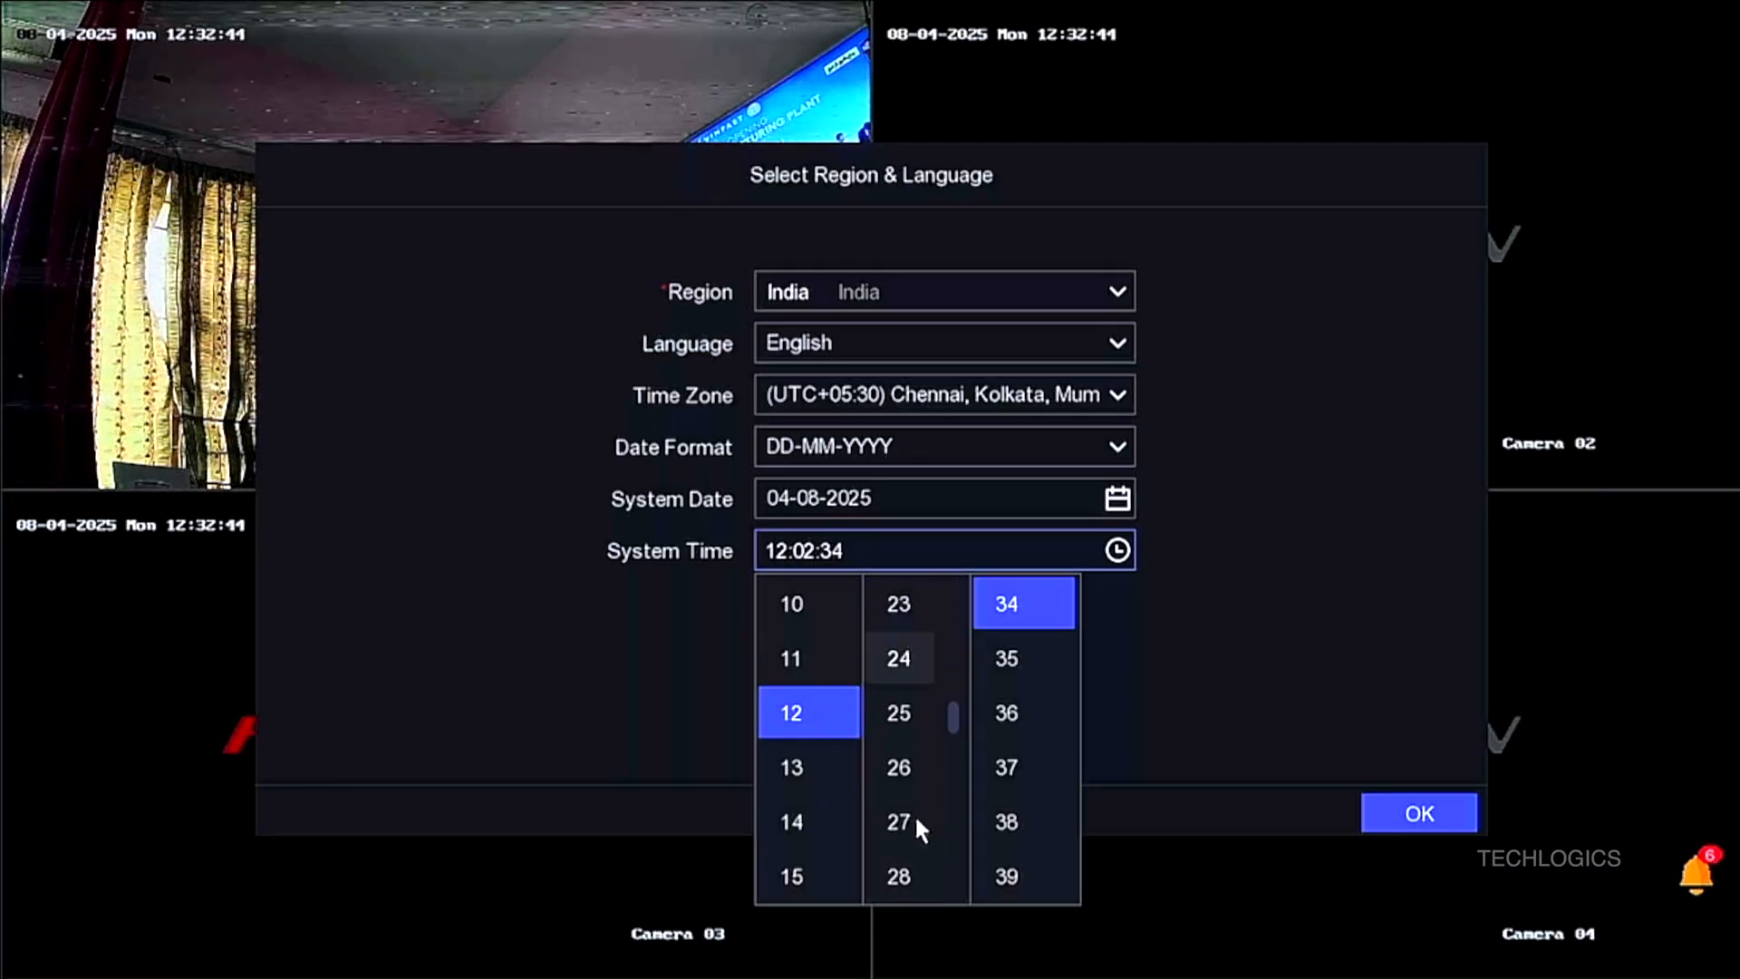
pyautogui.click(899, 822)
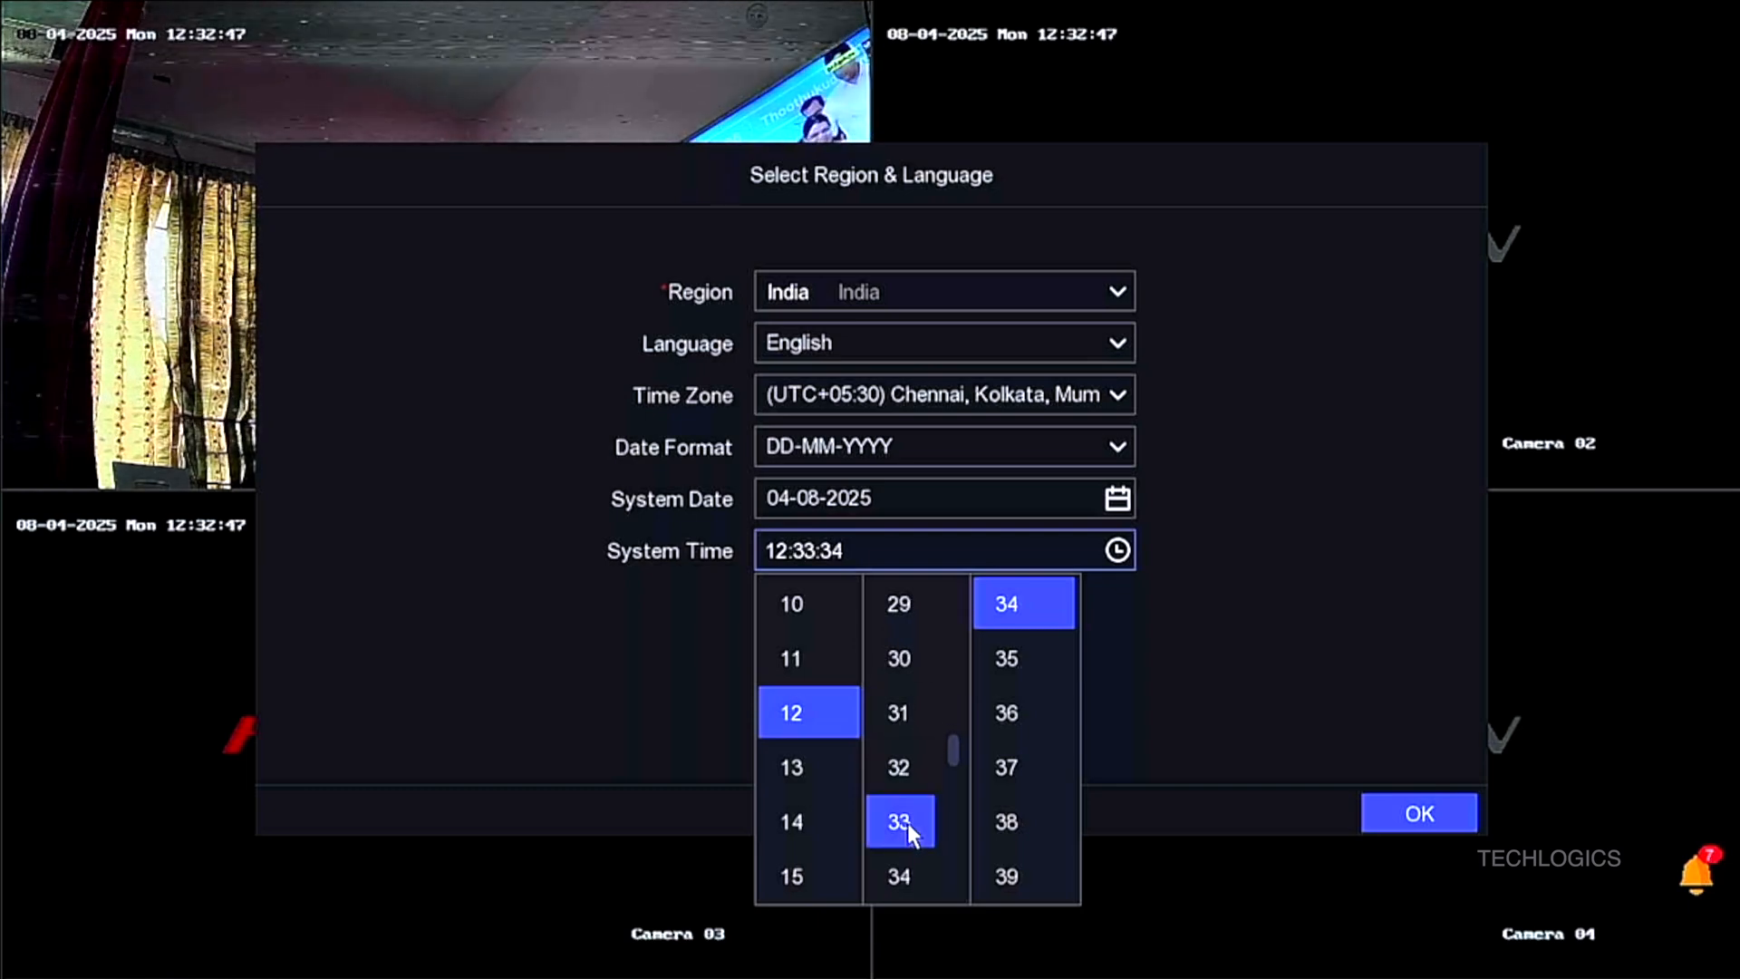
pyautogui.click(899, 822)
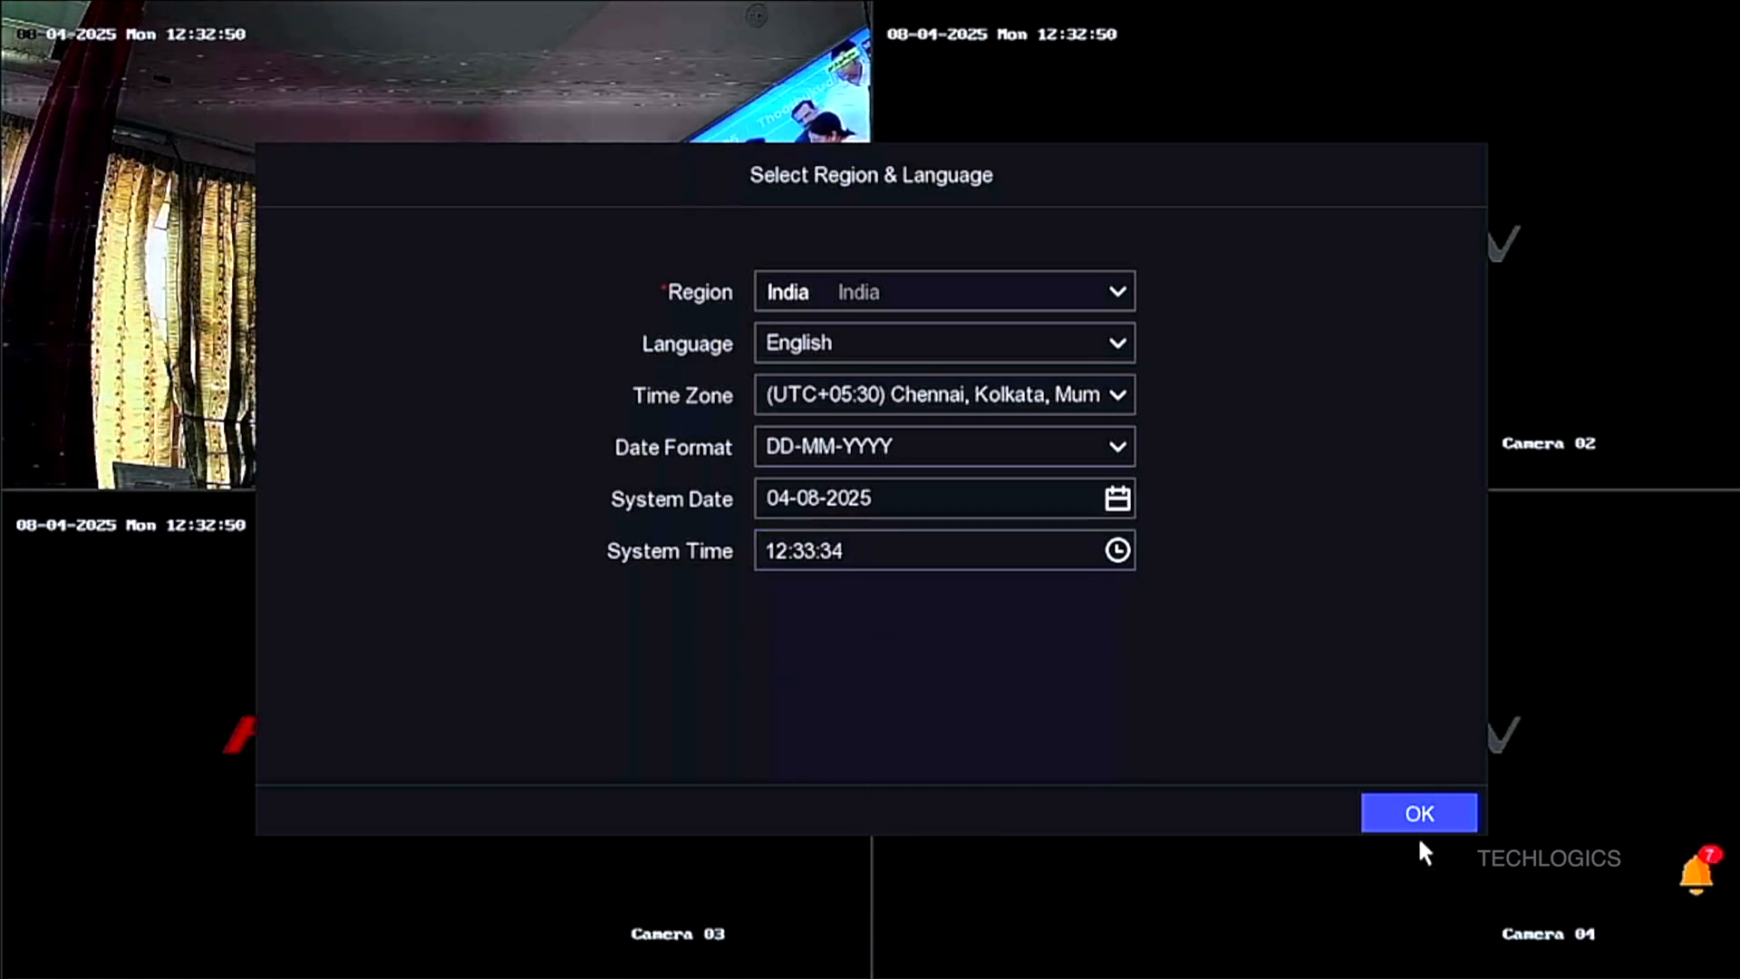
pyautogui.click(1418, 814)
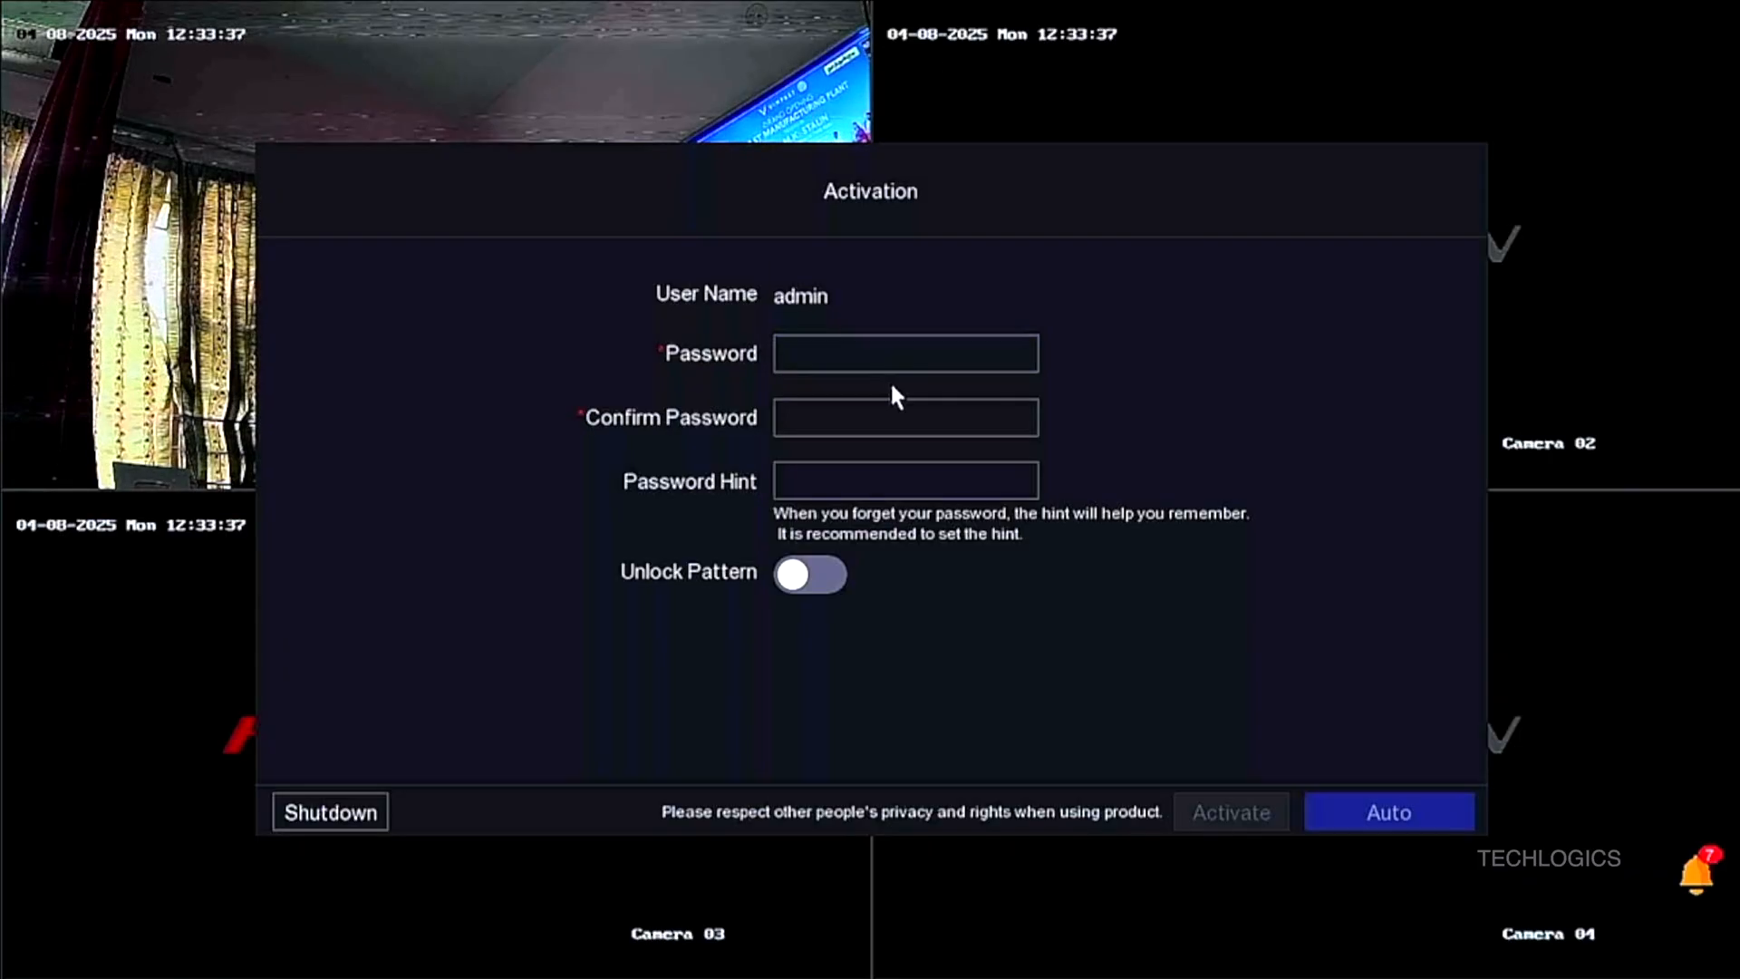
pyautogui.click(905, 352)
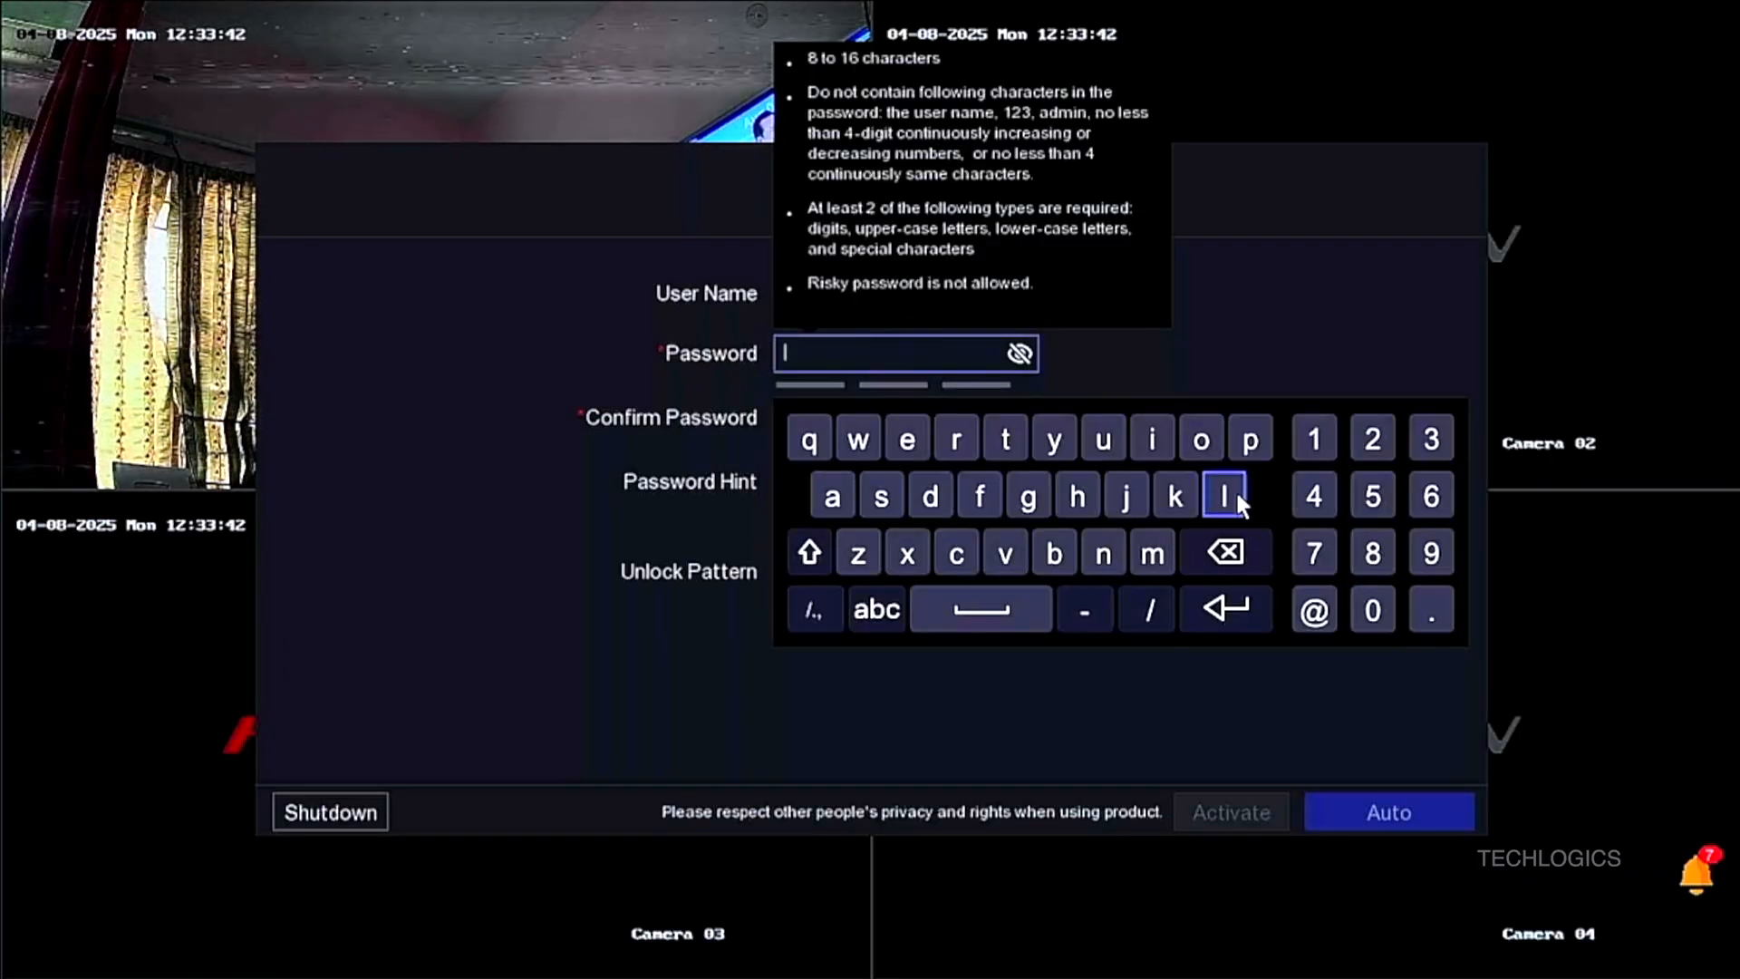
pyautogui.click(881, 496)
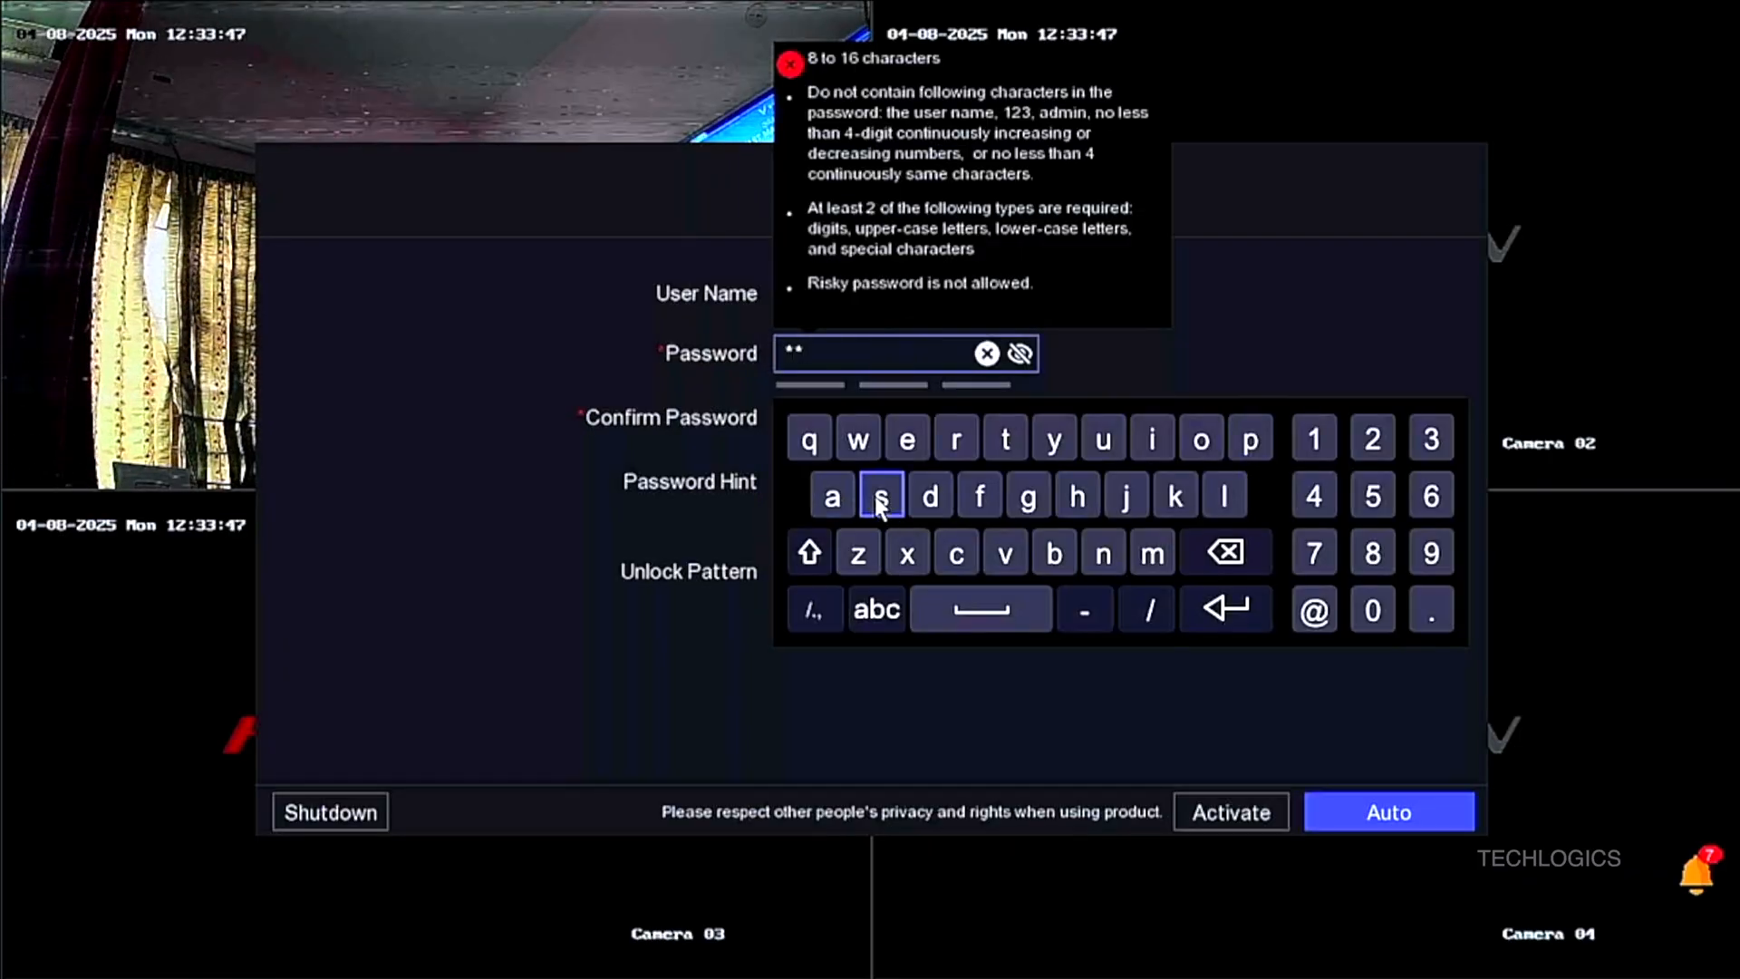
pyautogui.click(1201, 439)
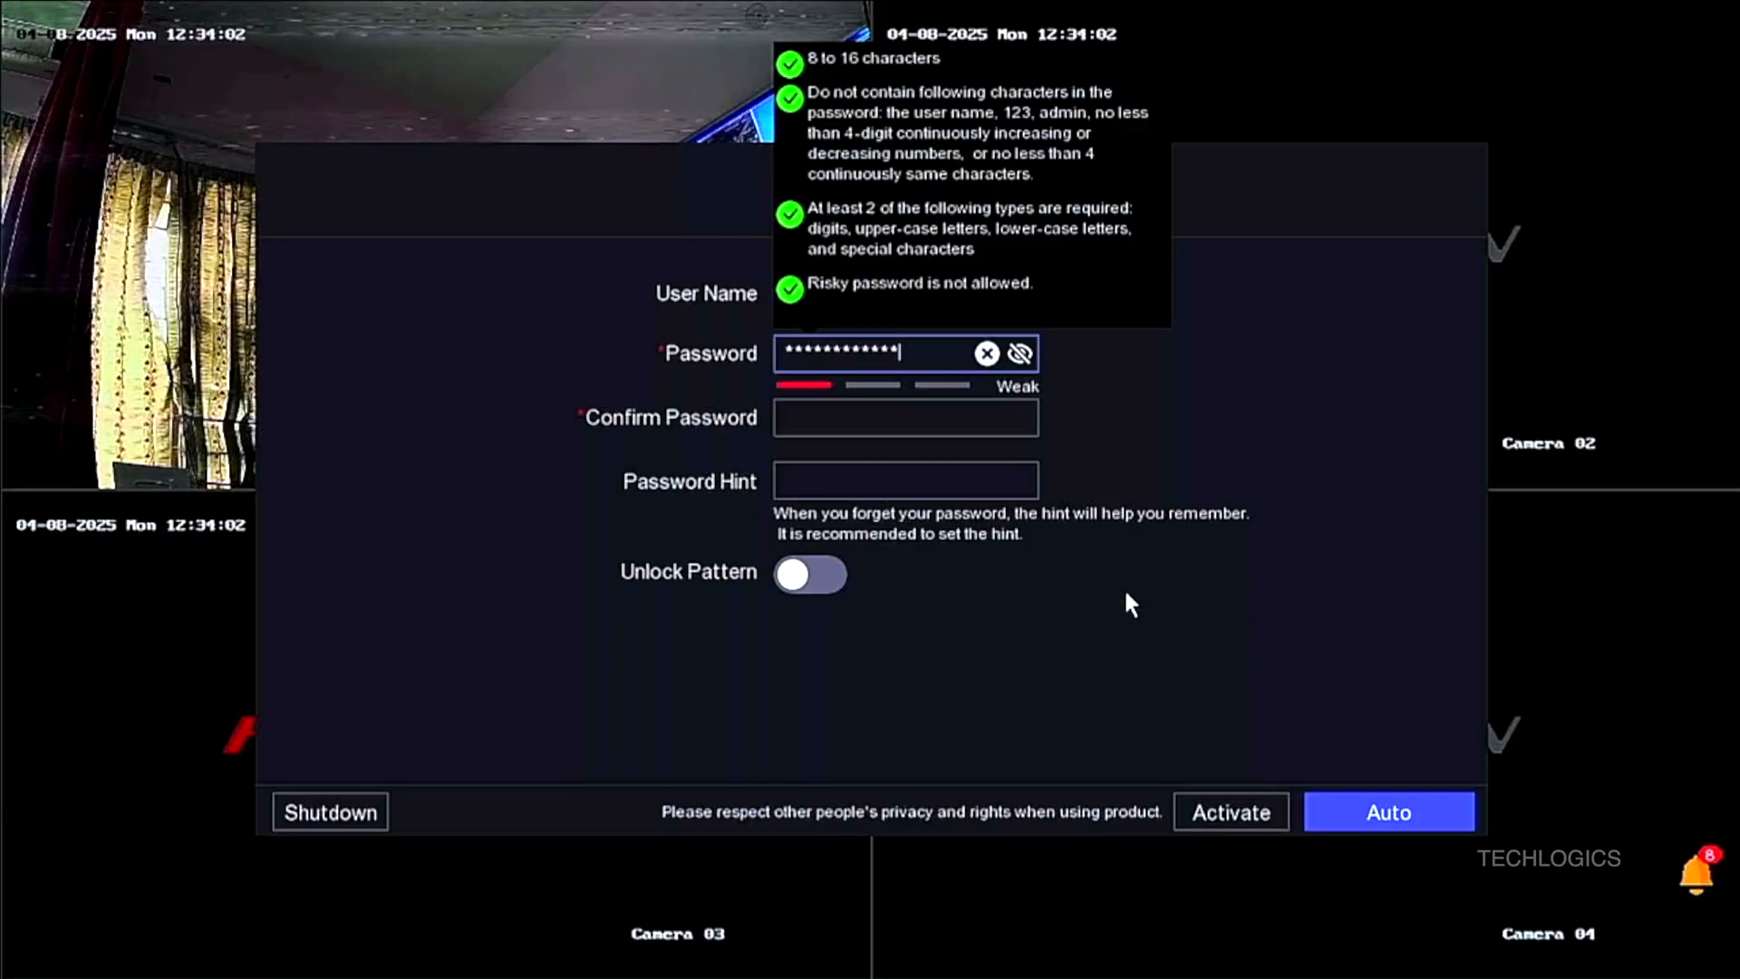
pyautogui.click(905, 417)
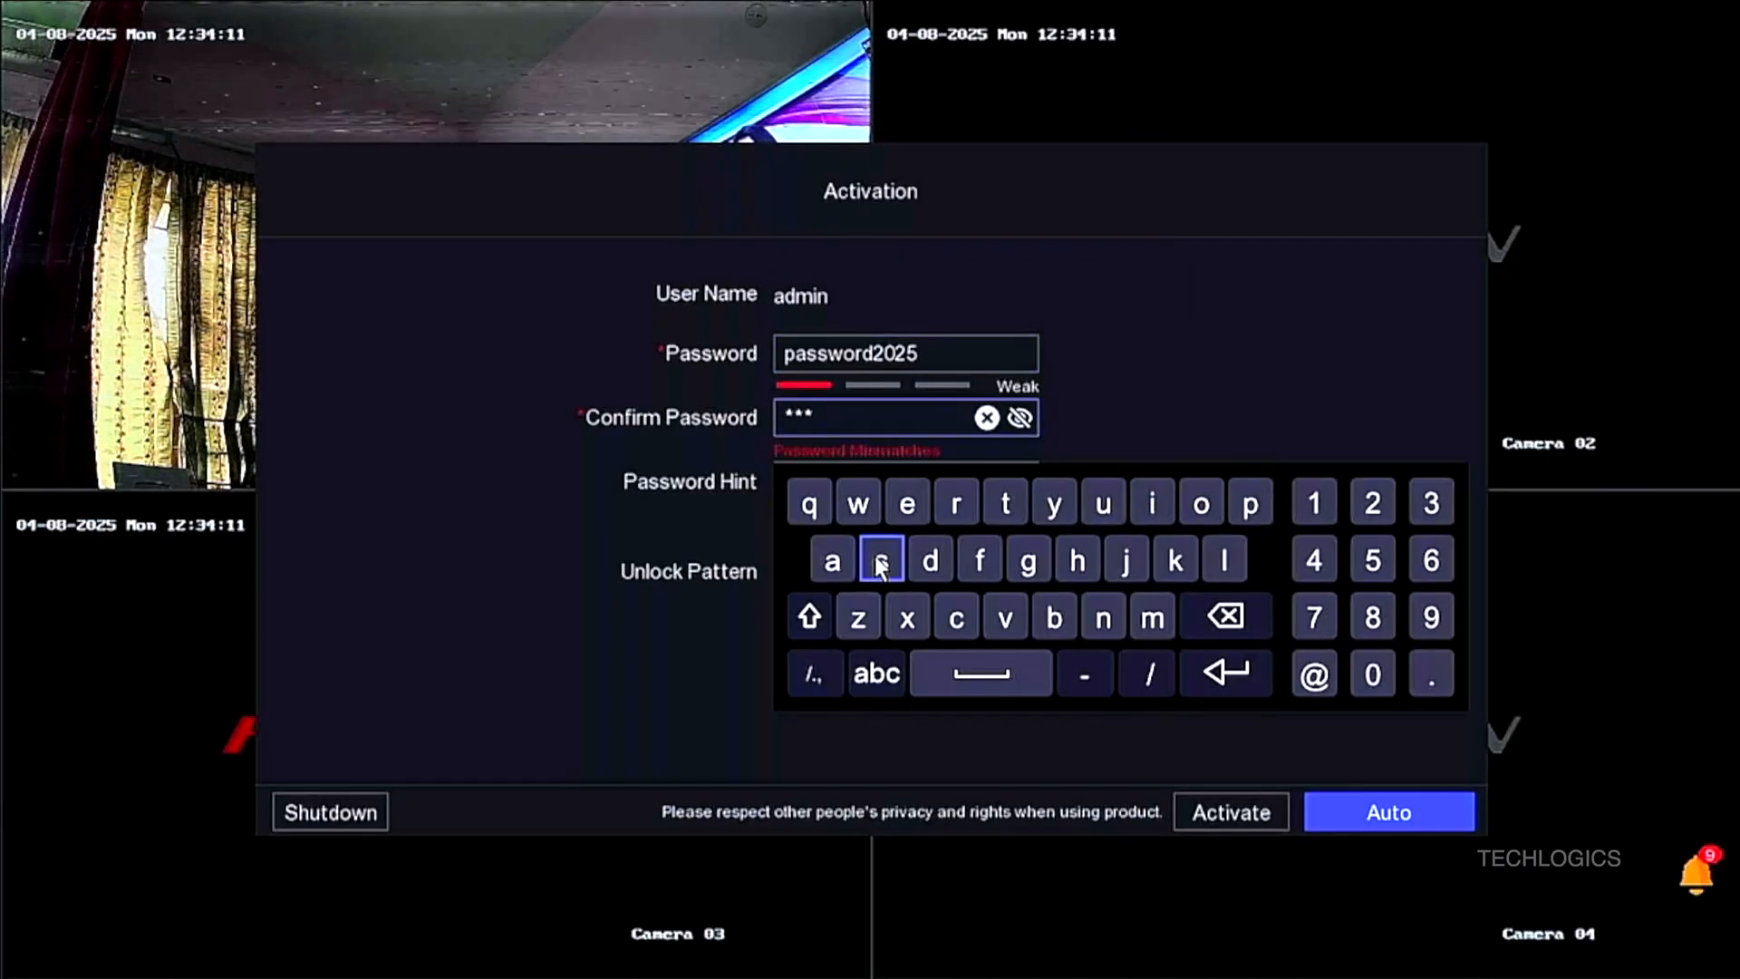
pyautogui.click(931, 560)
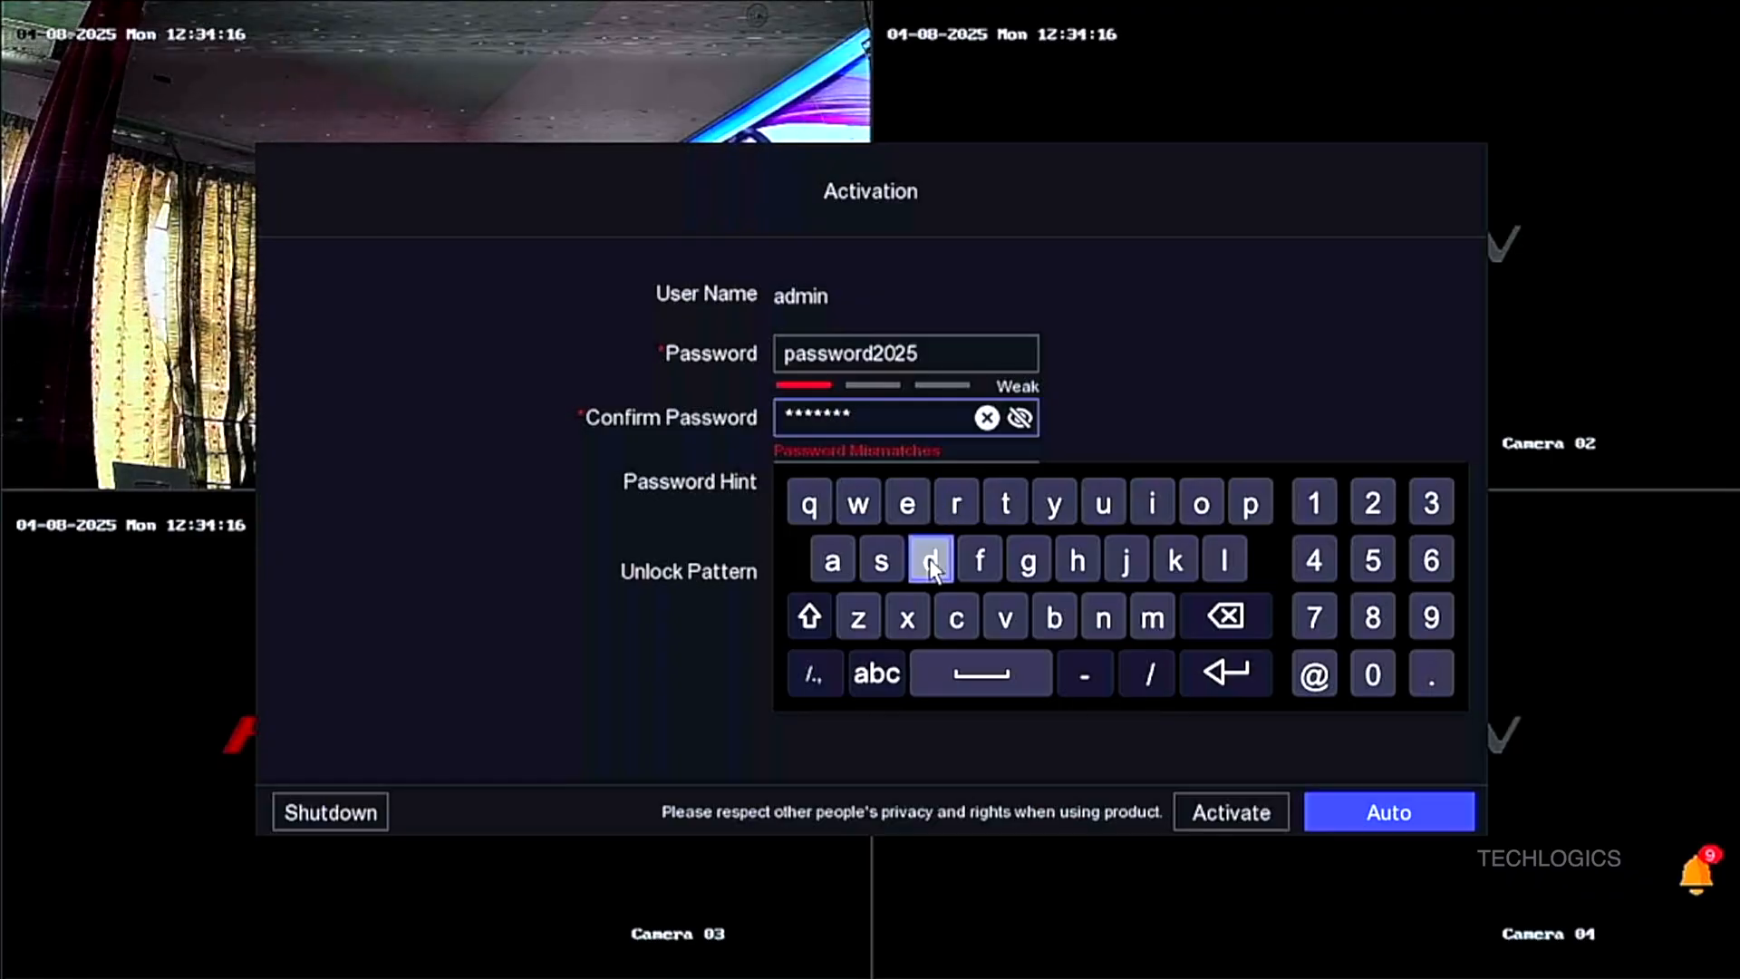
pyautogui.click(1372, 559)
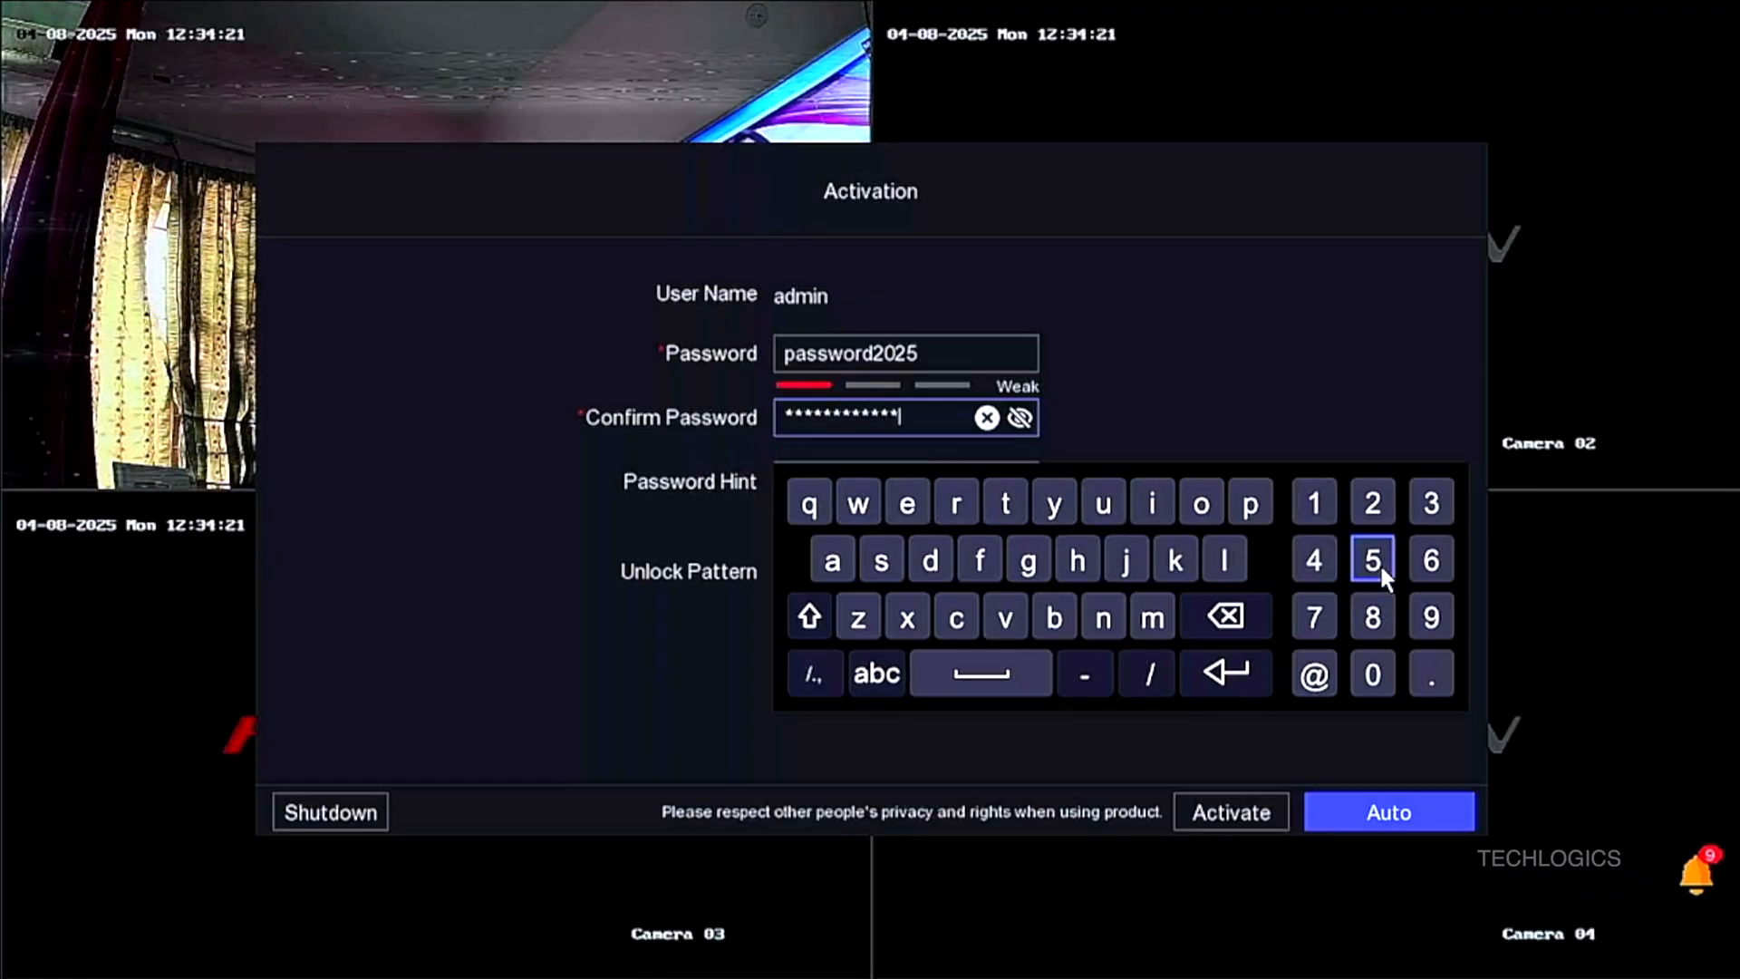
pyautogui.click(1019, 419)
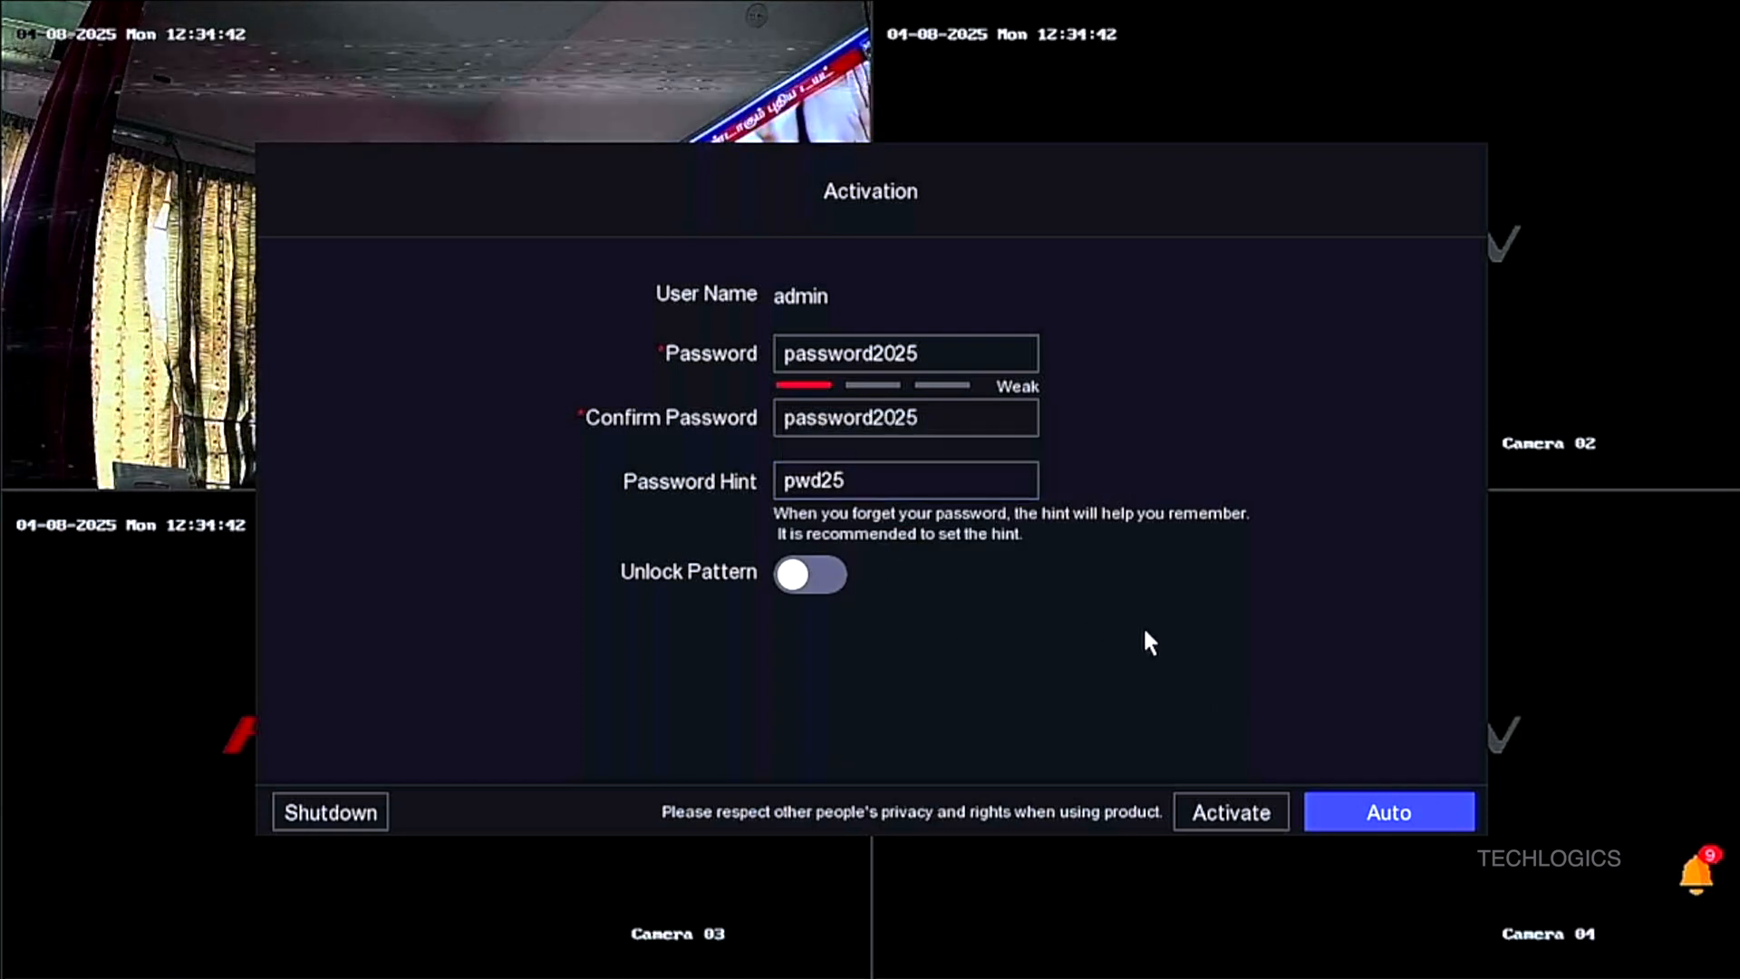
pyautogui.click(809, 573)
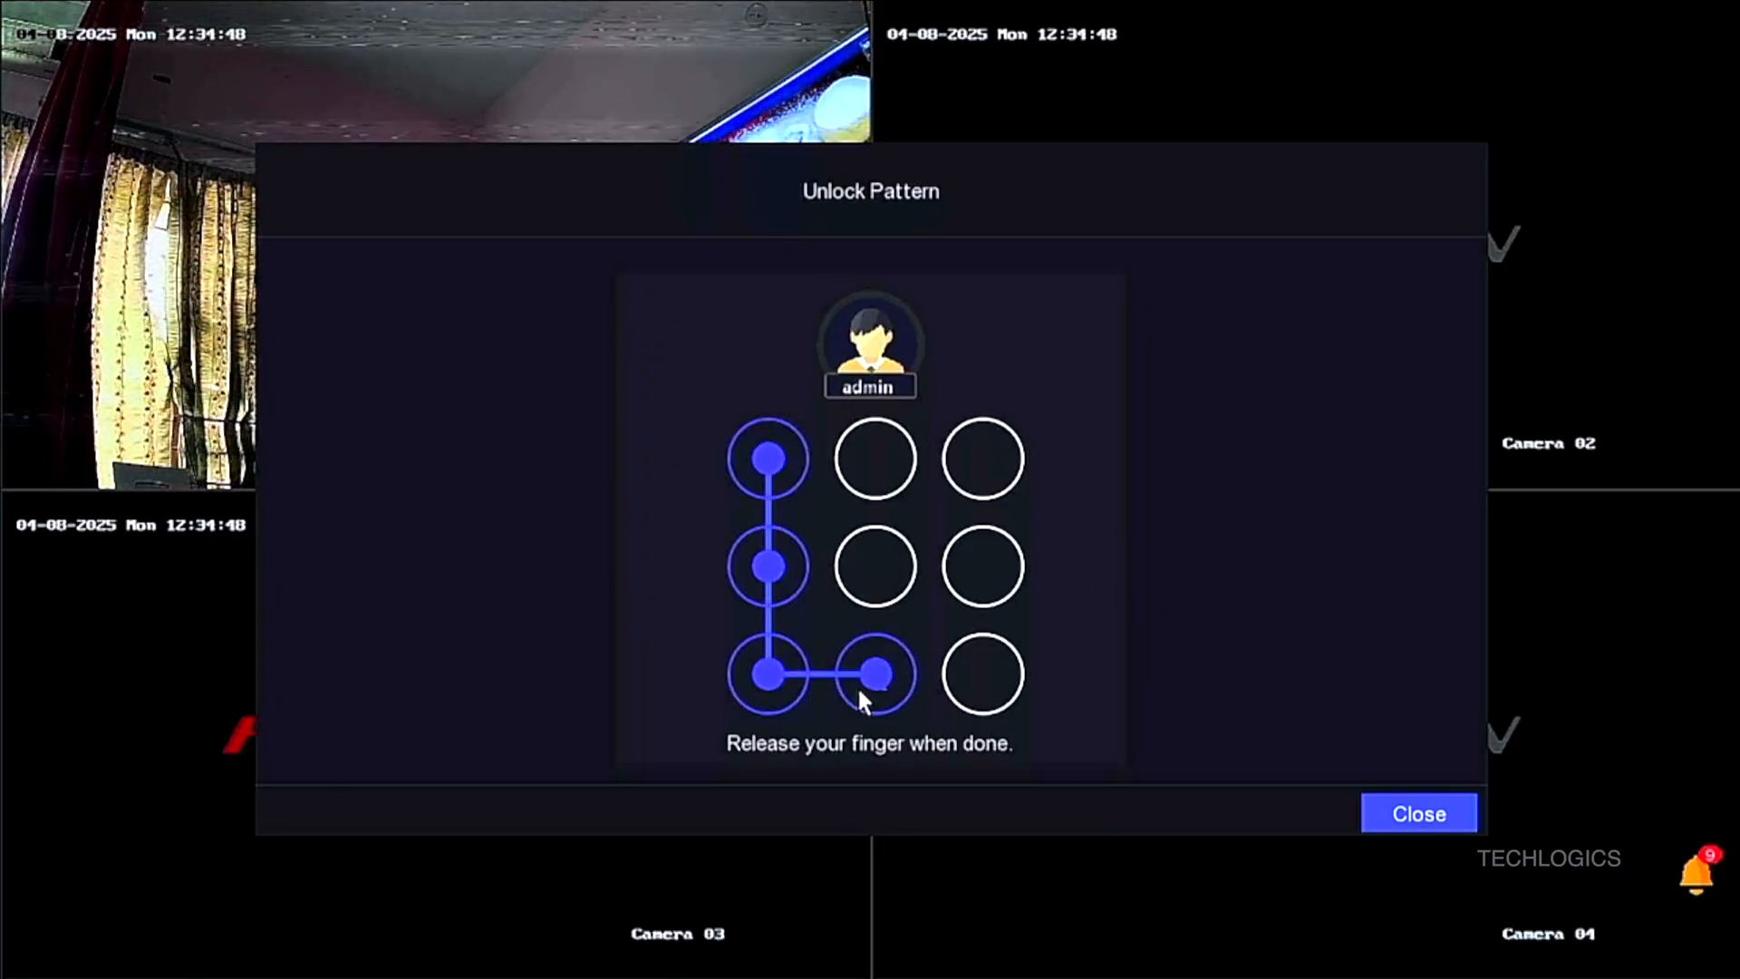
pyautogui.click(876, 674)
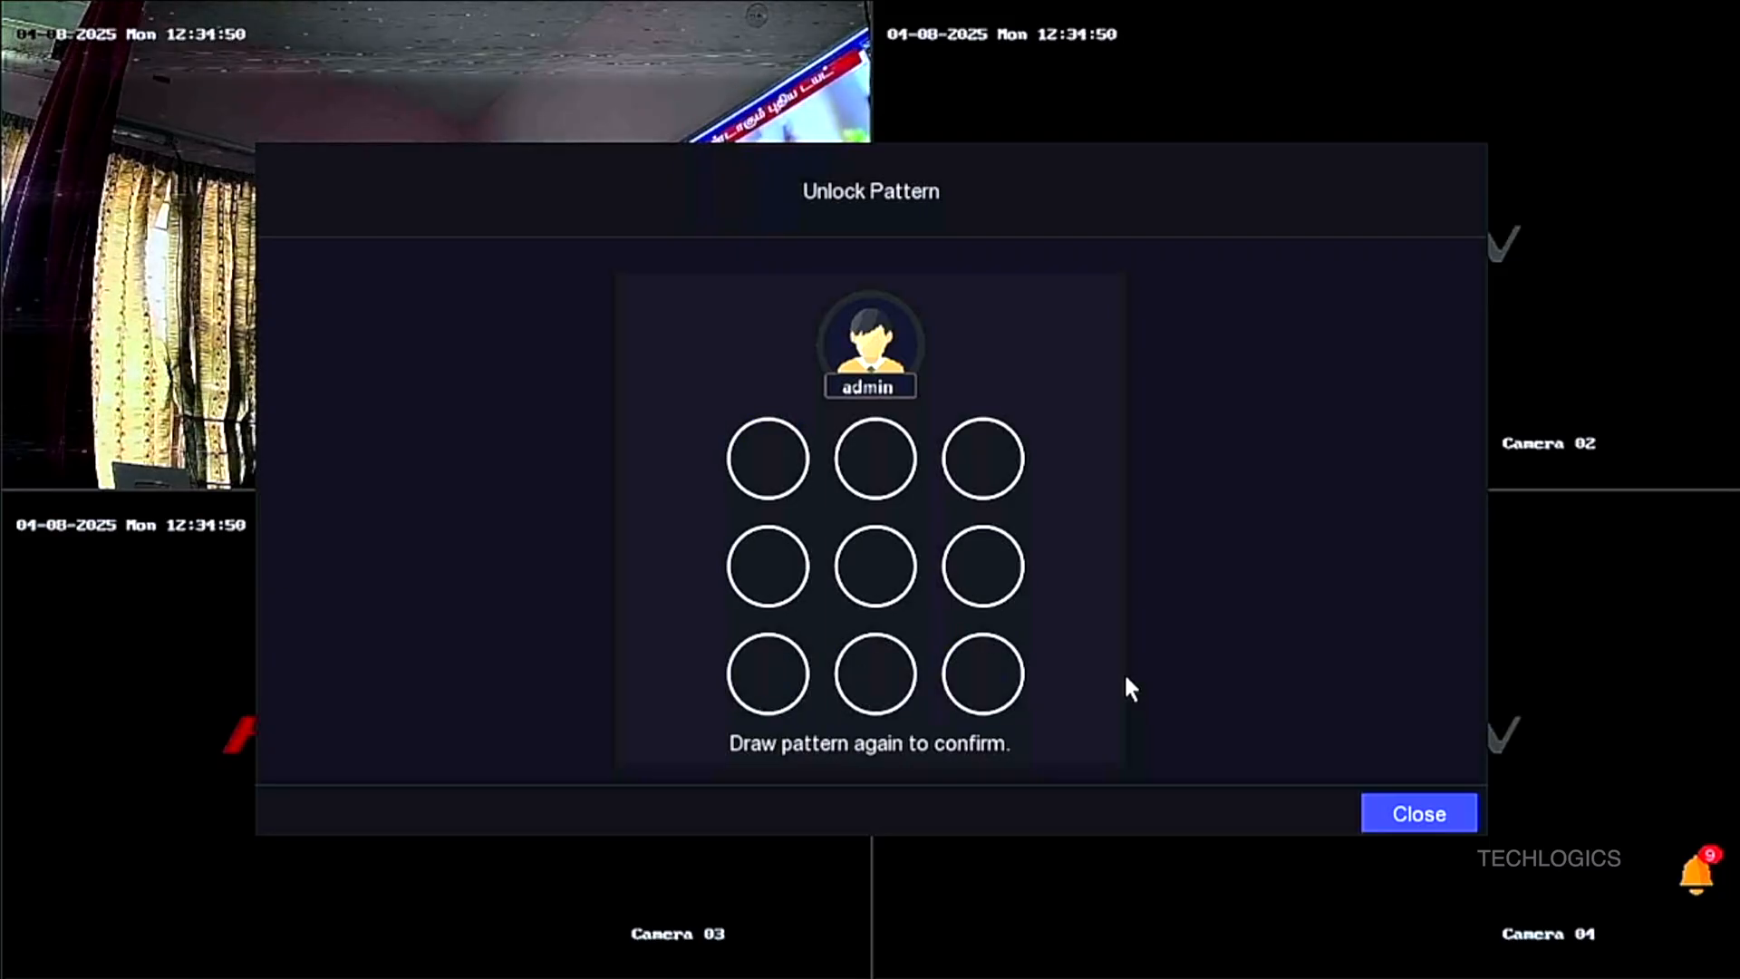
pyautogui.moveTo(771, 478)
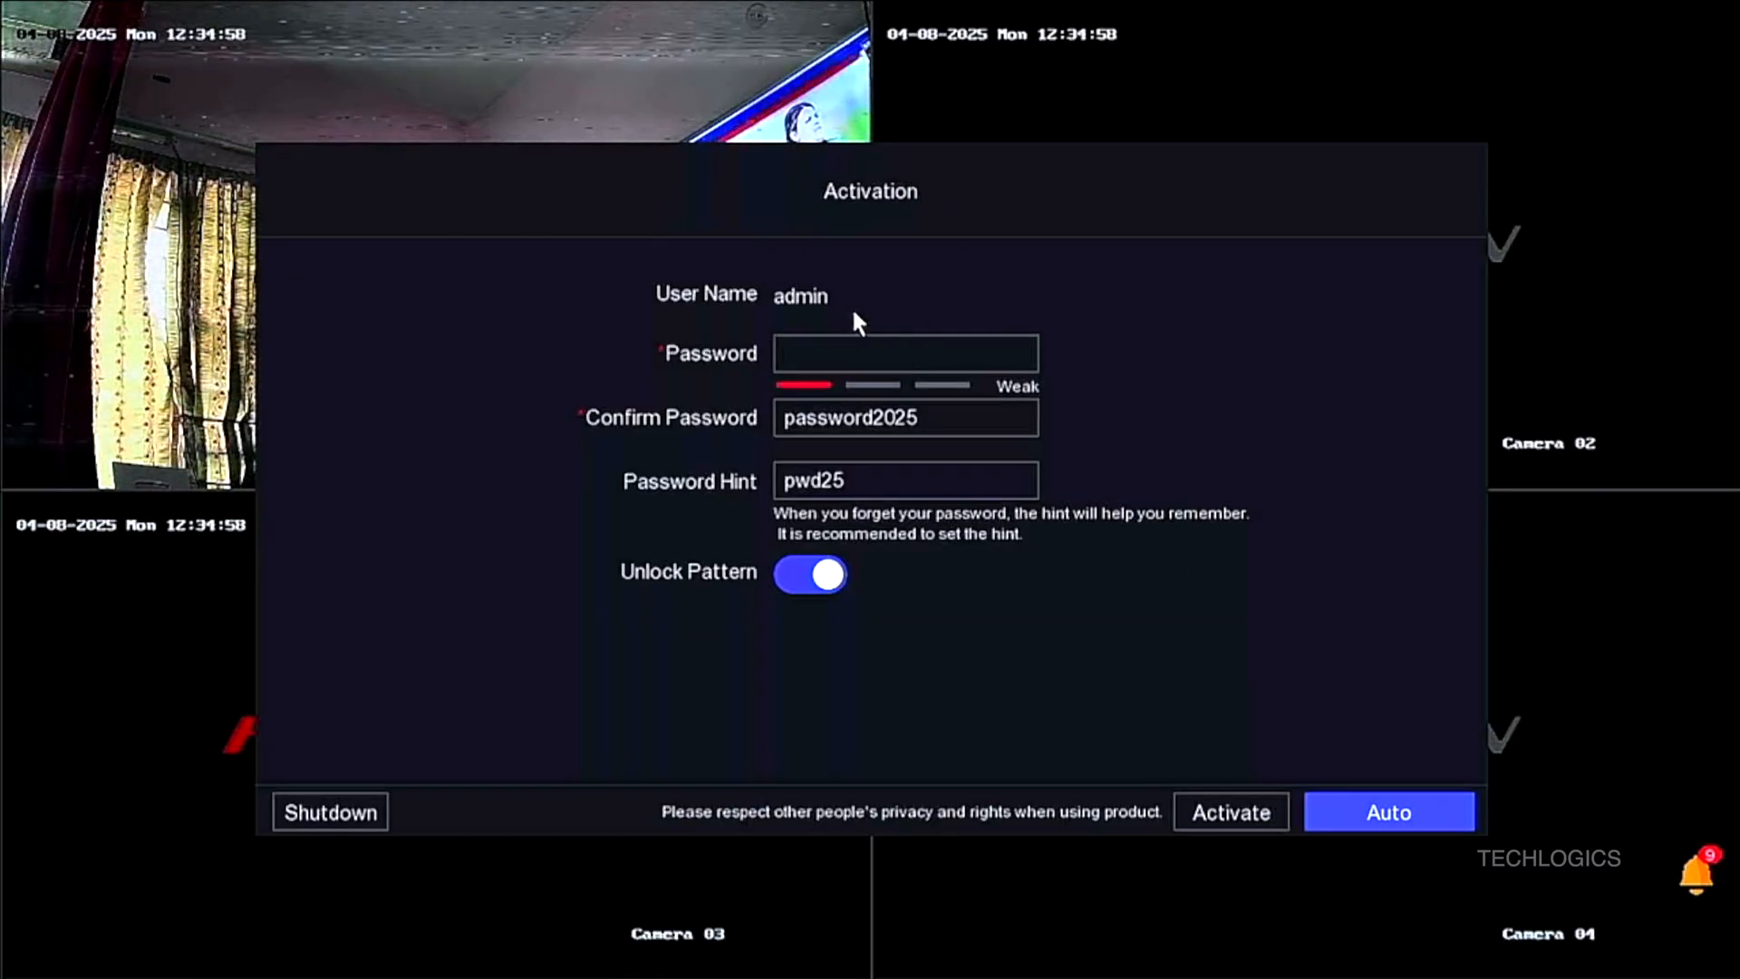
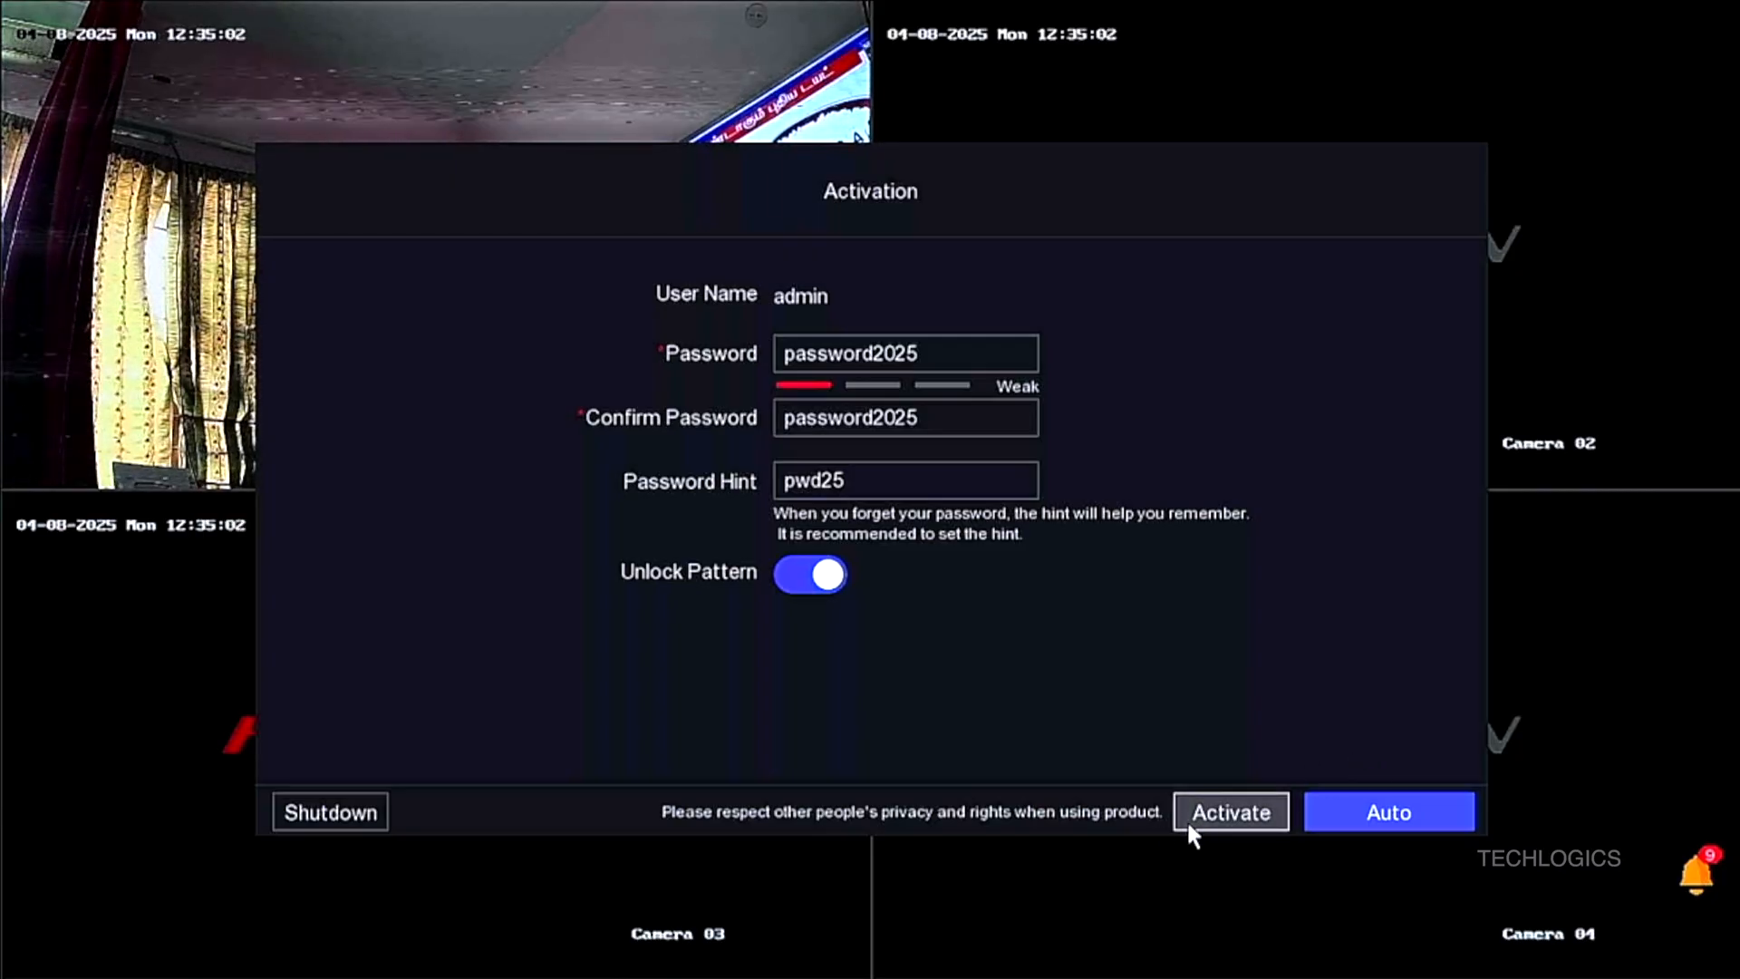
pyautogui.click(1230, 811)
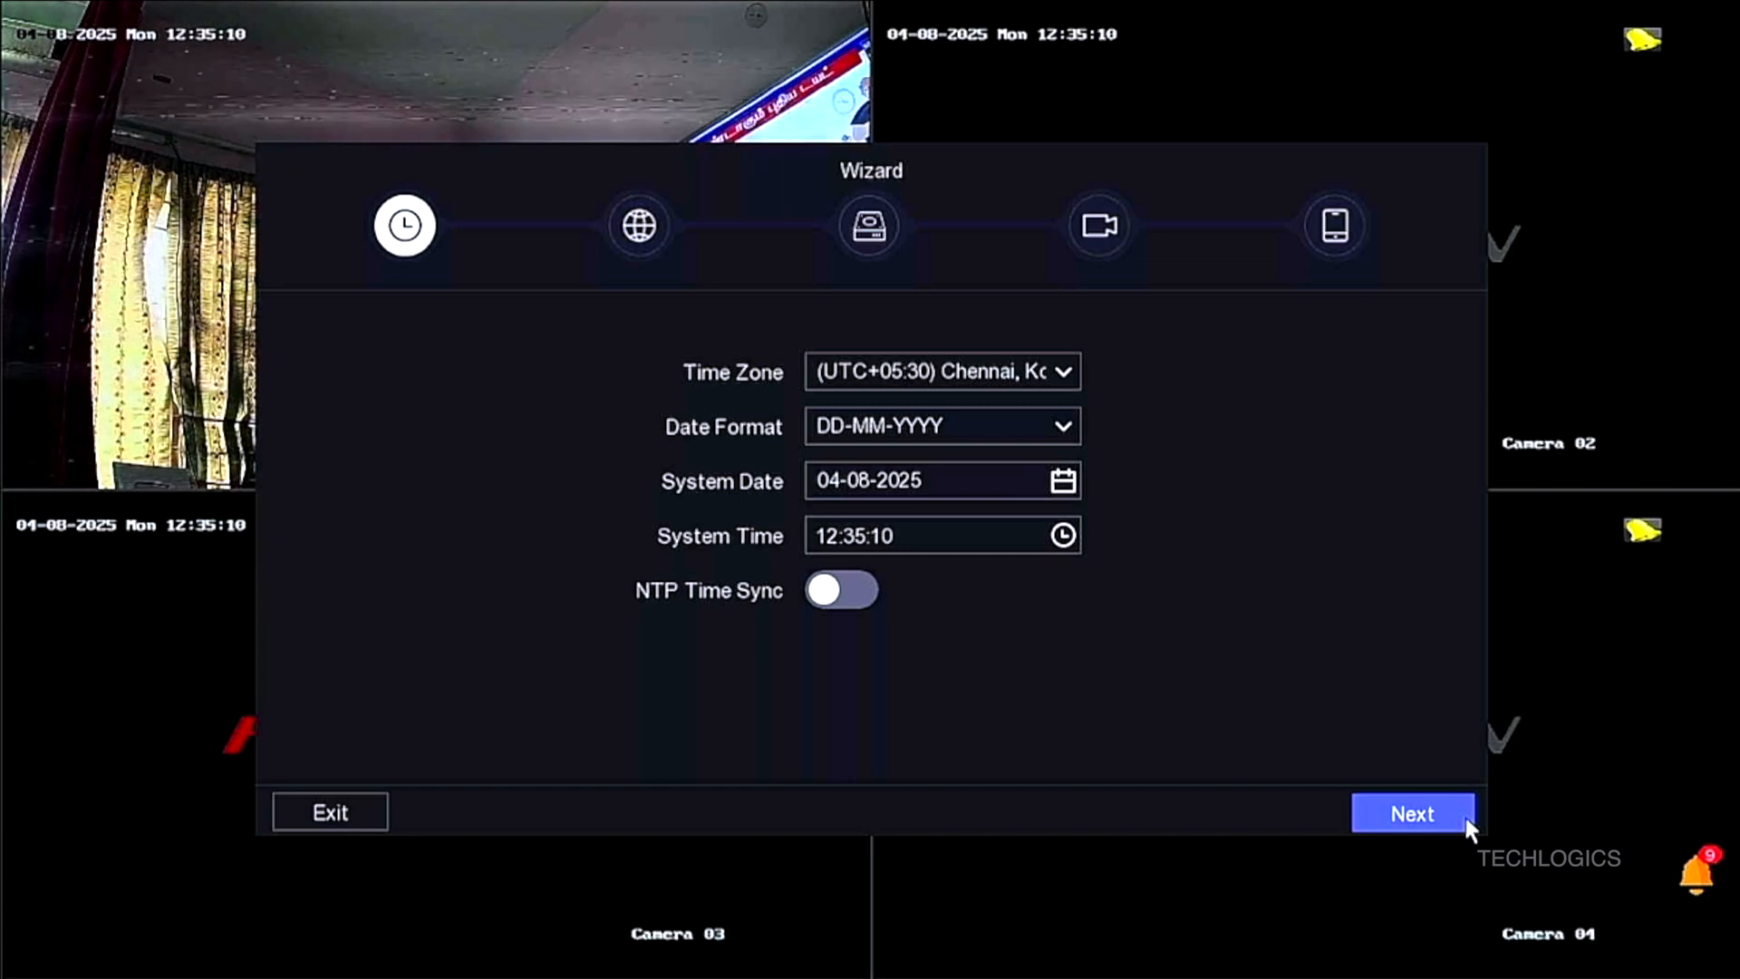
# Keep default time and DHCP network settings and advance to the hard-disk step.
pyautogui.click(1411, 814)
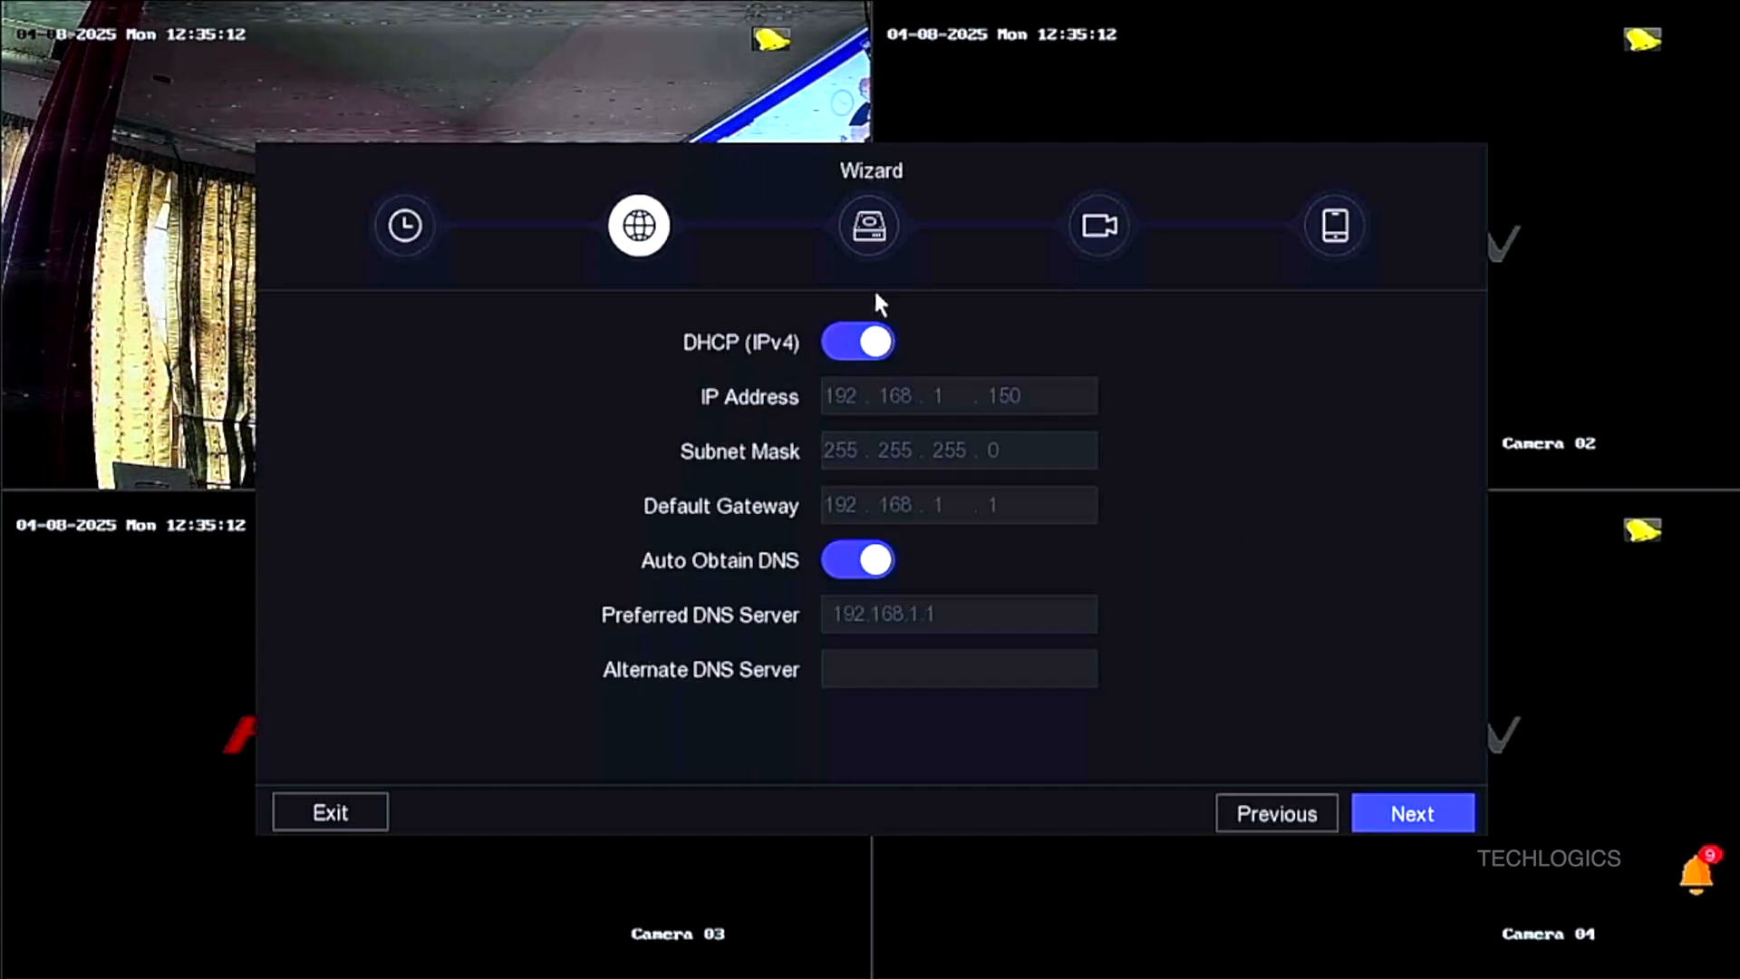
pyautogui.moveTo(1380, 716)
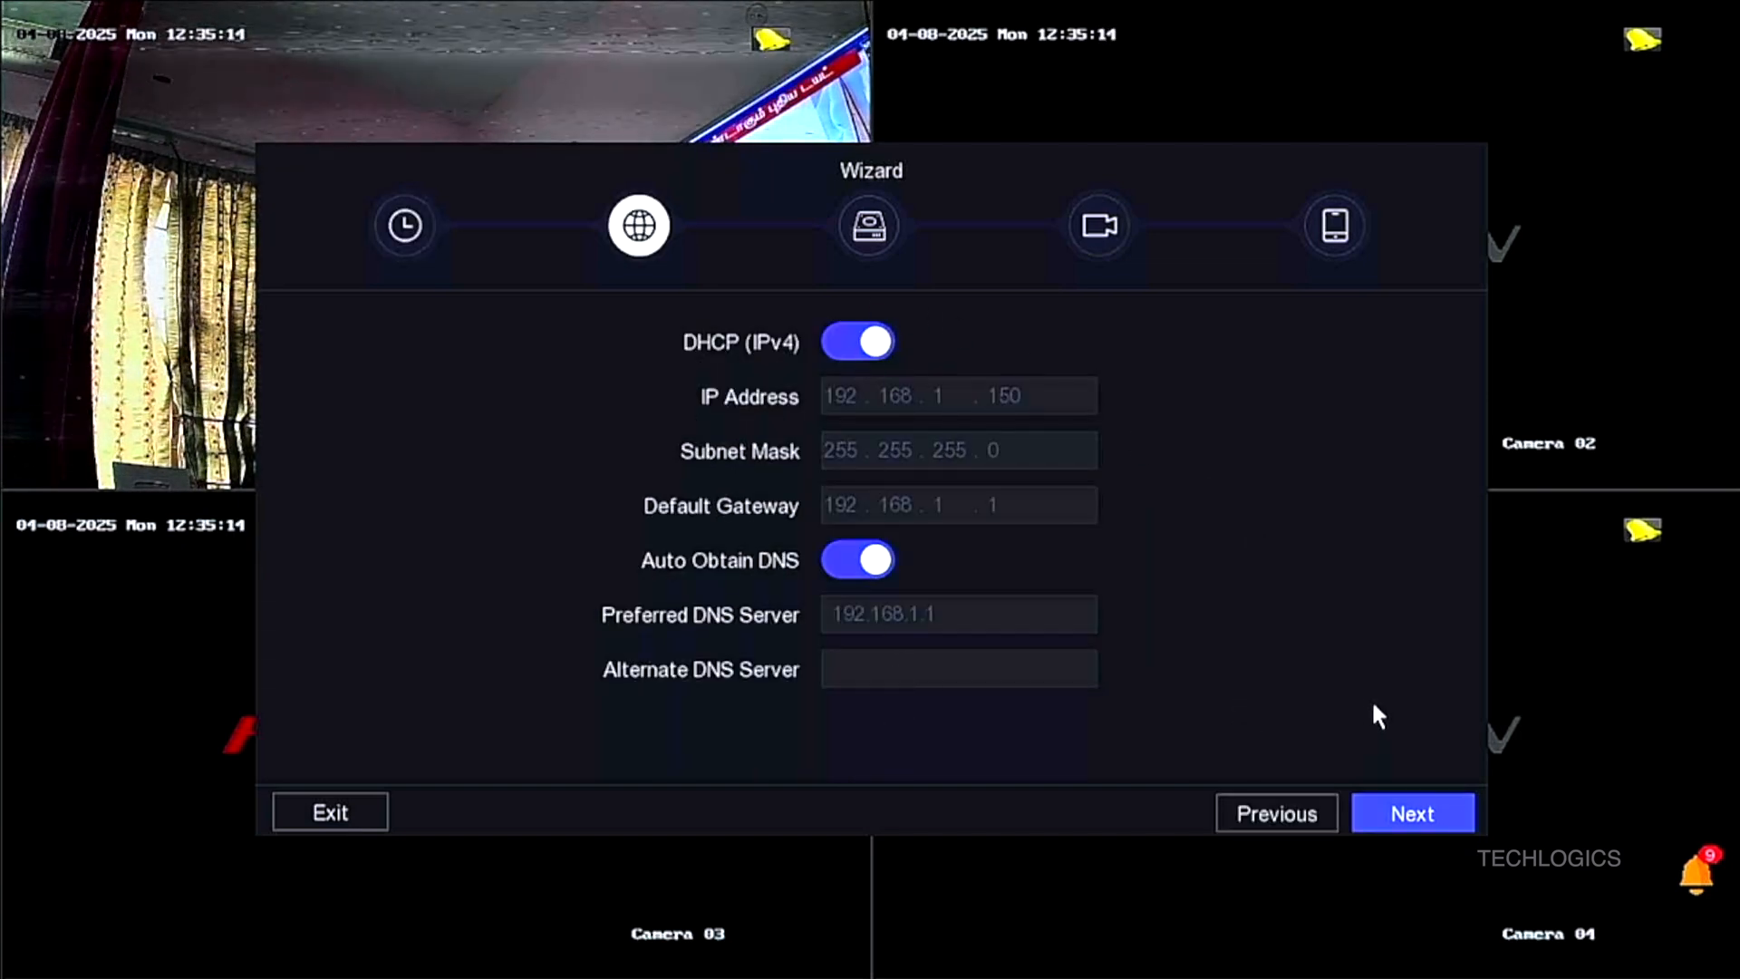
pyautogui.moveTo(1457, 857)
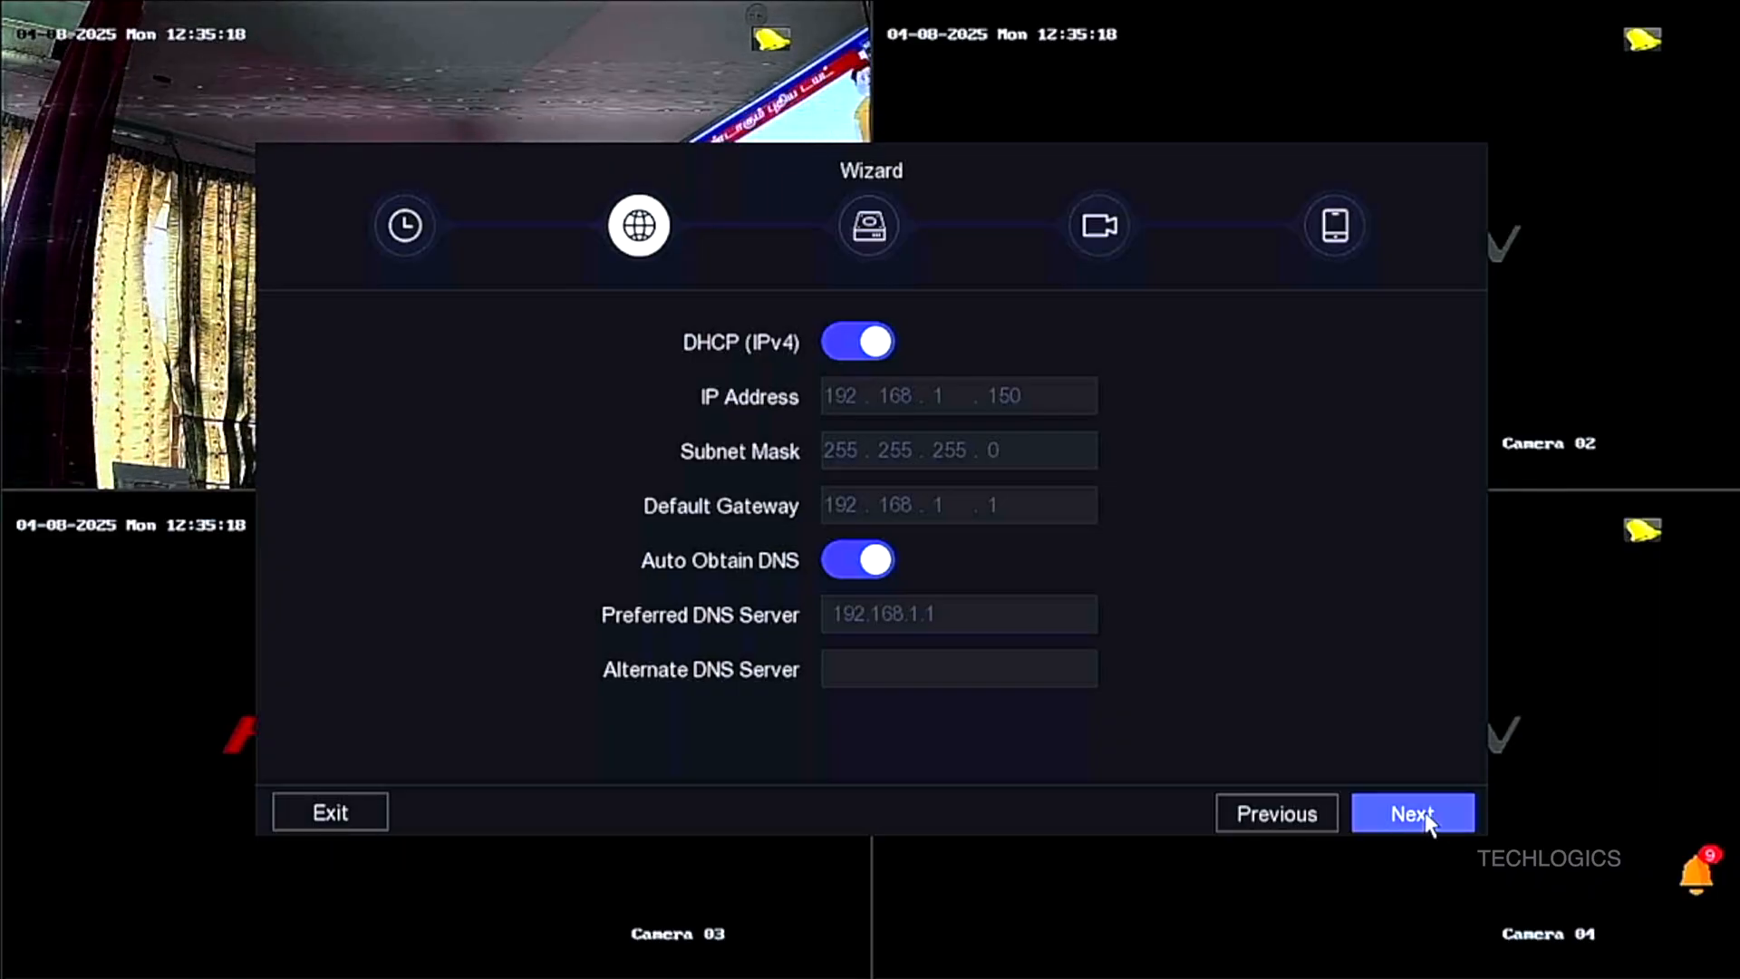
pyautogui.click(1413, 814)
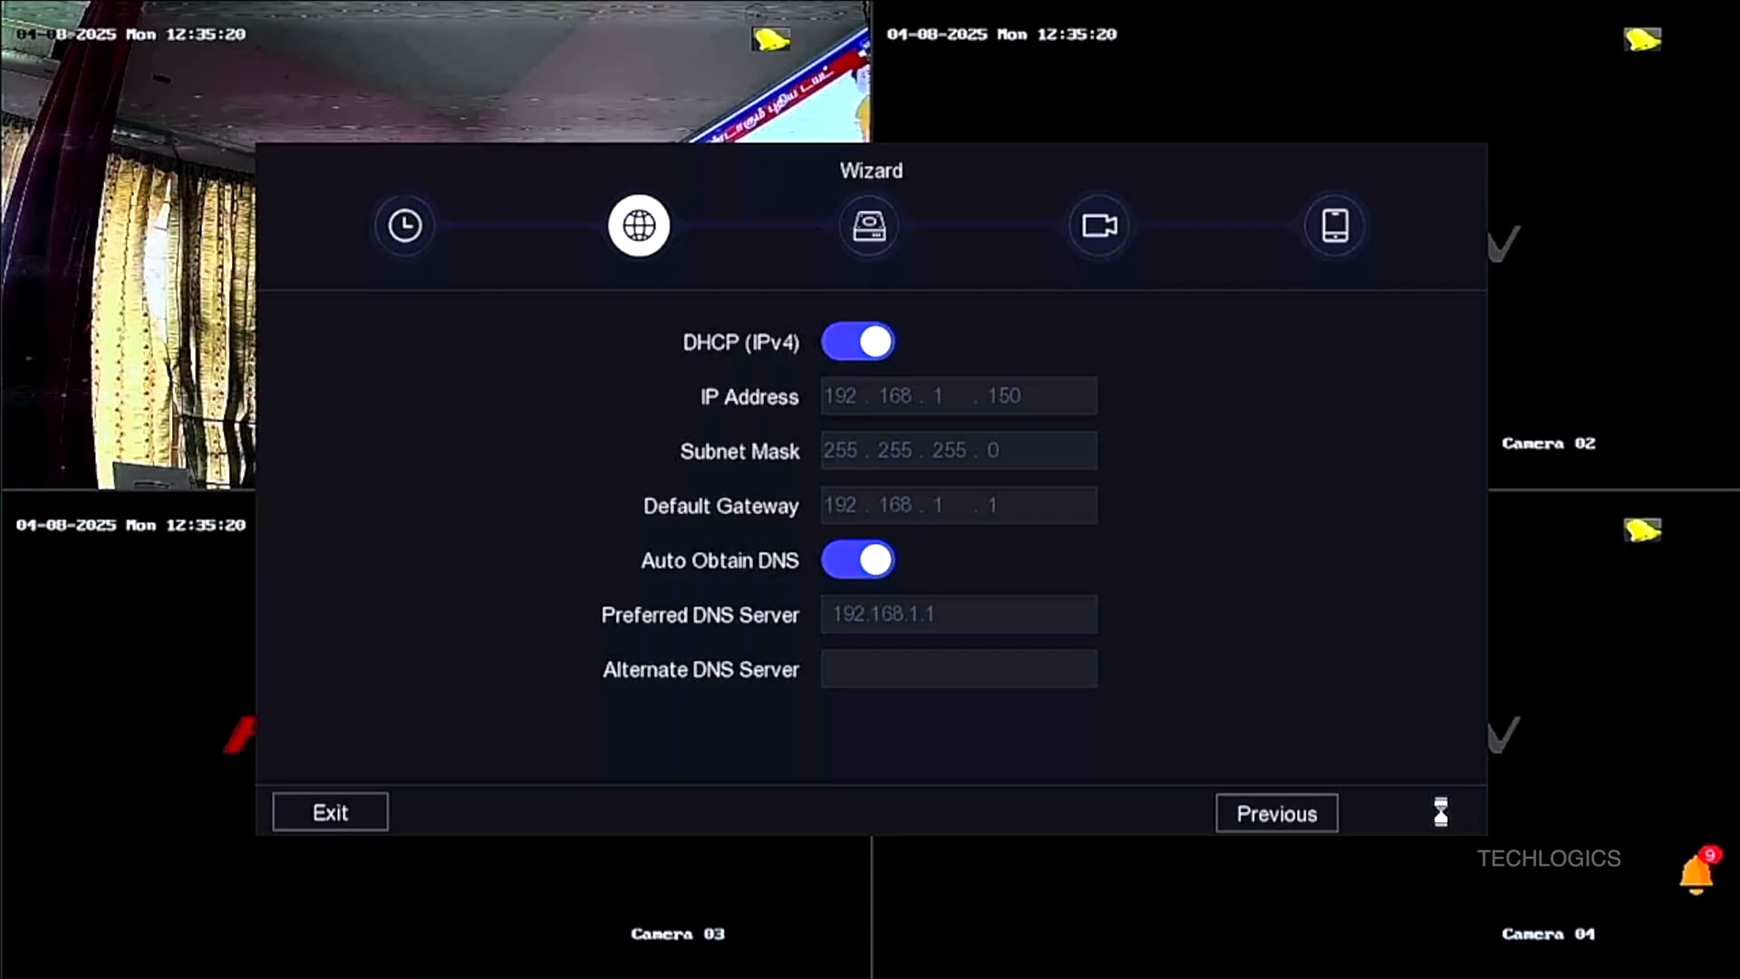
pyautogui.click(1441, 810)
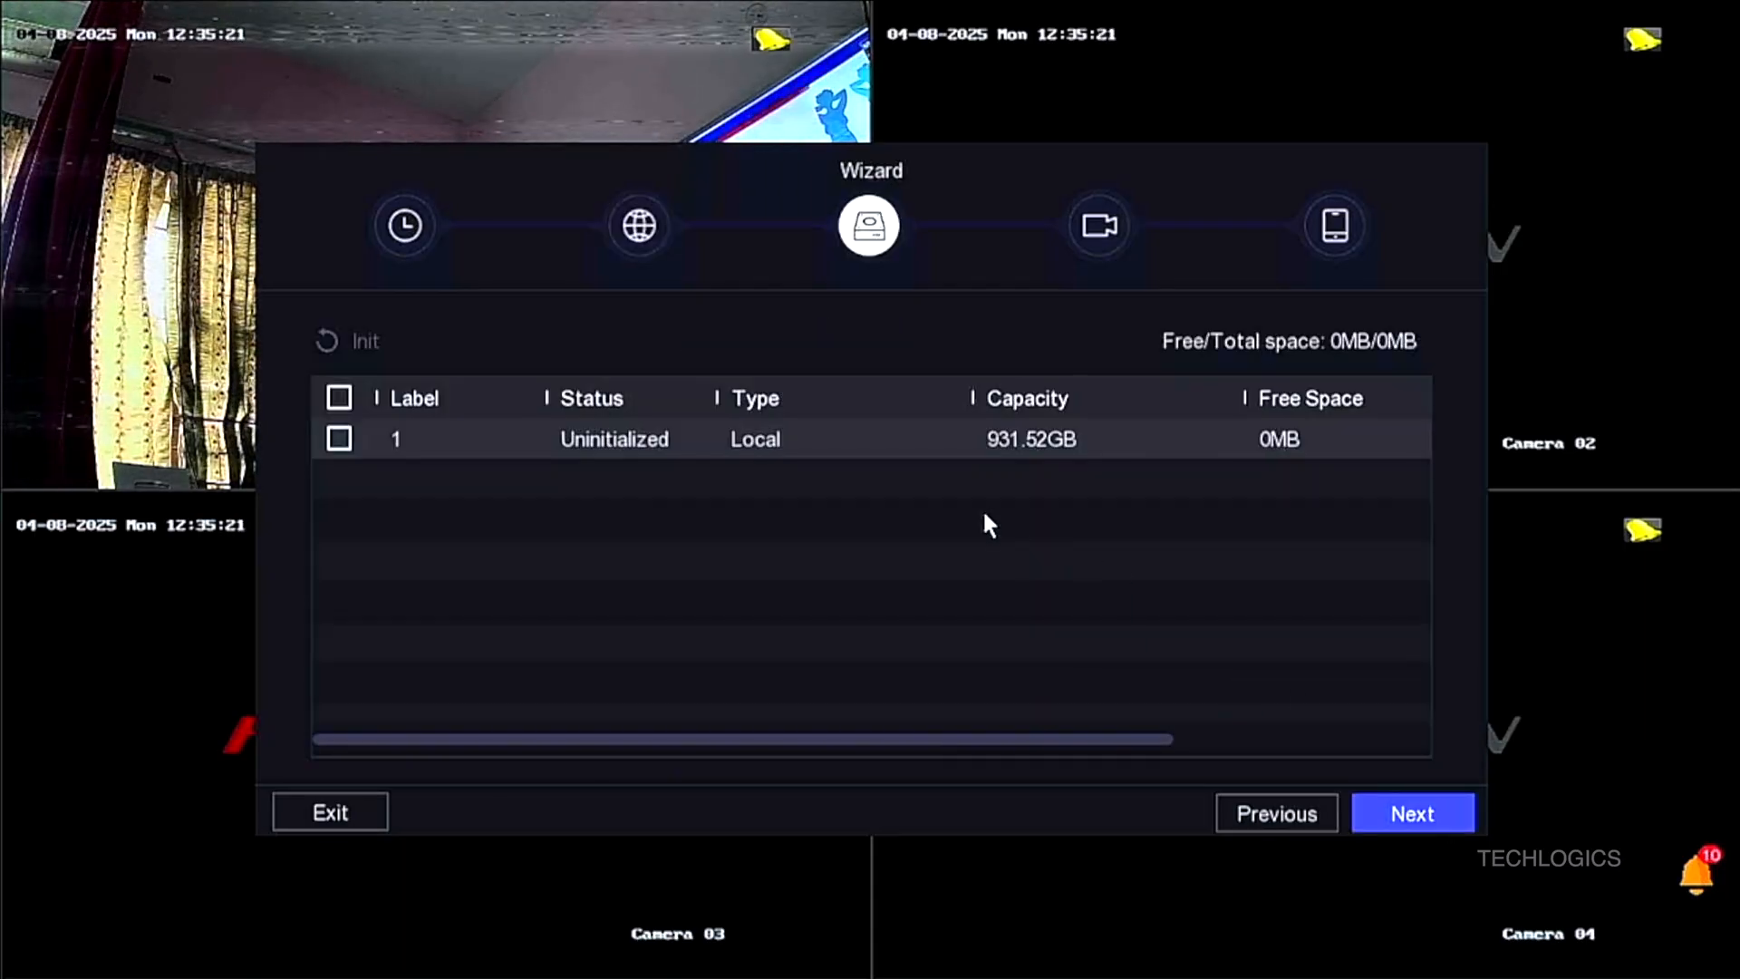
pyautogui.moveTo(949, 455)
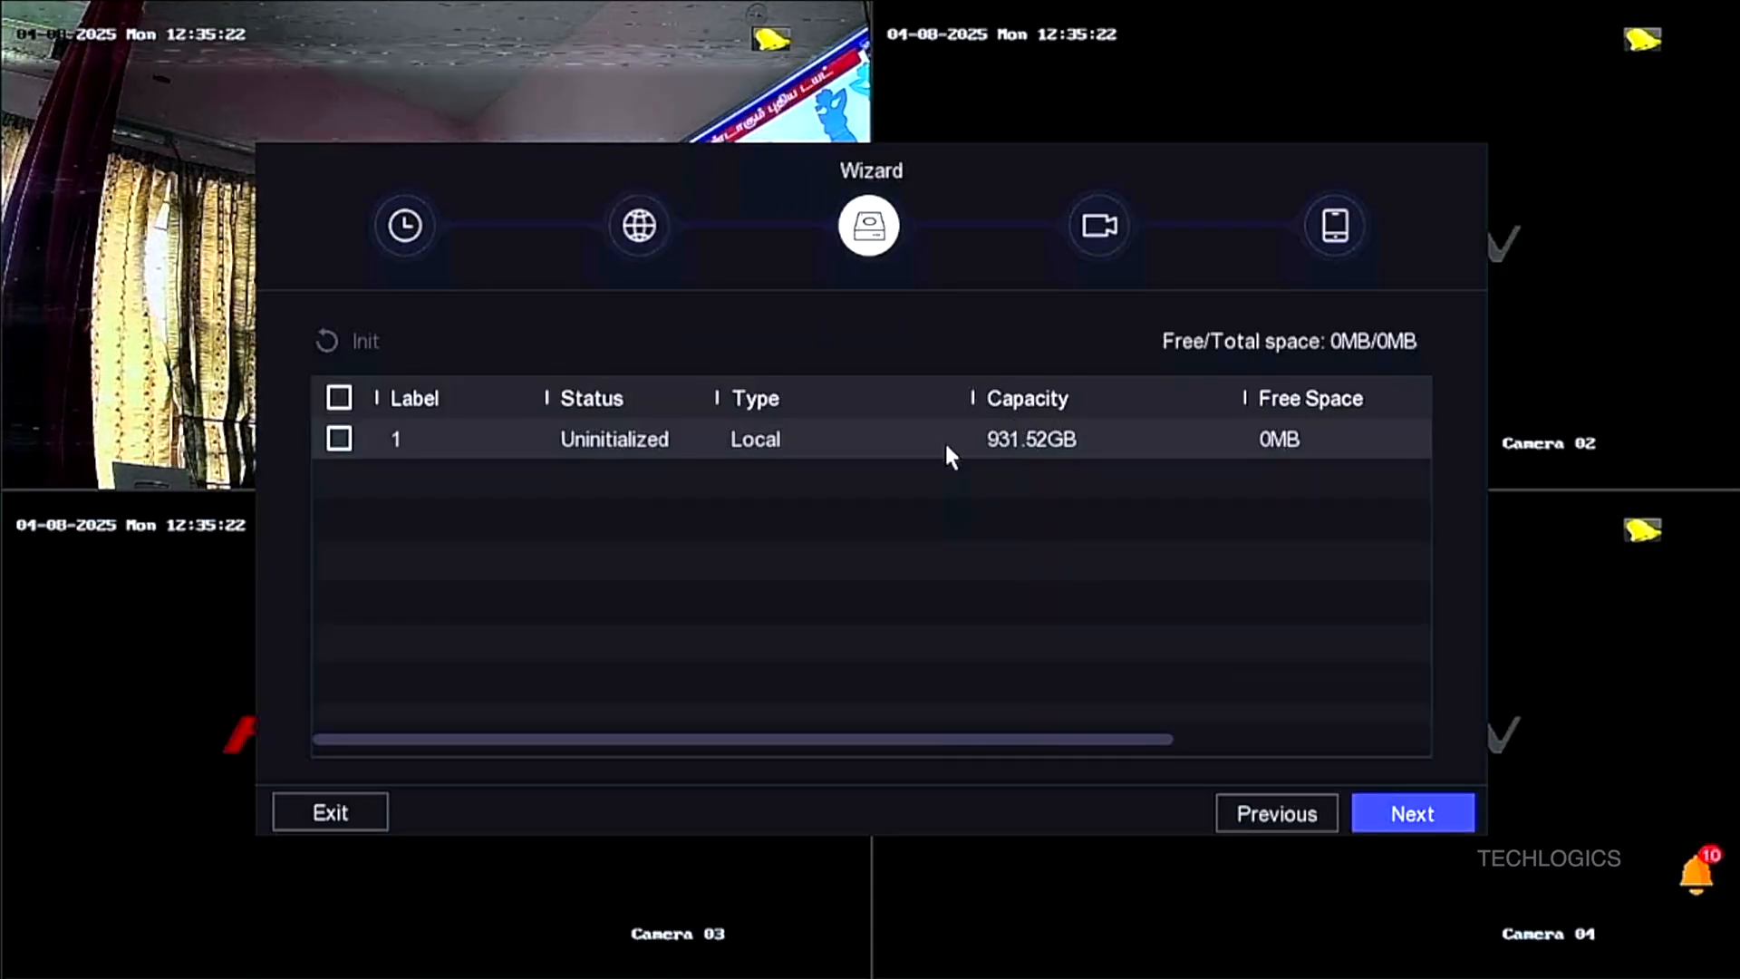
pyautogui.moveTo(565, 466)
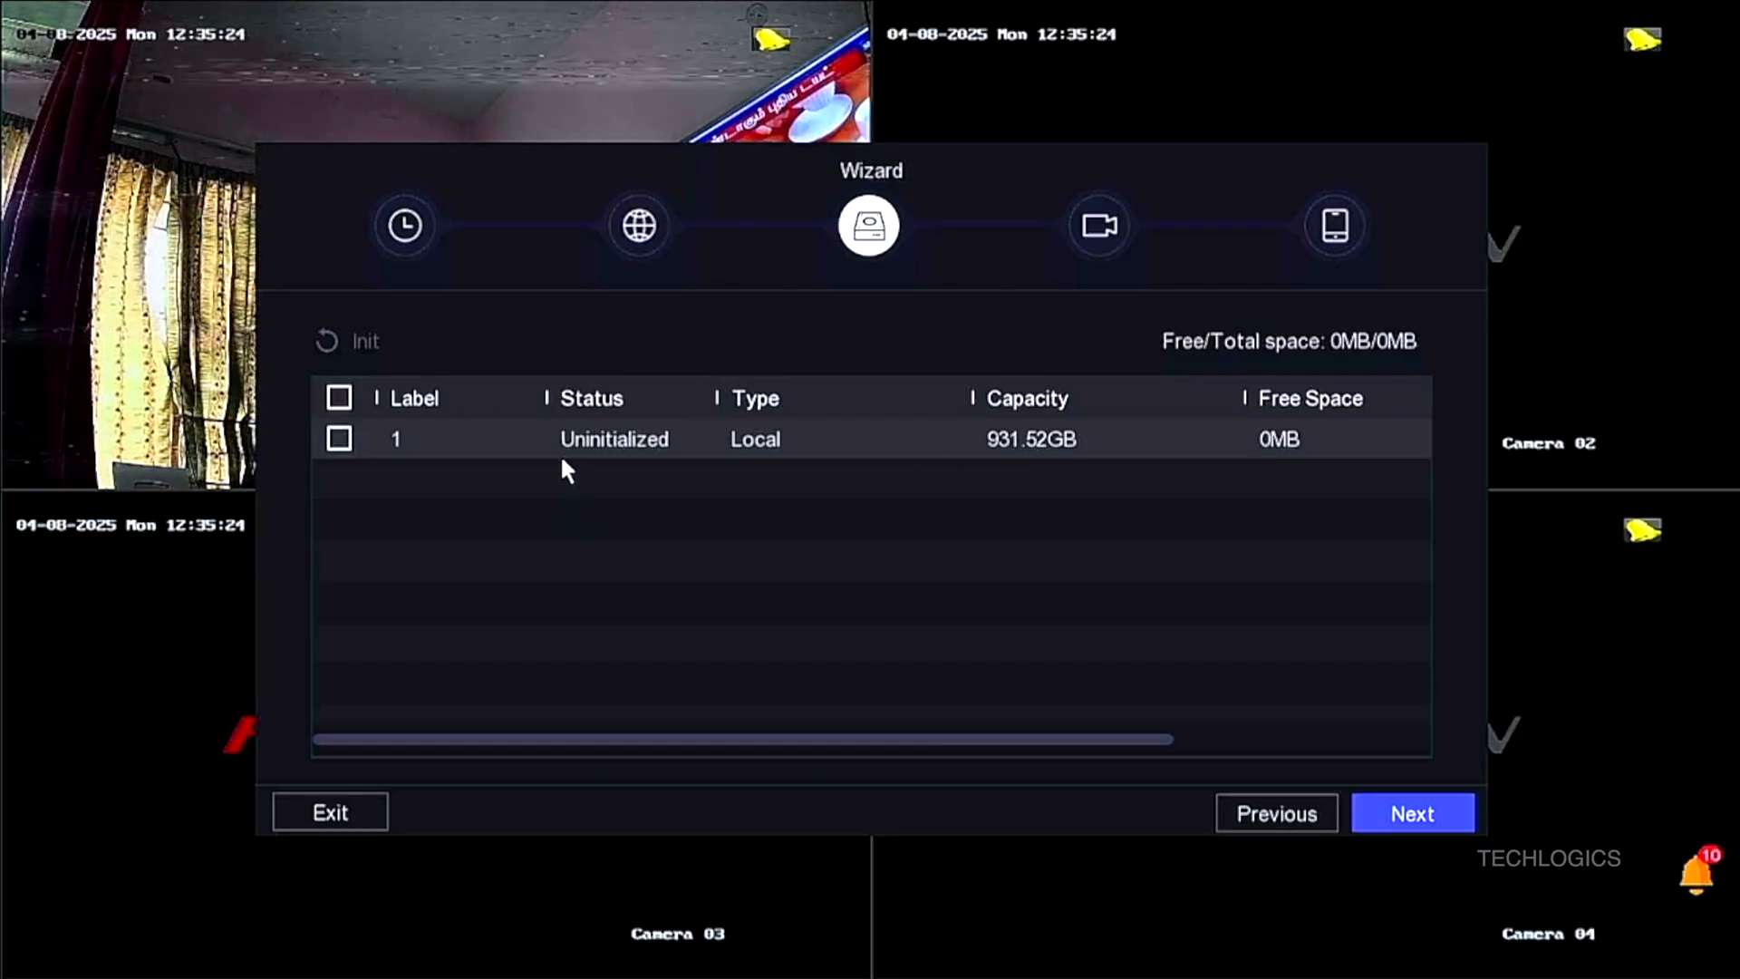
pyautogui.moveTo(355, 483)
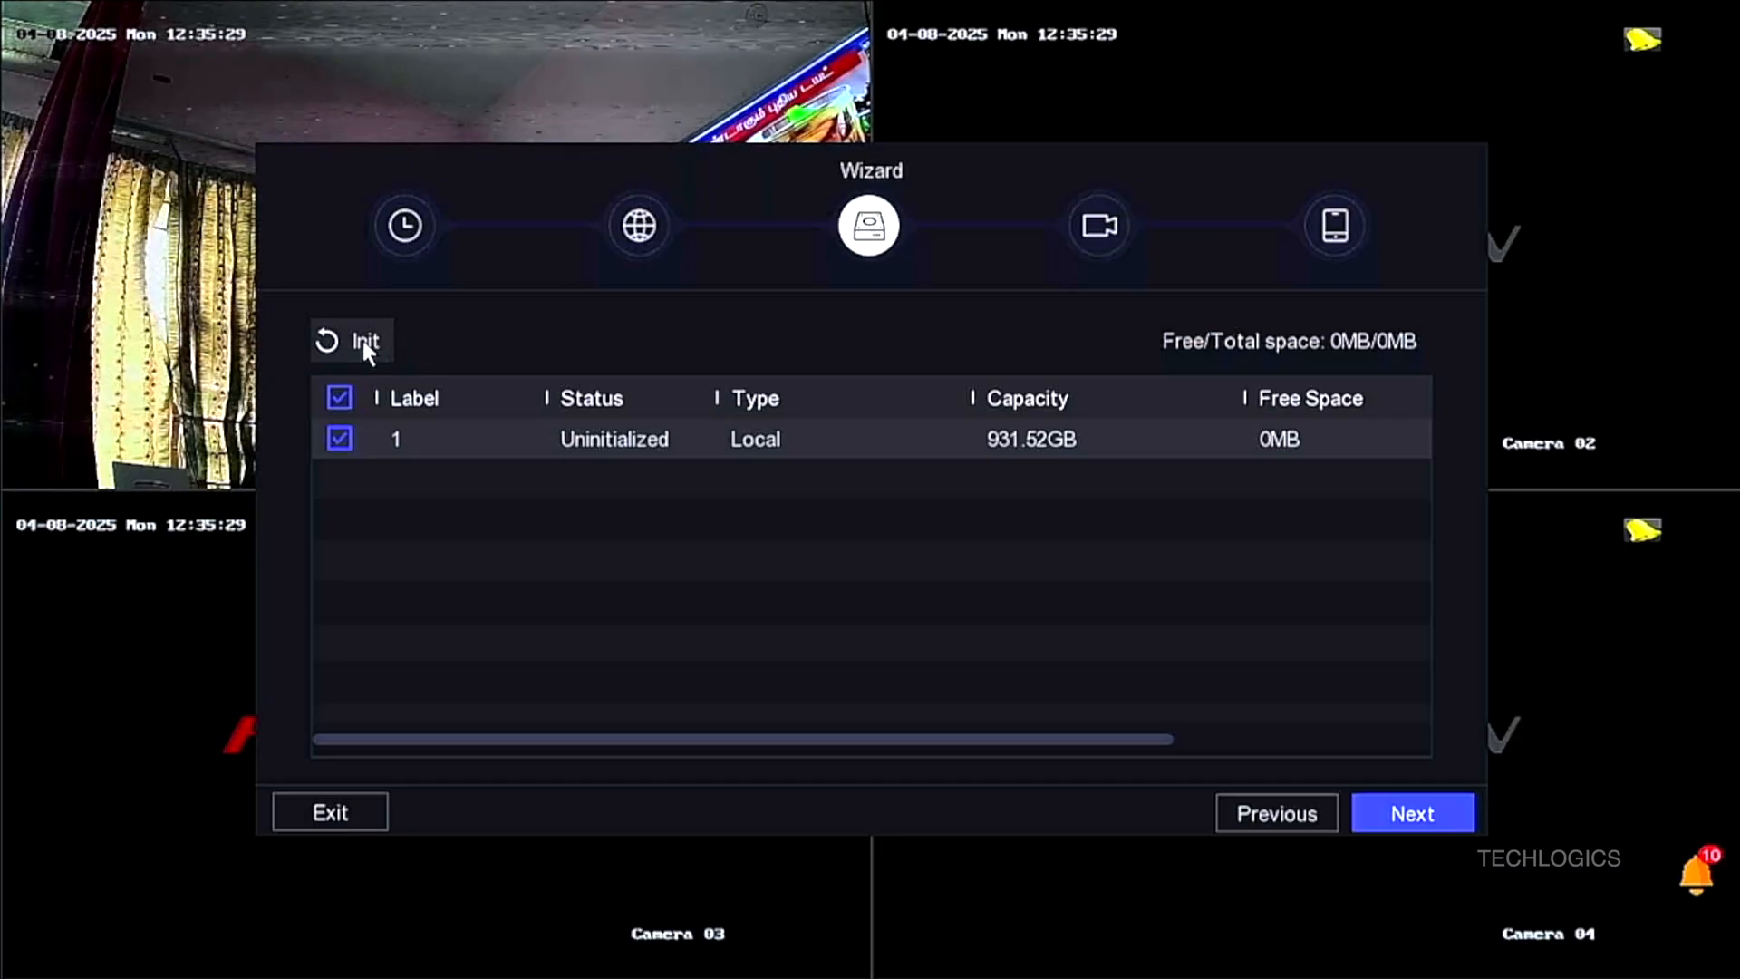
# Initialize the 931.52GB disk to R/W status and continue to the camera step.
pyautogui.click(352, 340)
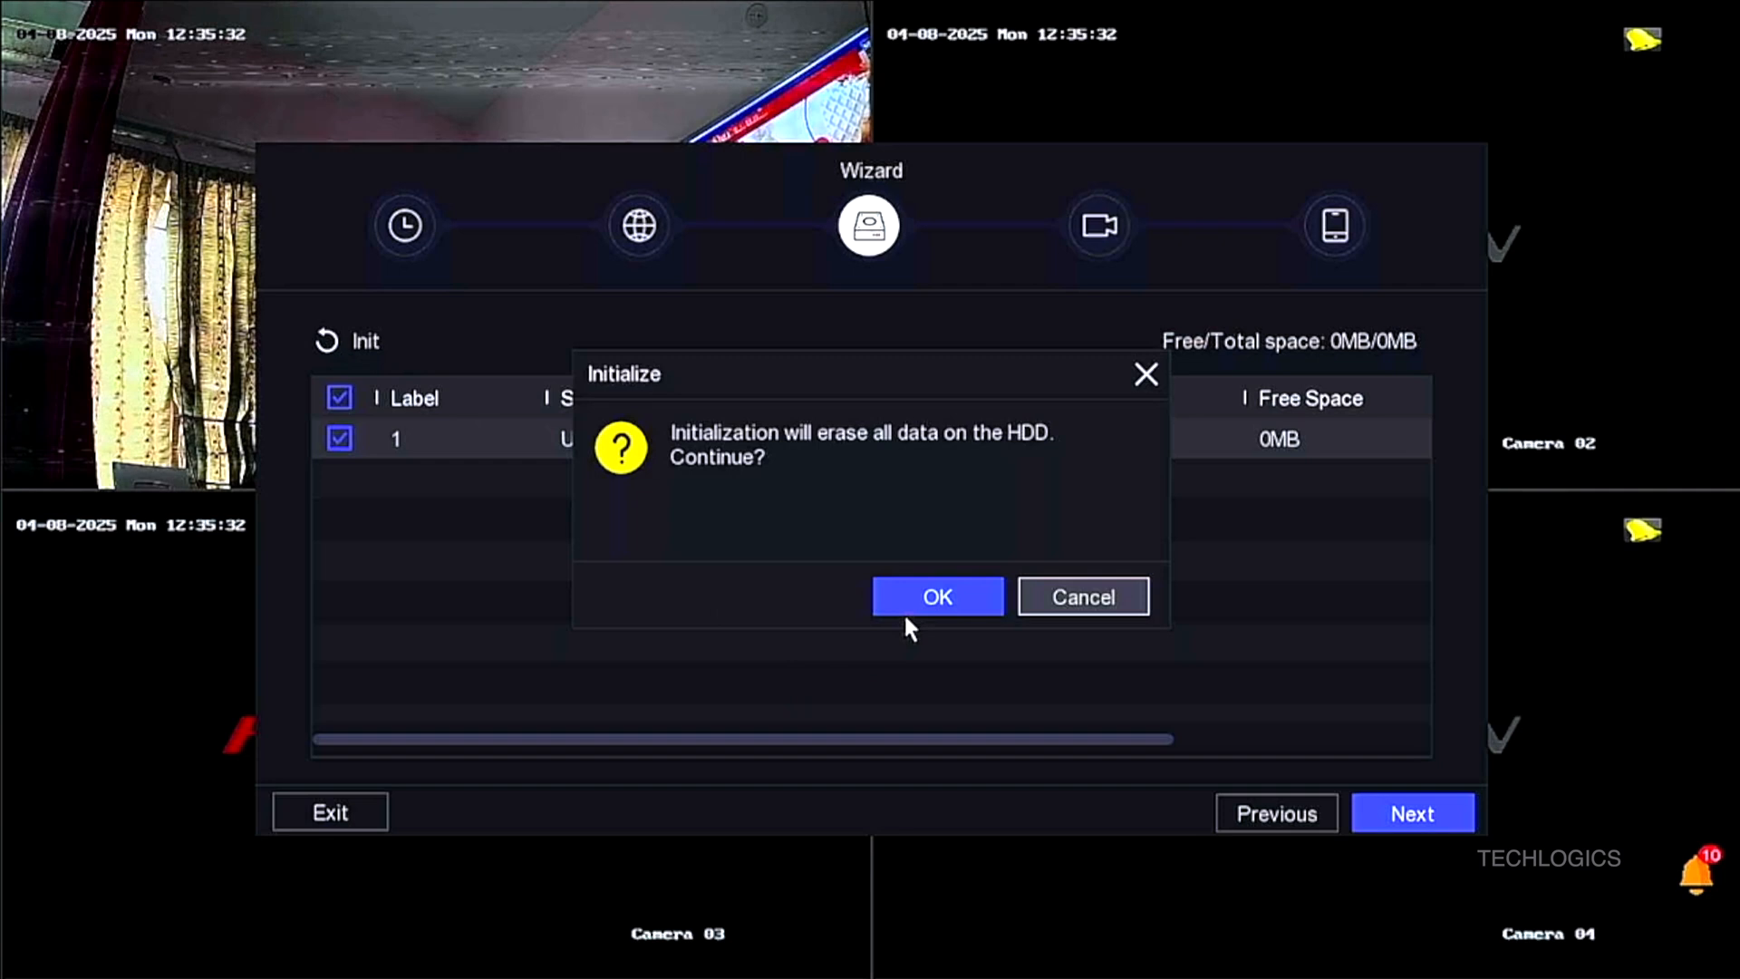
pyautogui.click(936, 597)
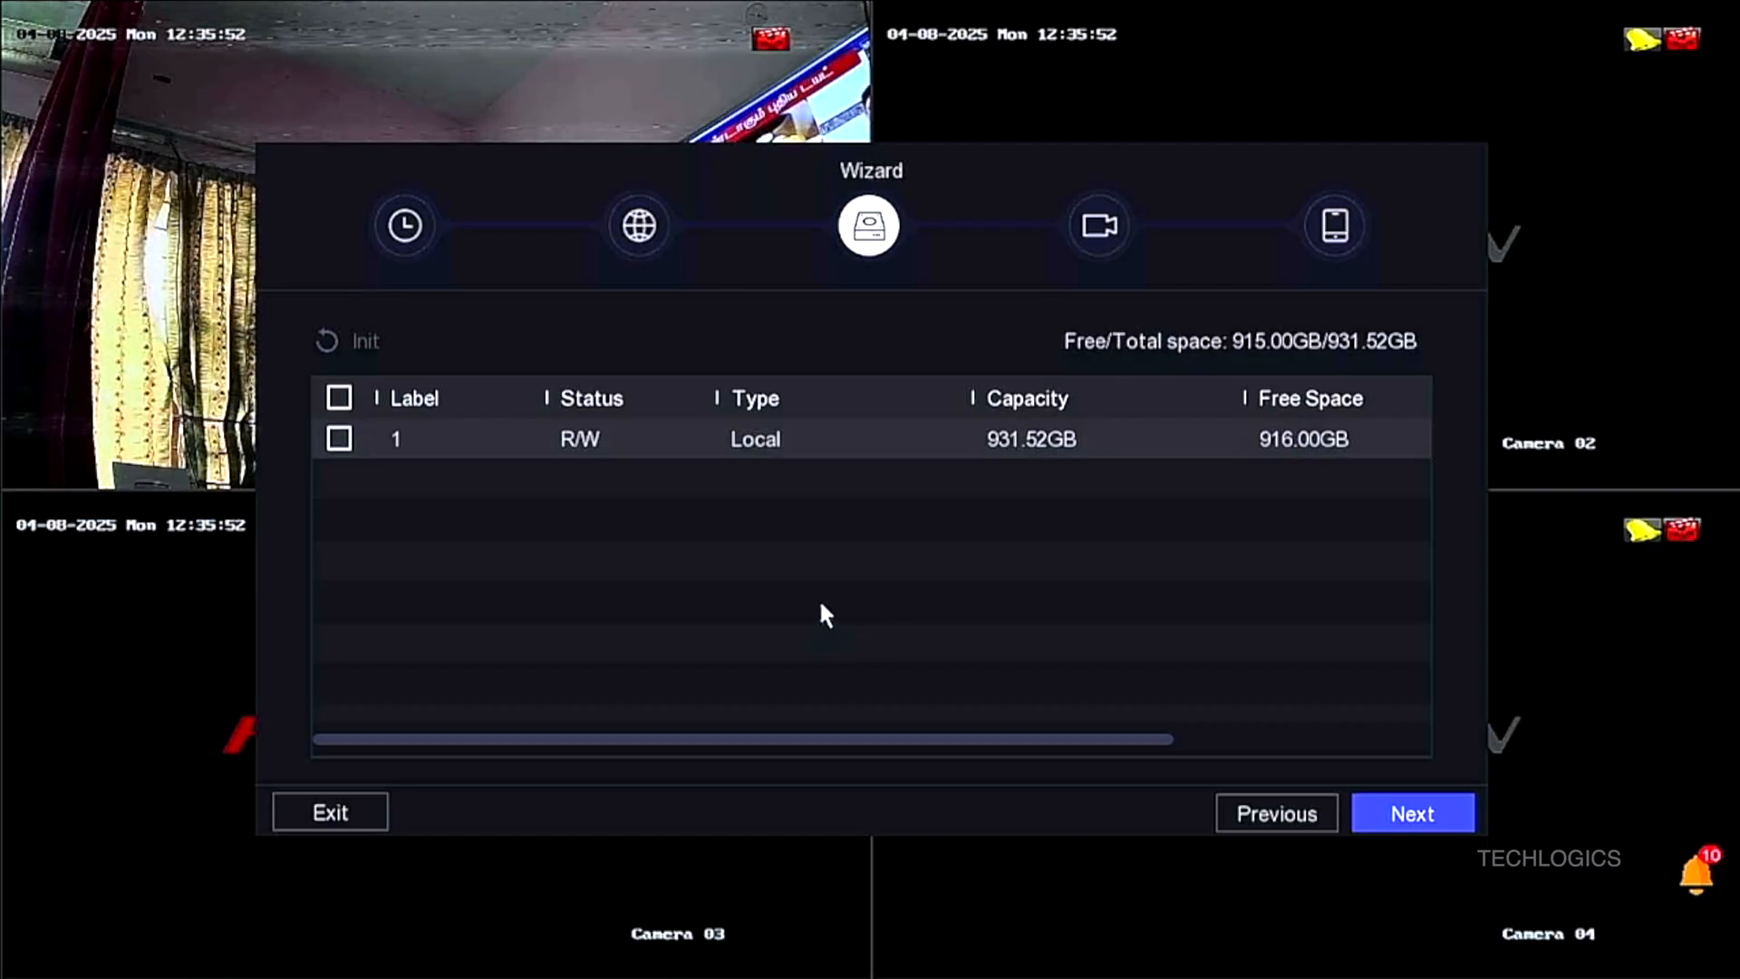
pyautogui.moveTo(1010, 505)
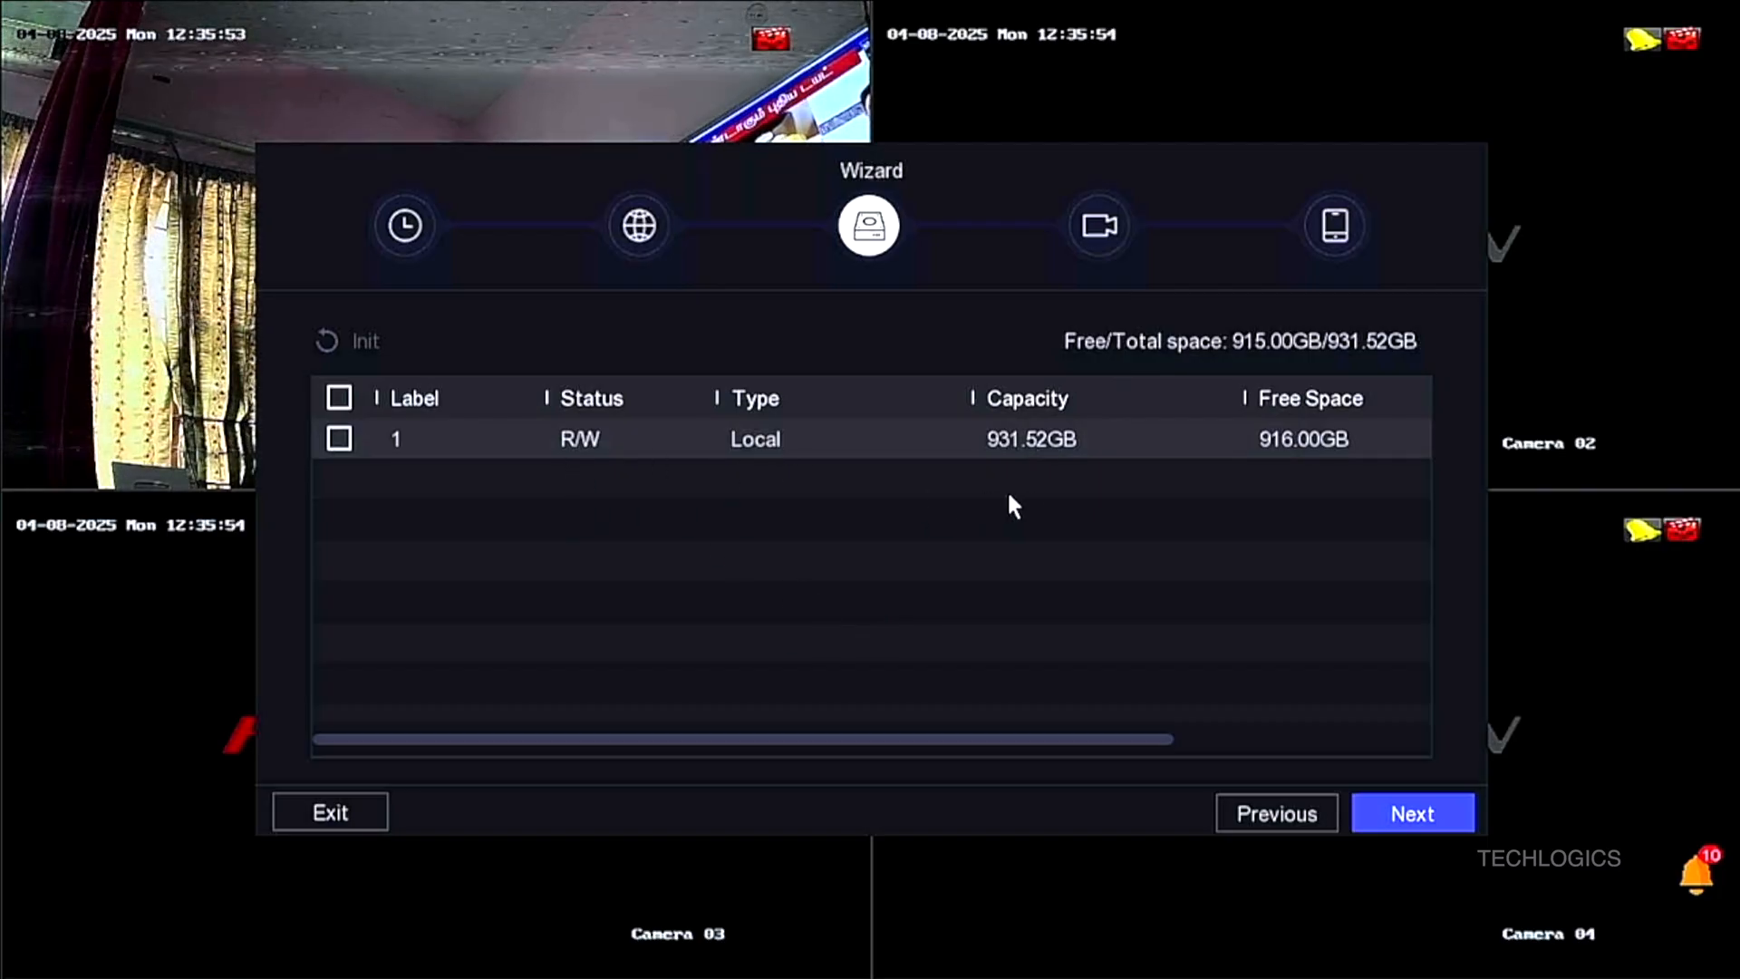
pyautogui.moveTo(699, 497)
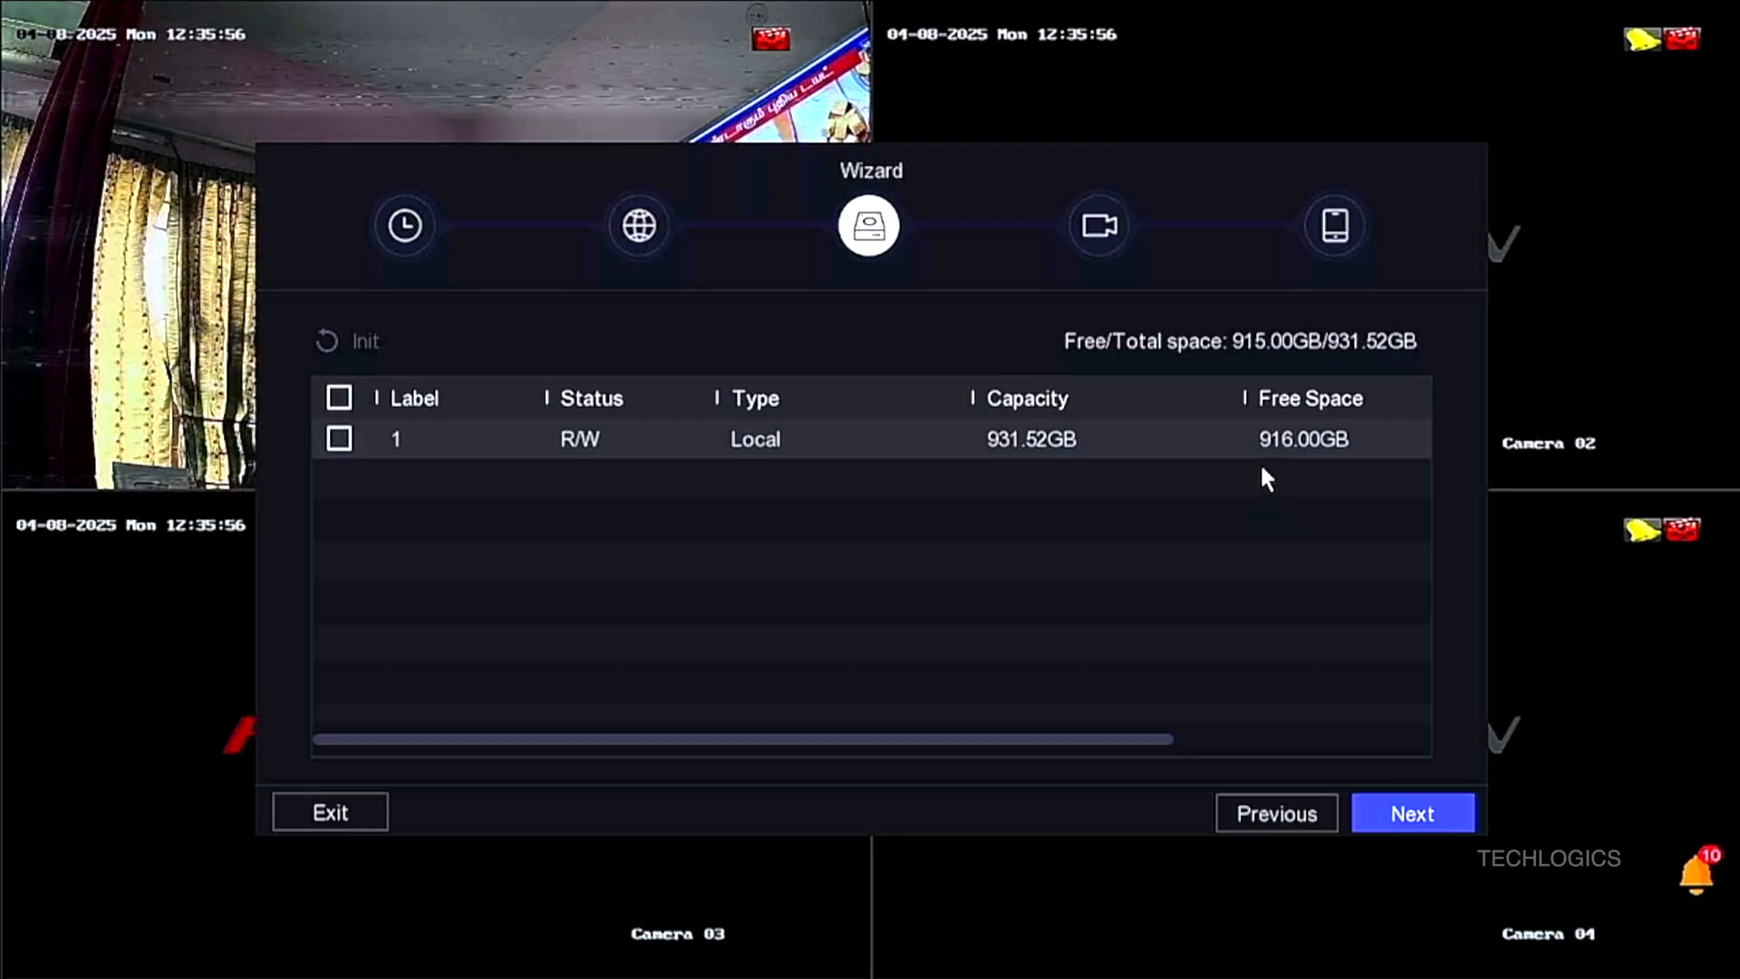
pyautogui.moveTo(1305, 482)
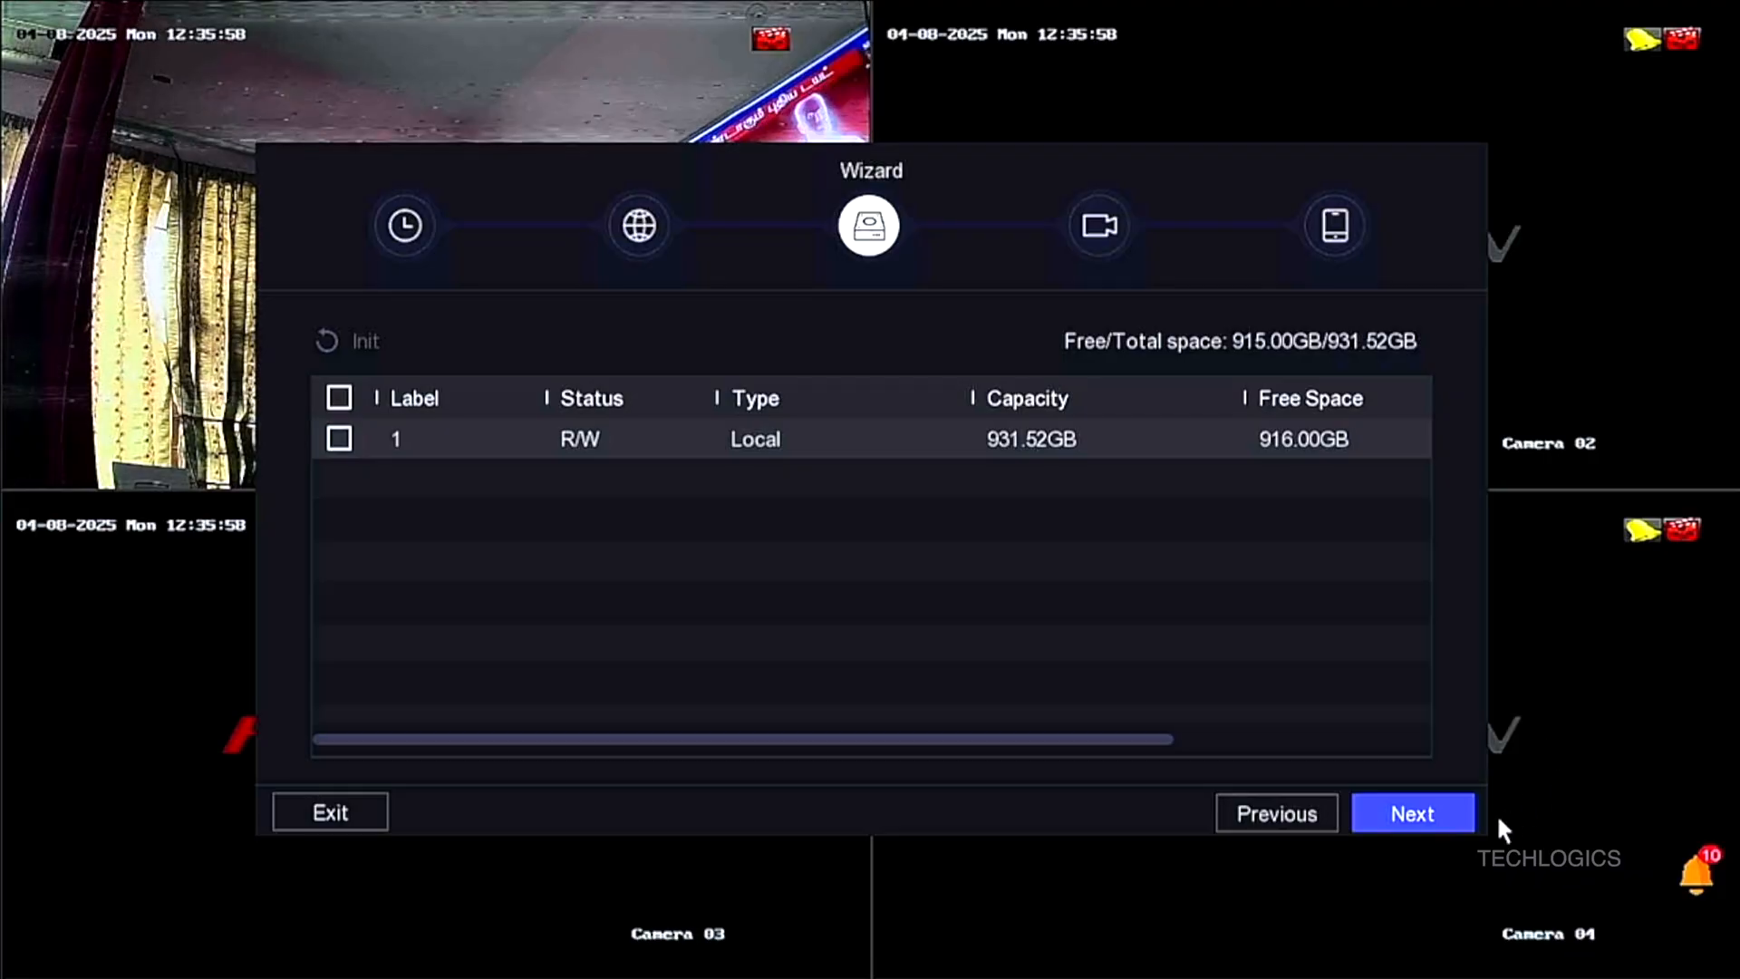
pyautogui.click(1412, 814)
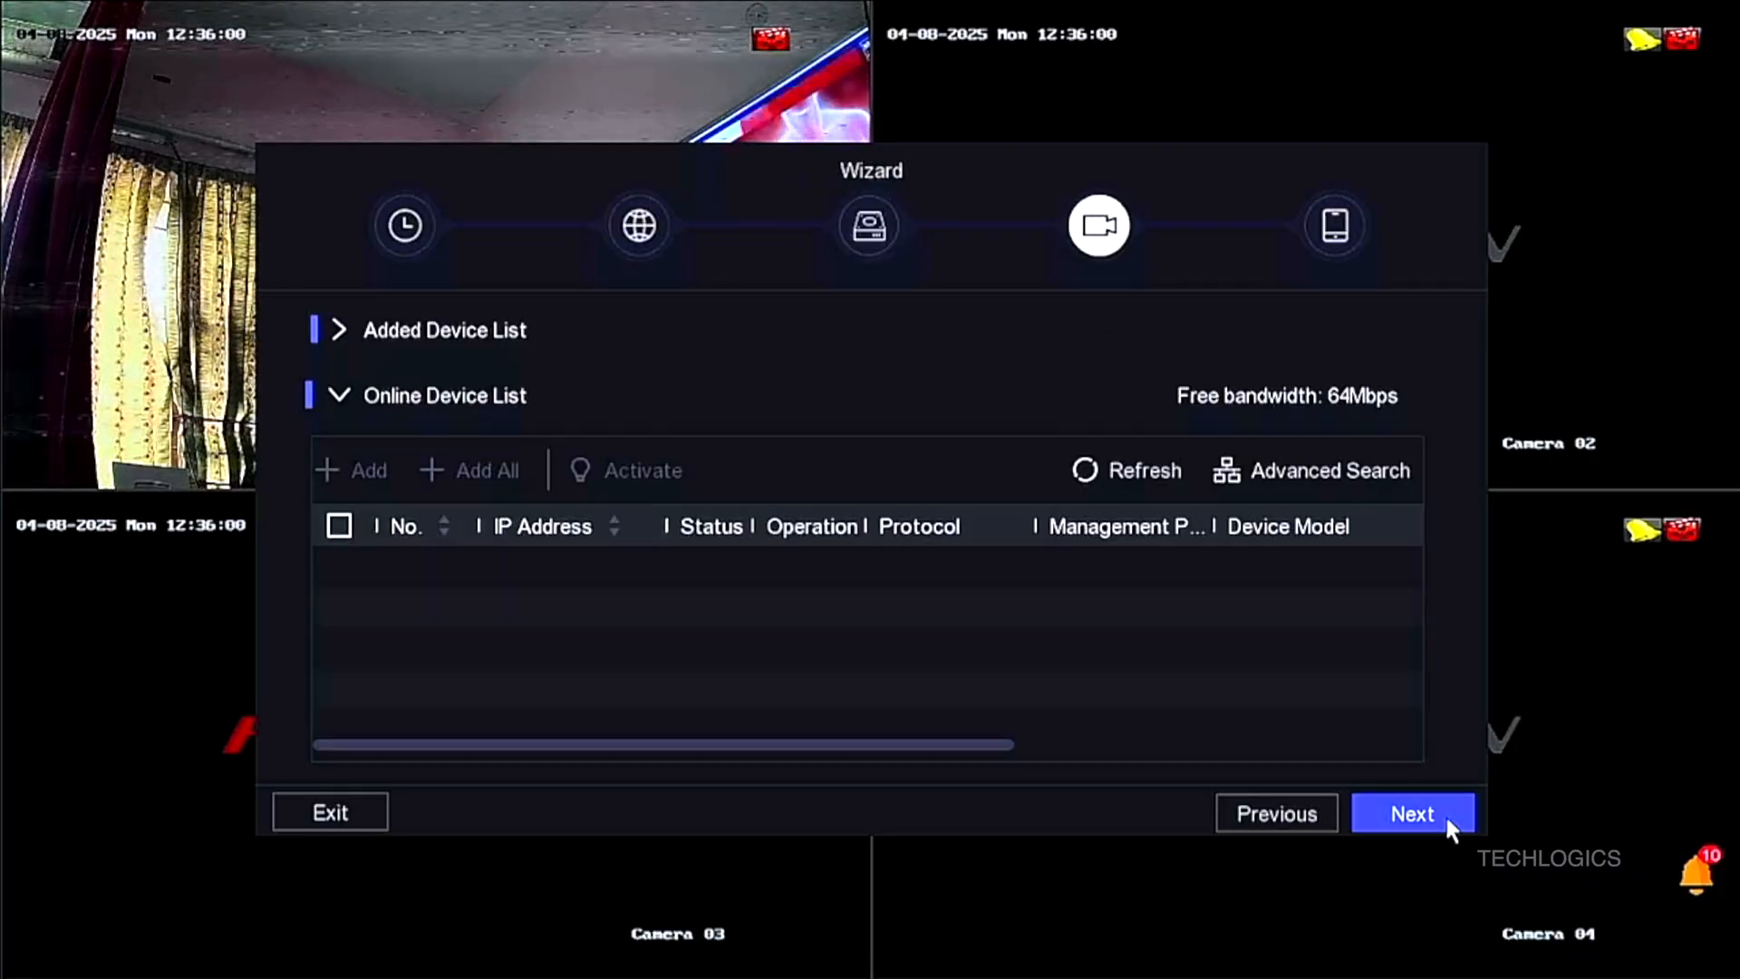
# Pass the camera list and Hik-Connect steps to reach the password resetting form.
pyautogui.click(1126, 471)
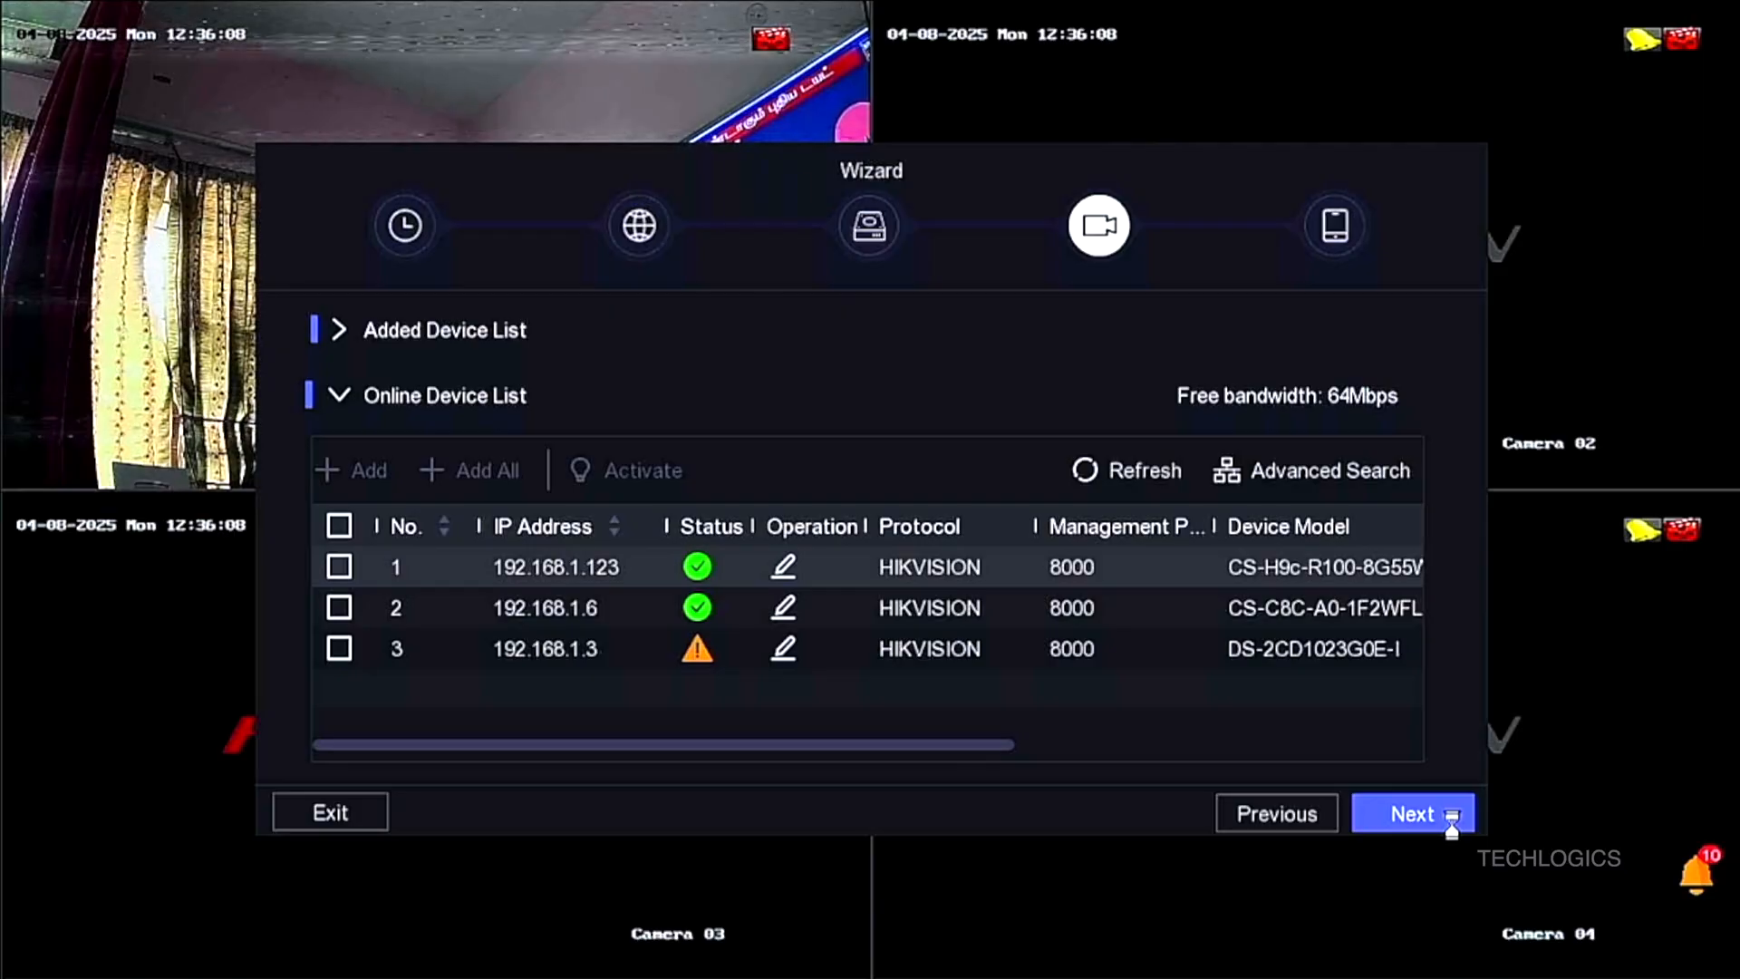
pyautogui.click(1413, 814)
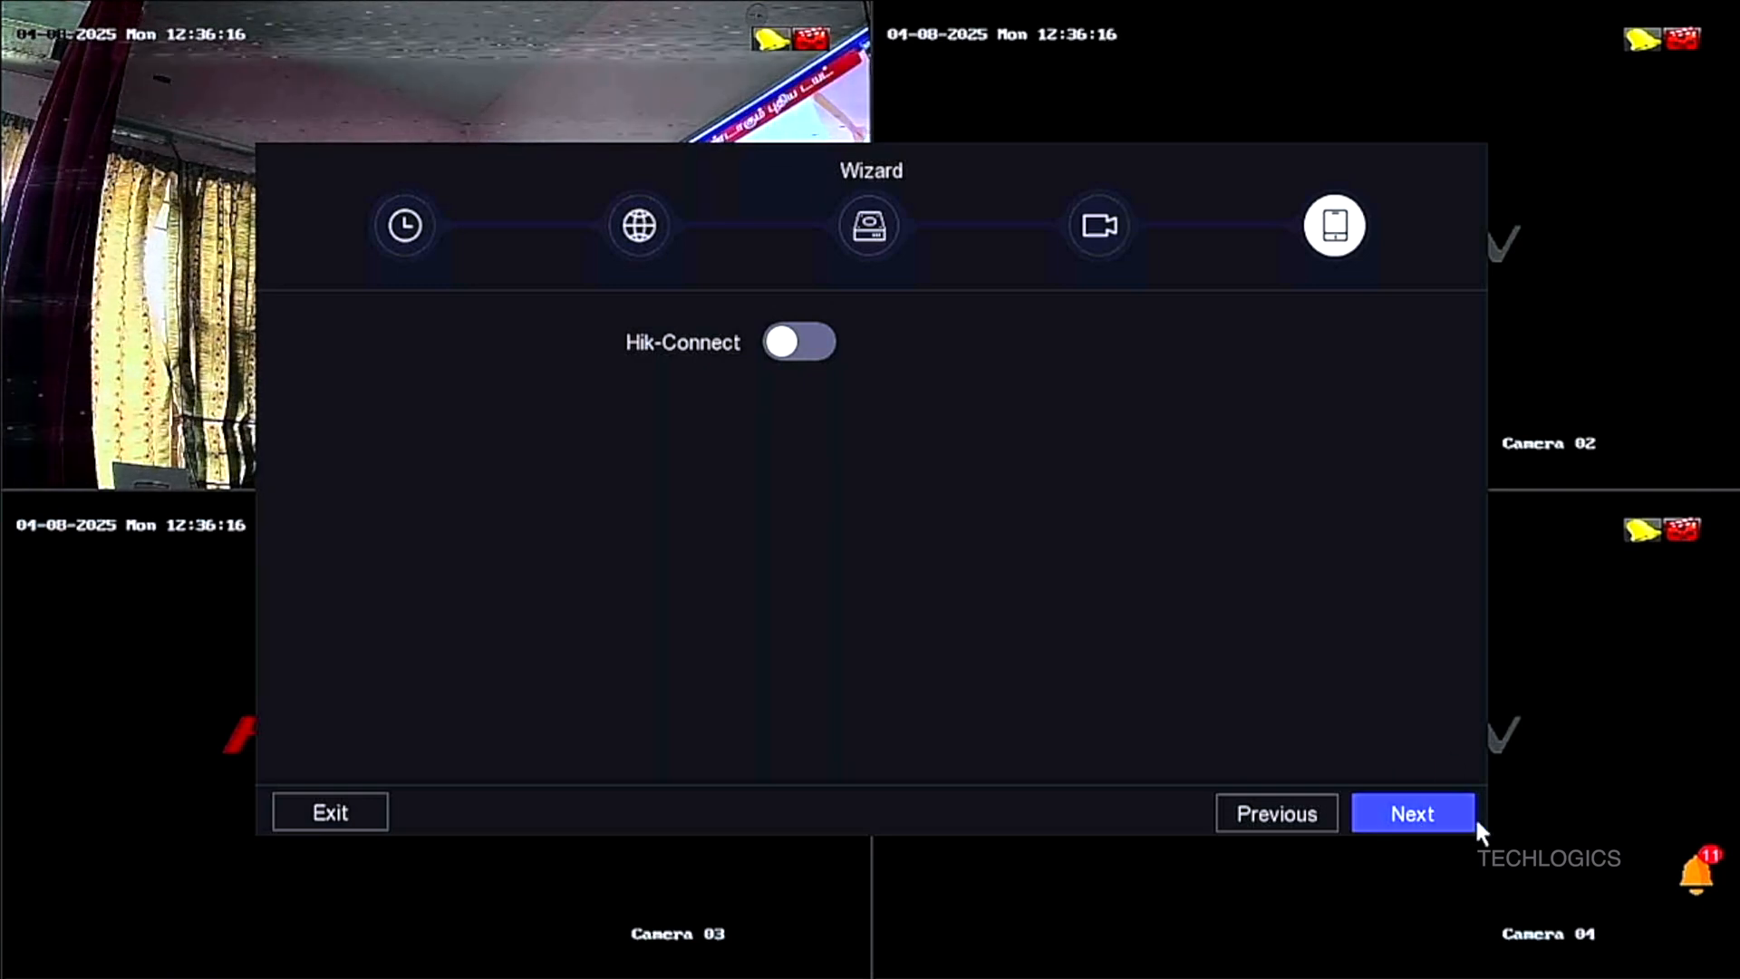
pyautogui.click(1412, 814)
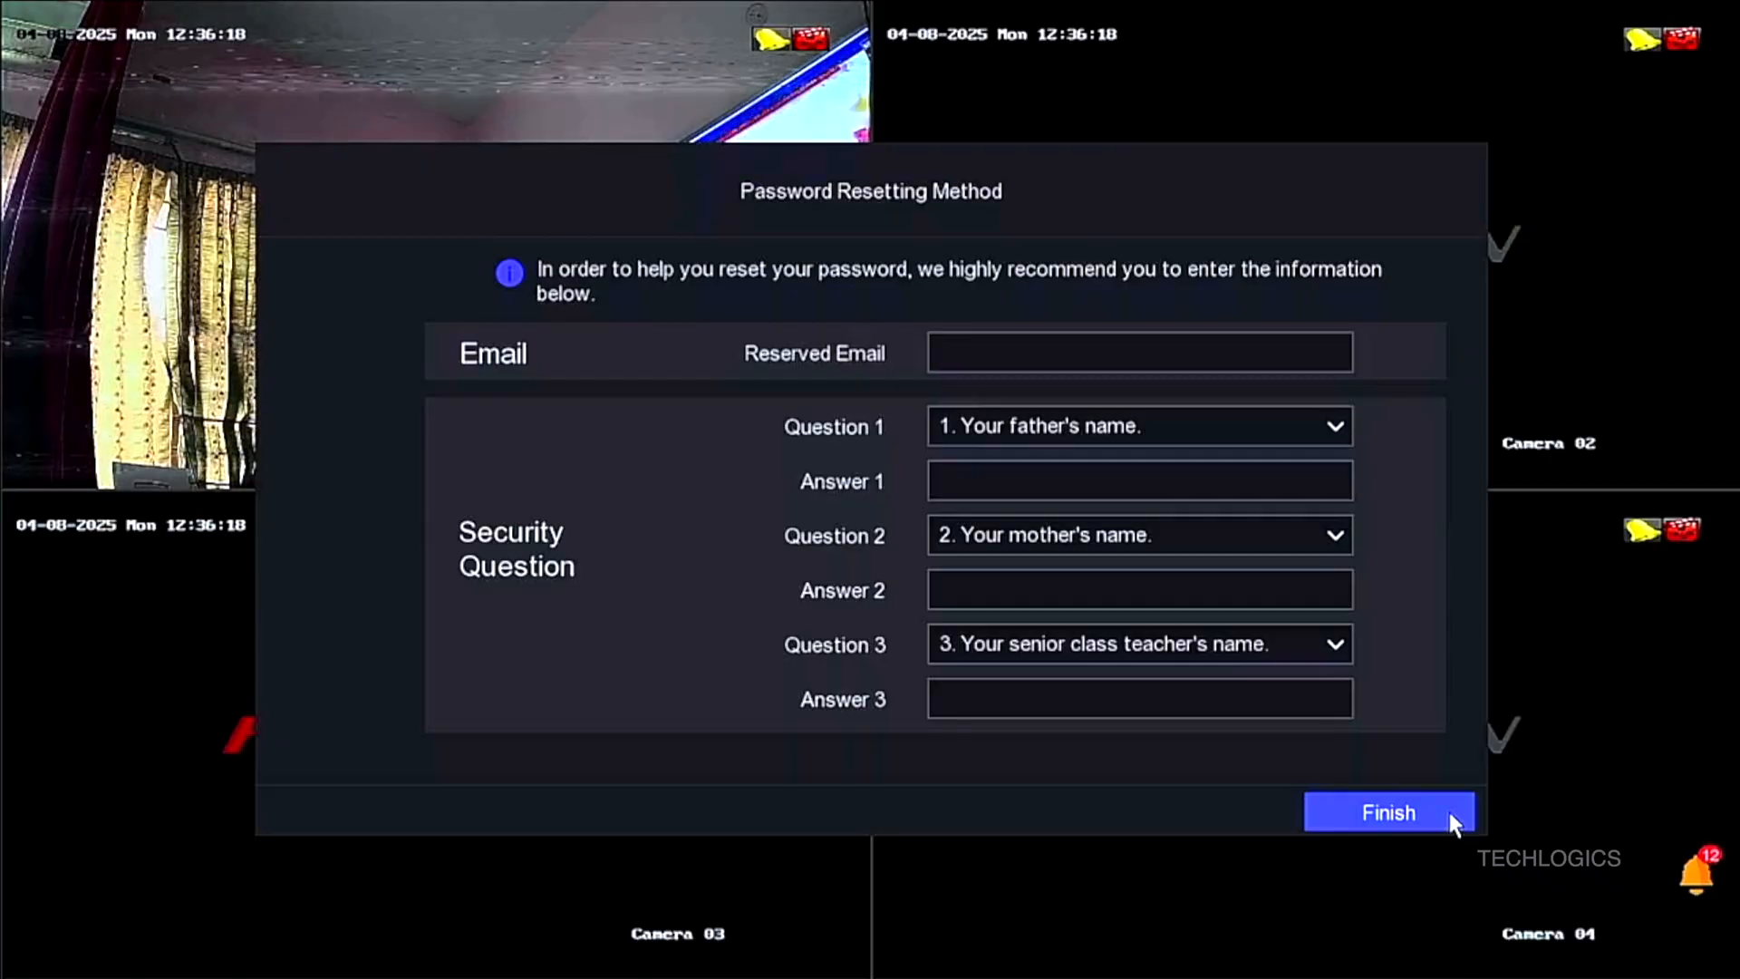
# Enter the user-name part of the reserved recovery email address.
pyautogui.click(1139, 697)
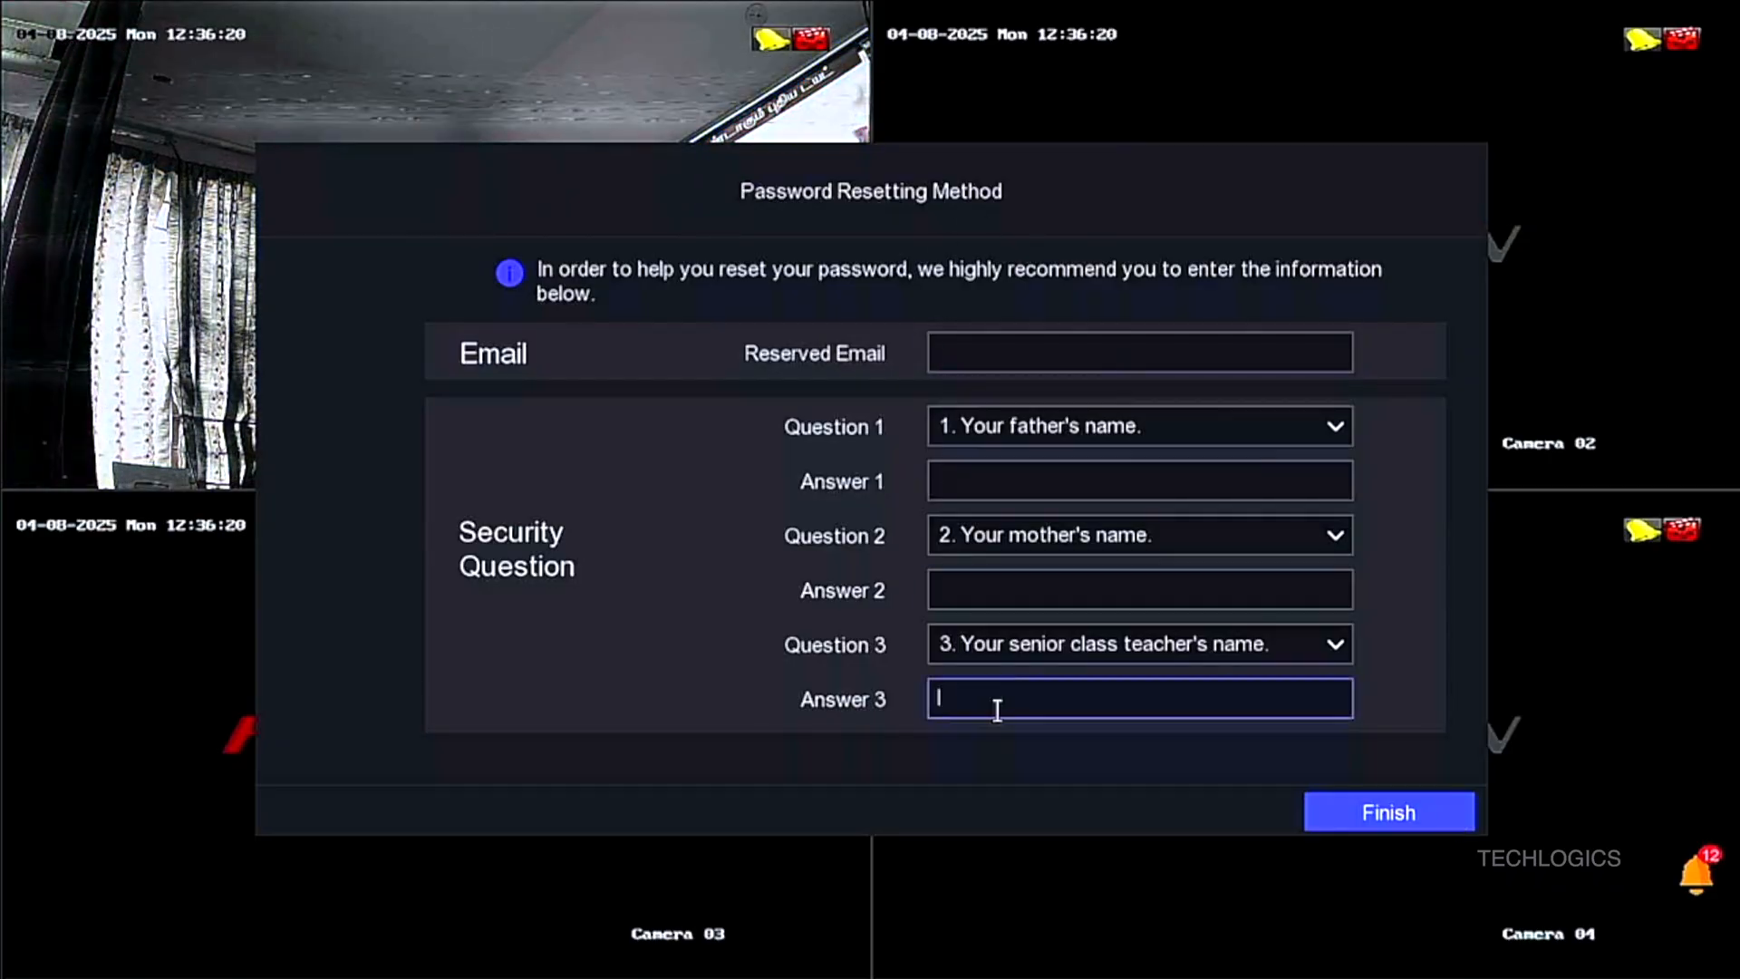
pyautogui.click(1137, 352)
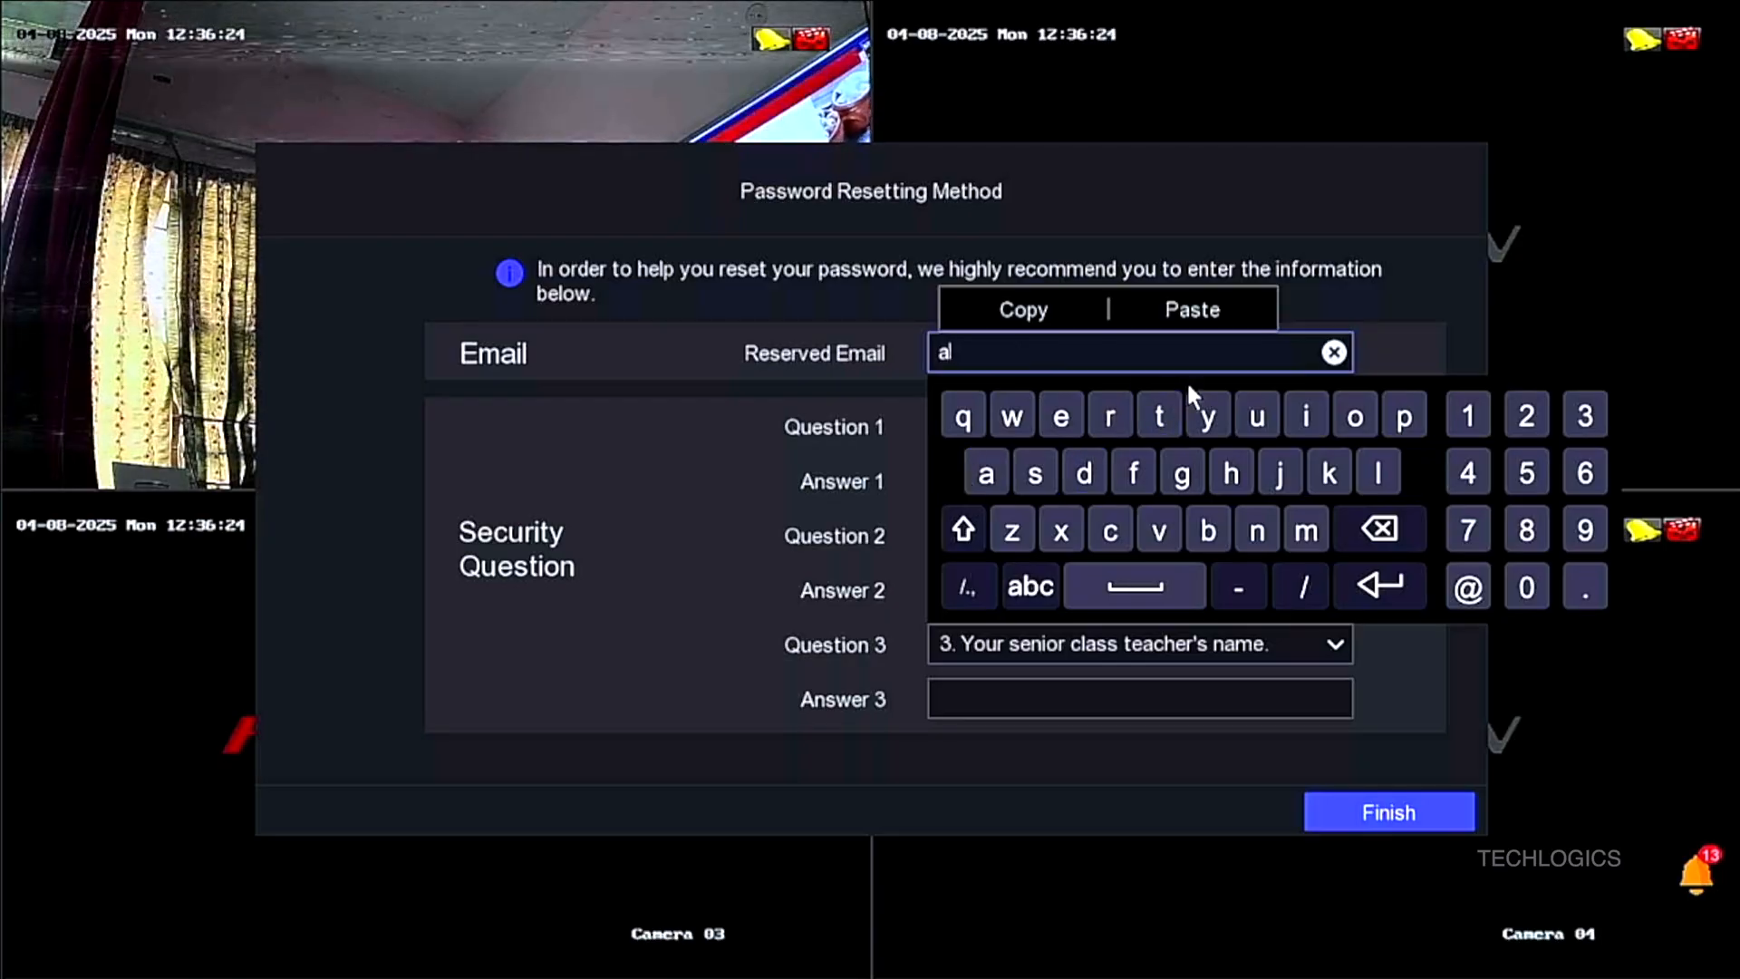
pyautogui.click(1182, 471)
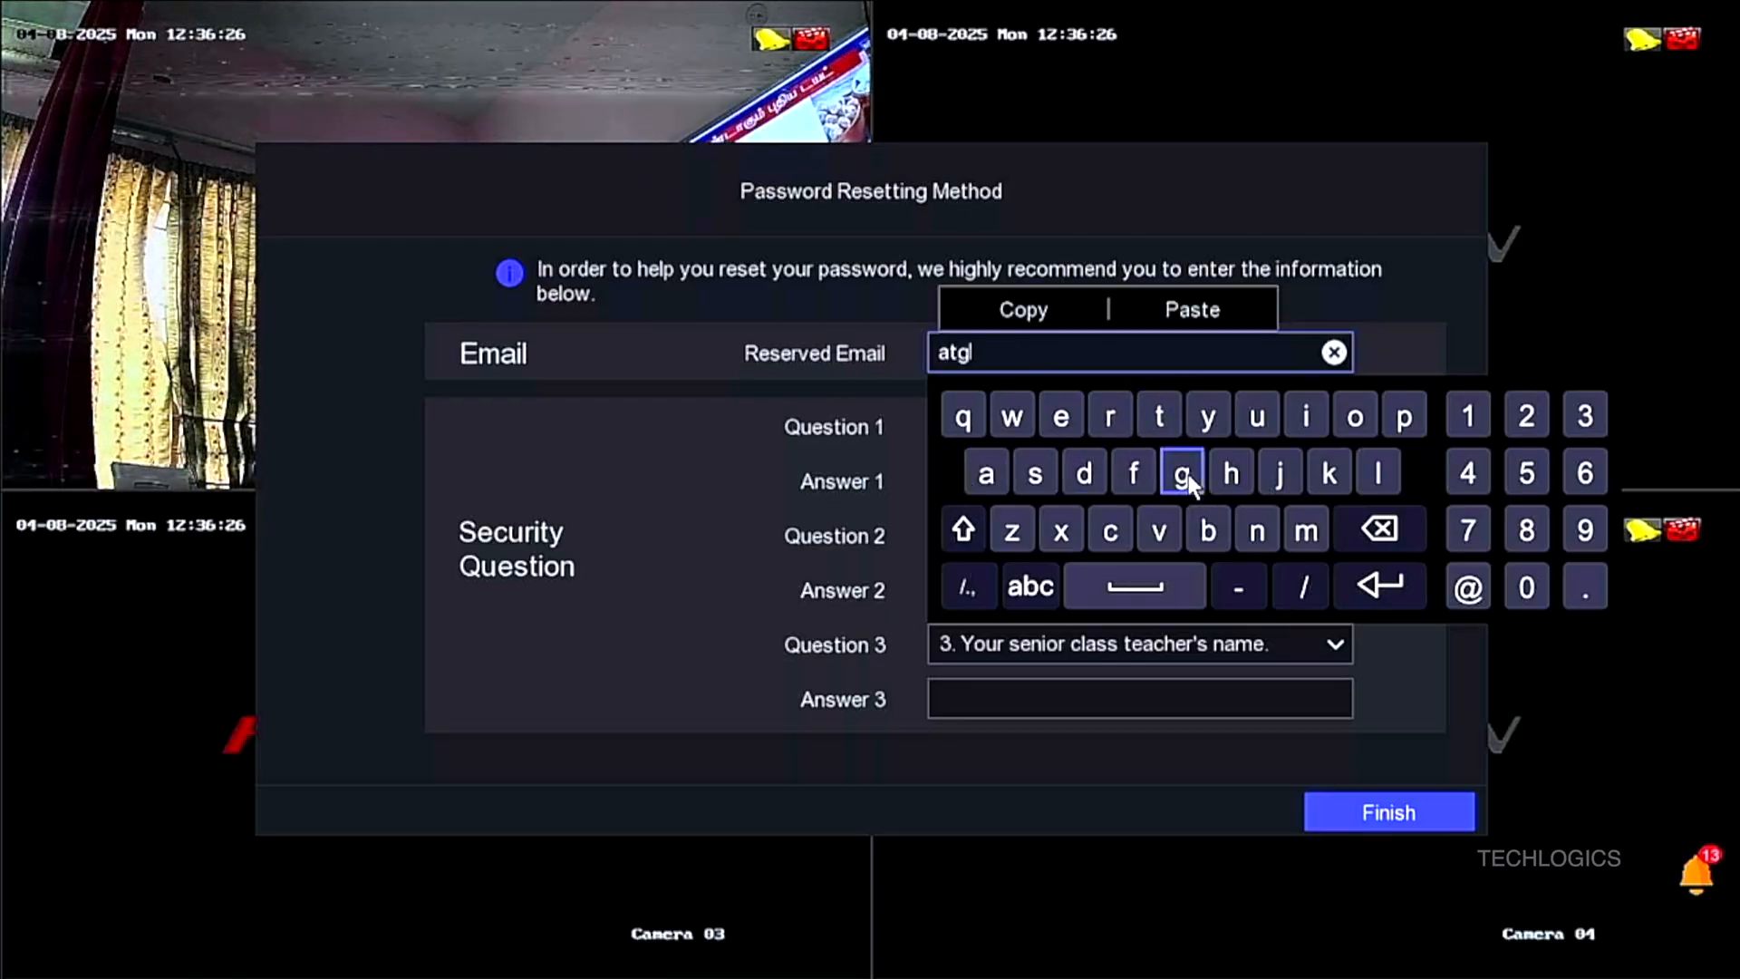
pyautogui.click(1033, 471)
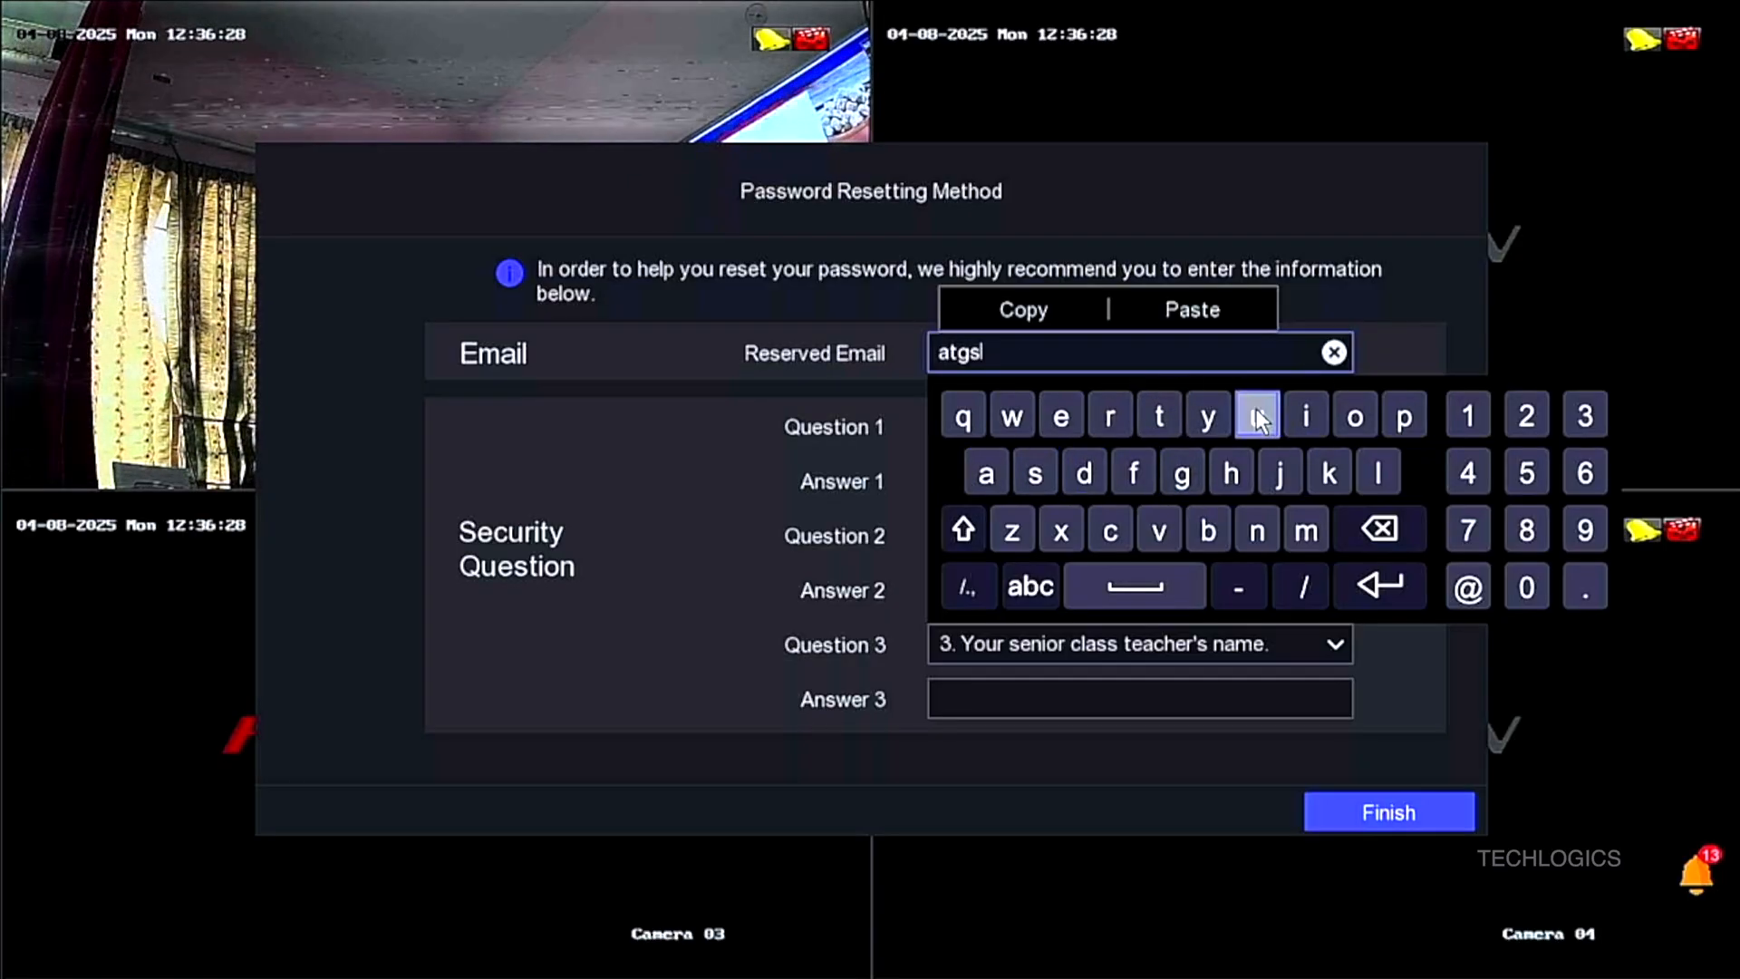
pyautogui.click(1256, 416)
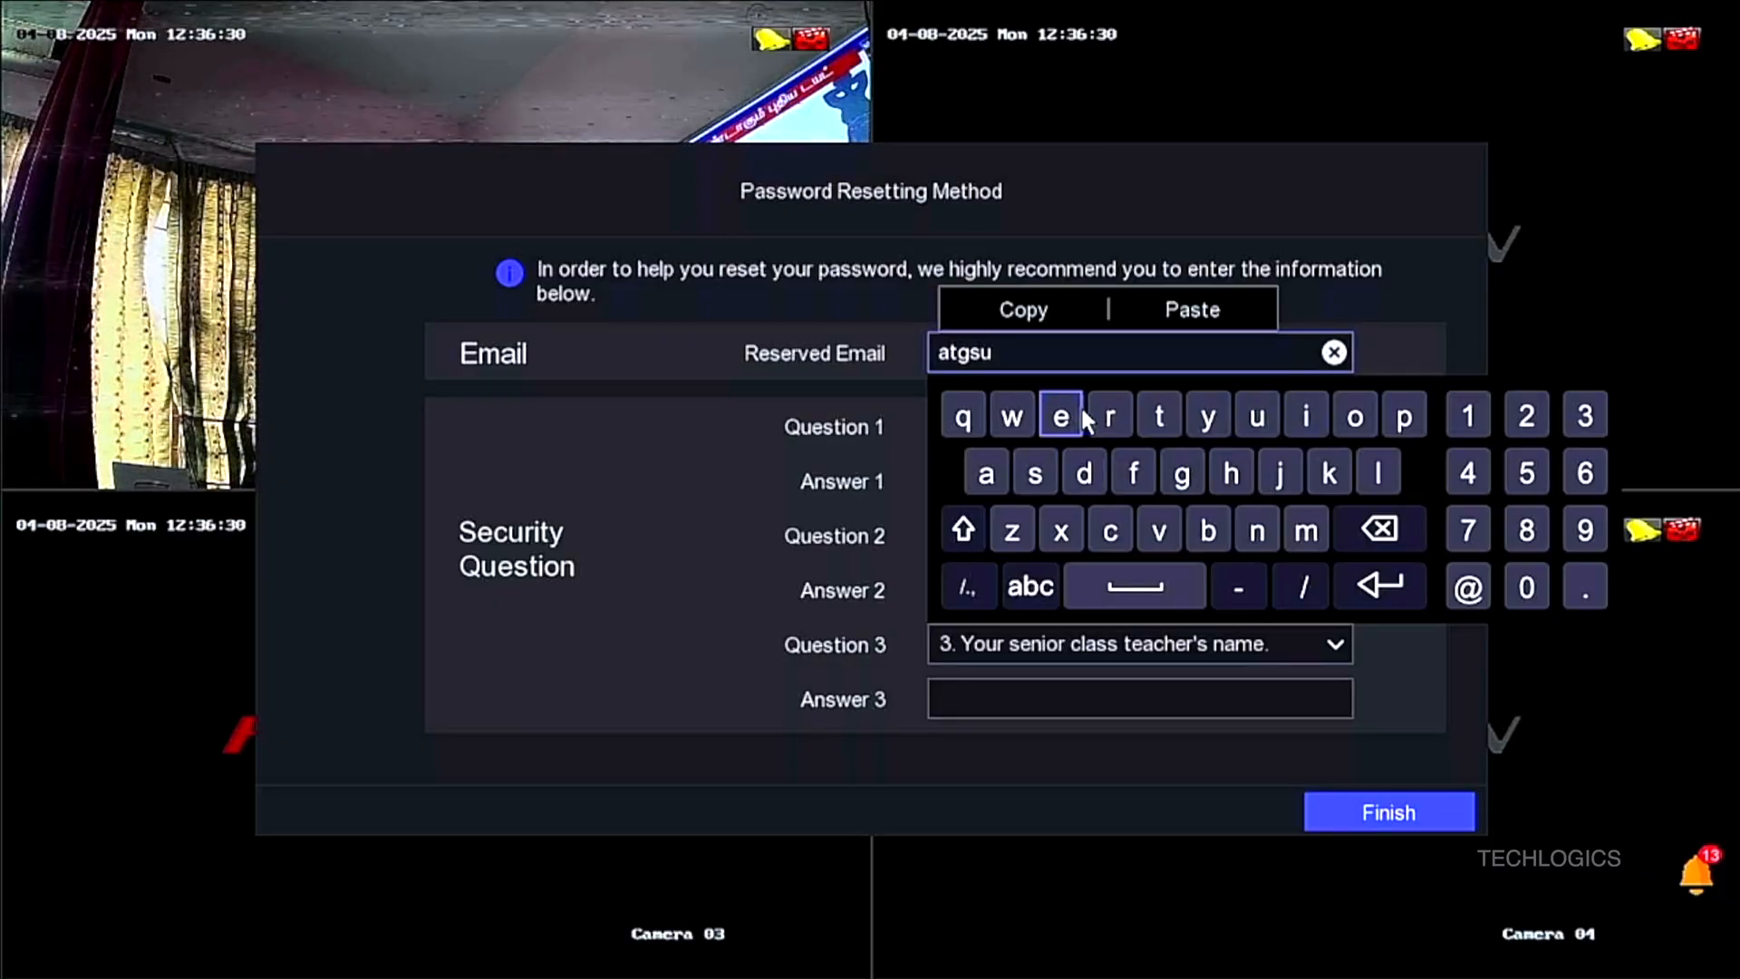
pyautogui.click(1060, 414)
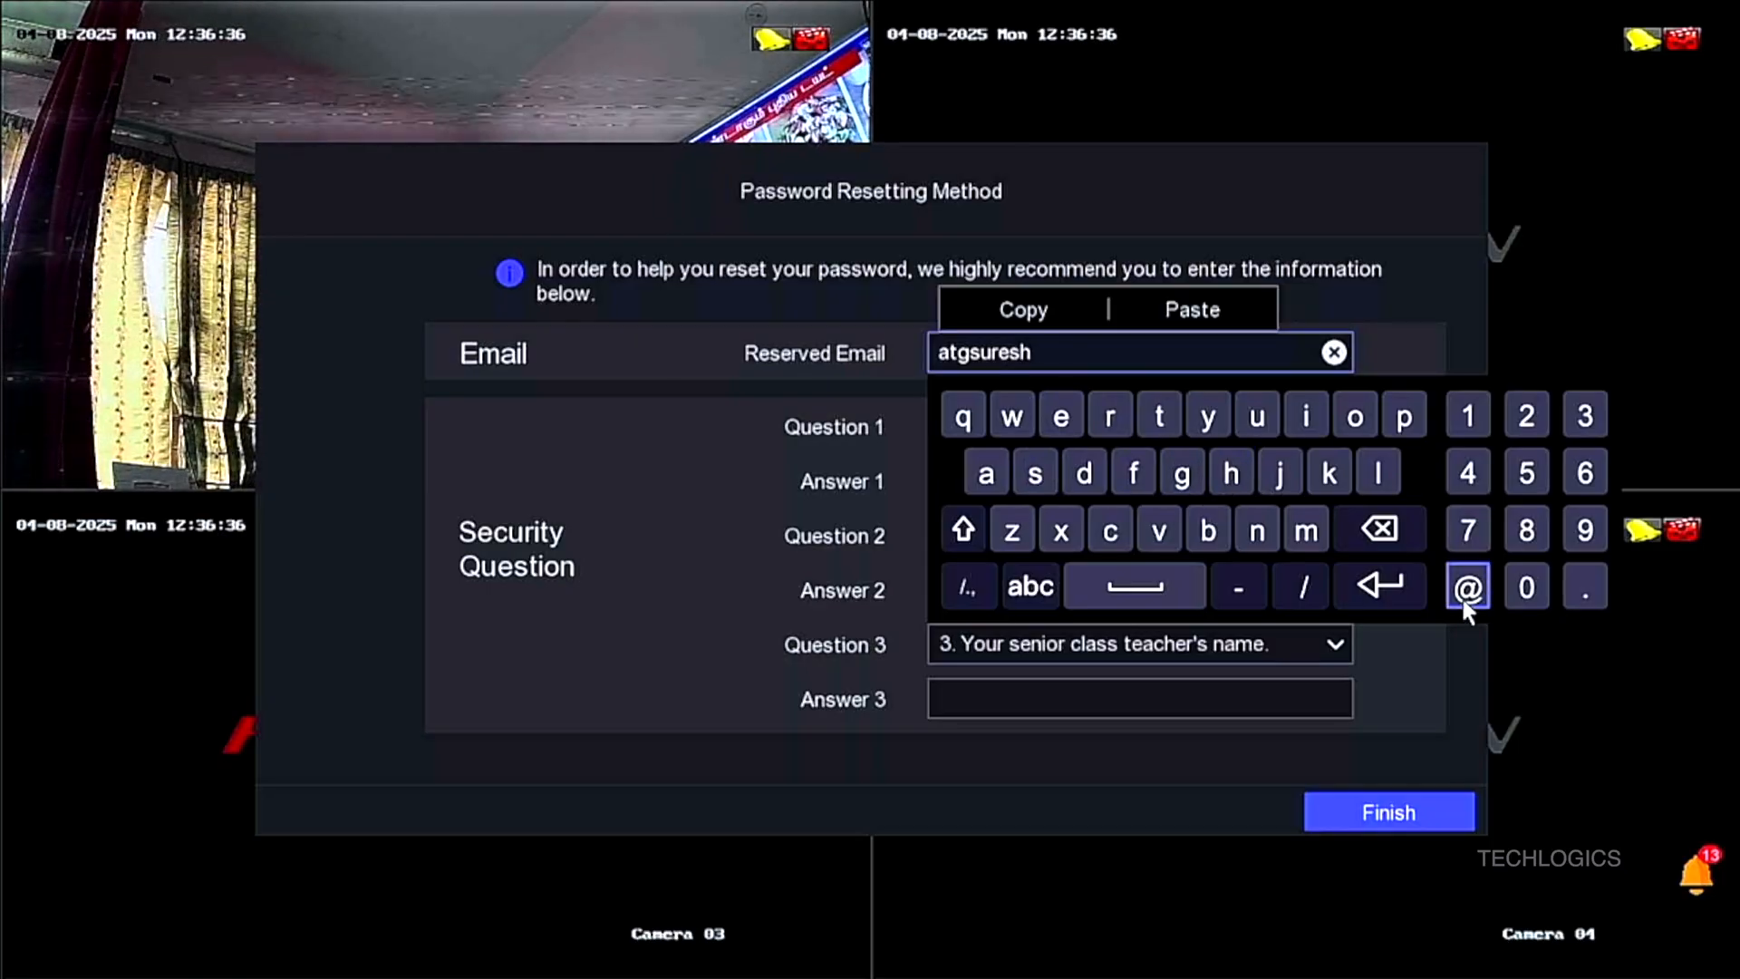
# Complete the email with the at sign and mail domain, then move to Answer 1.
pyautogui.click(1181, 473)
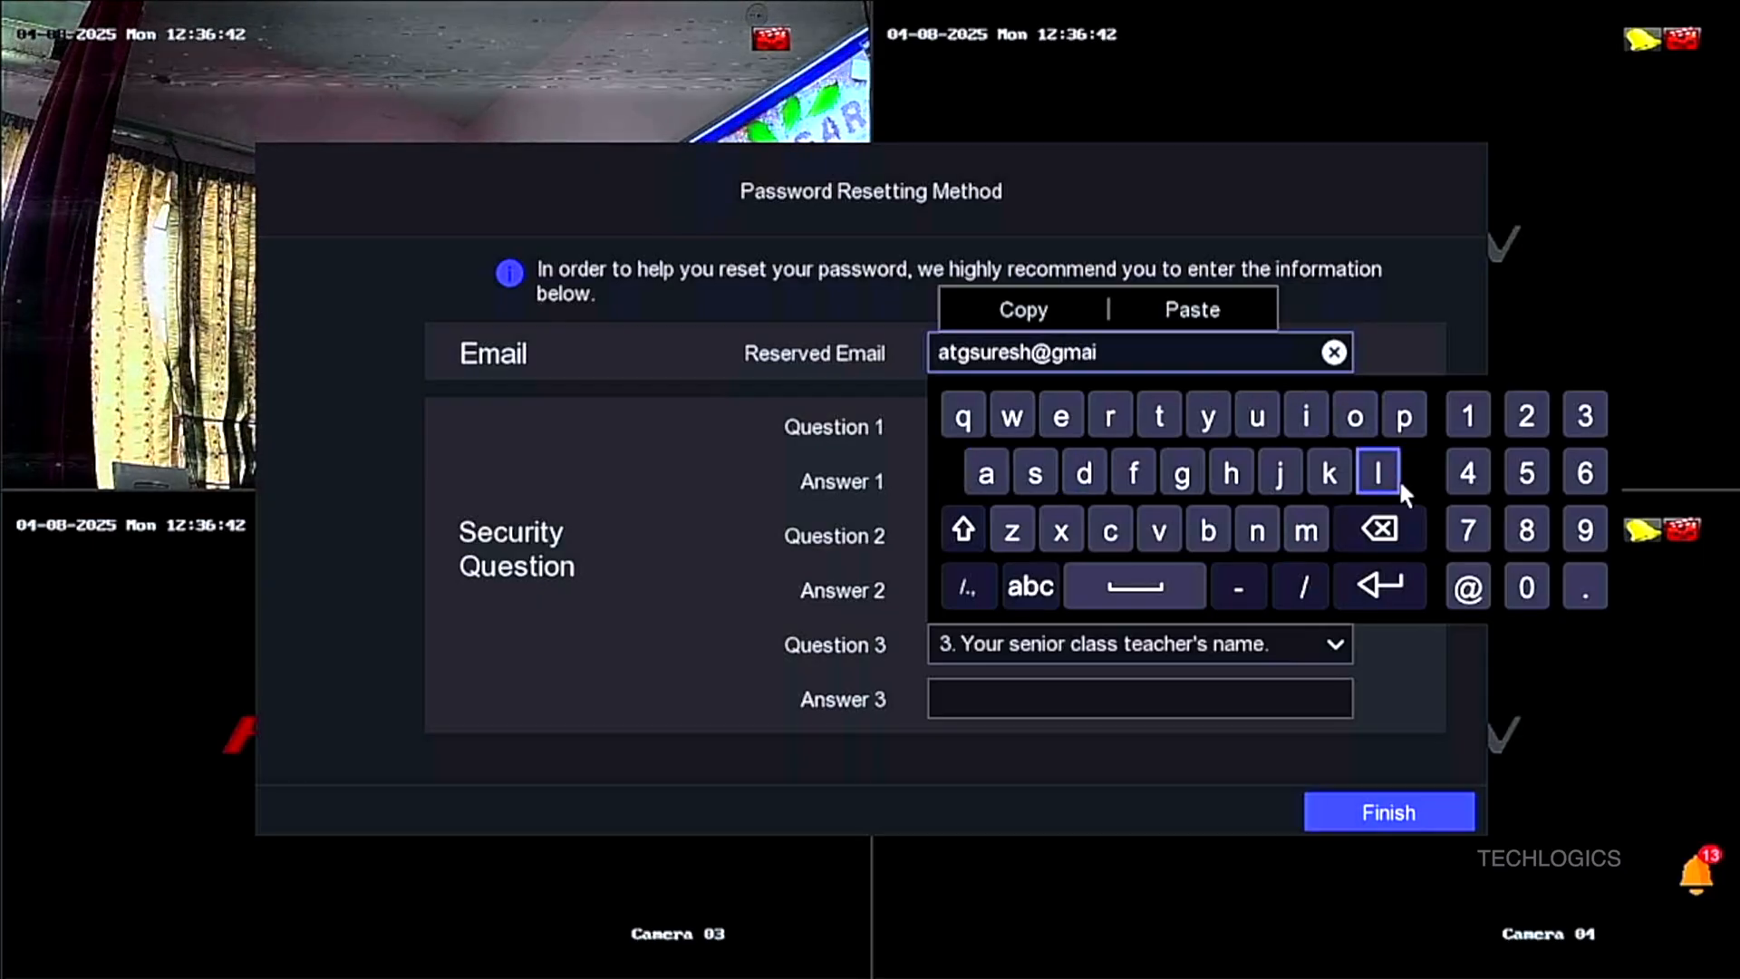
pyautogui.click(1380, 472)
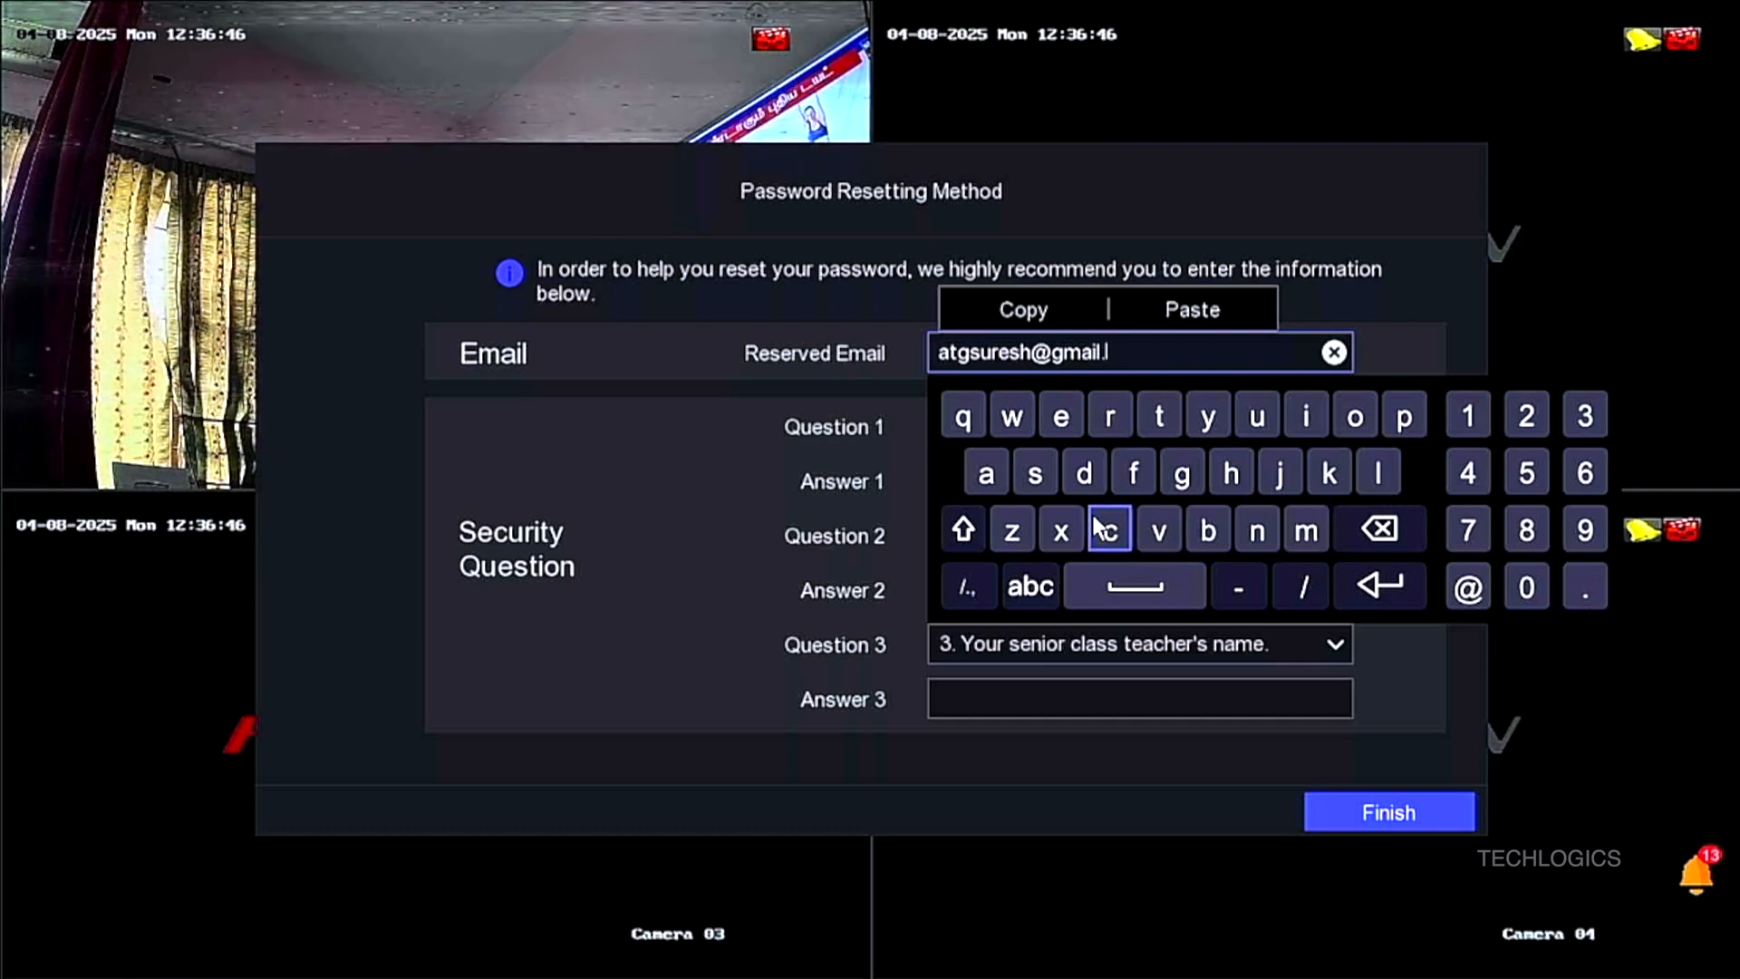
pyautogui.click(1108, 529)
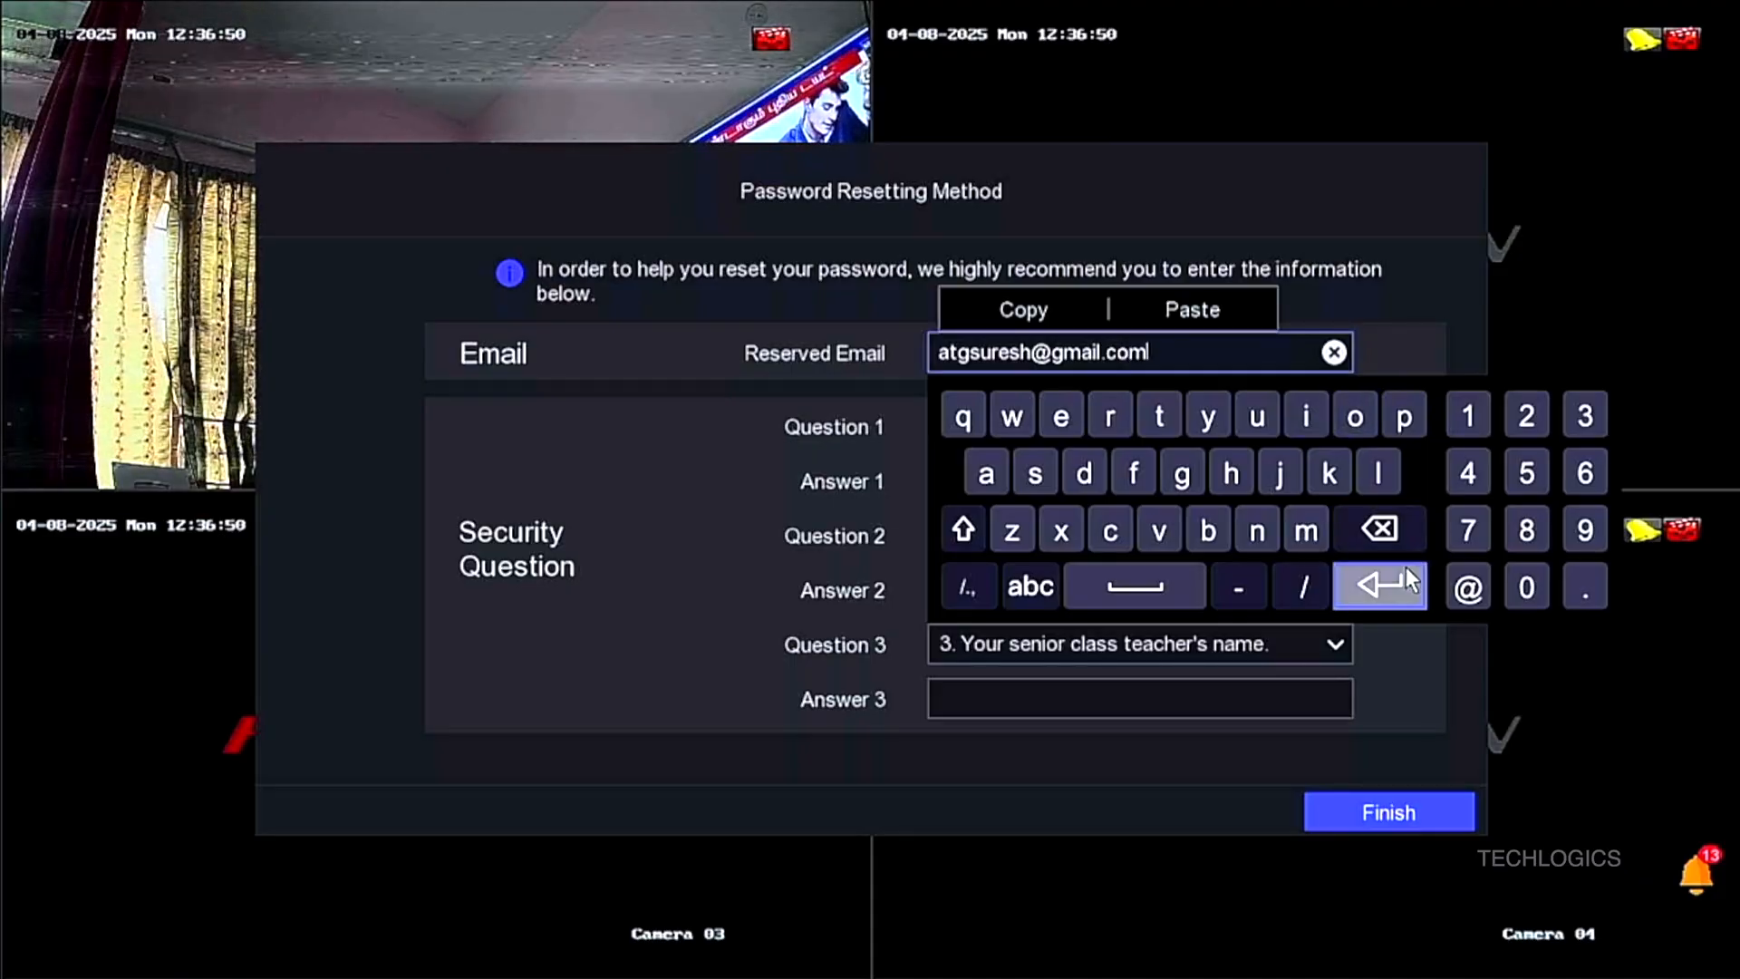
pyautogui.click(1380, 586)
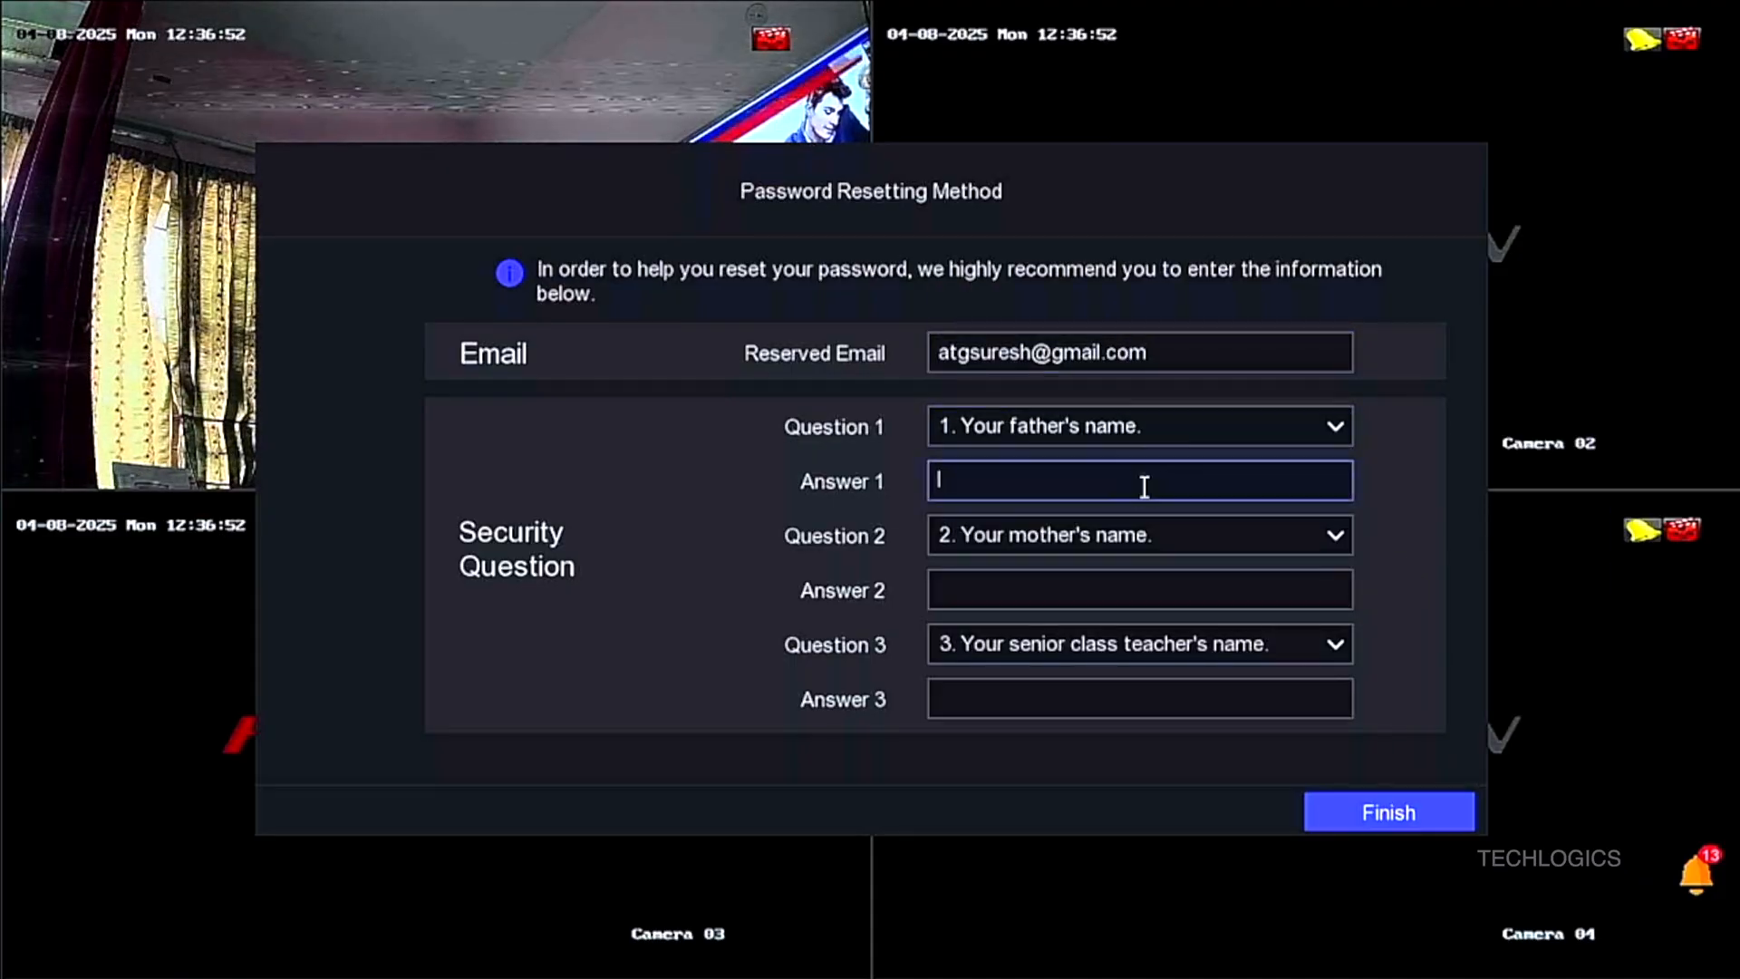
pyautogui.click(1138, 481)
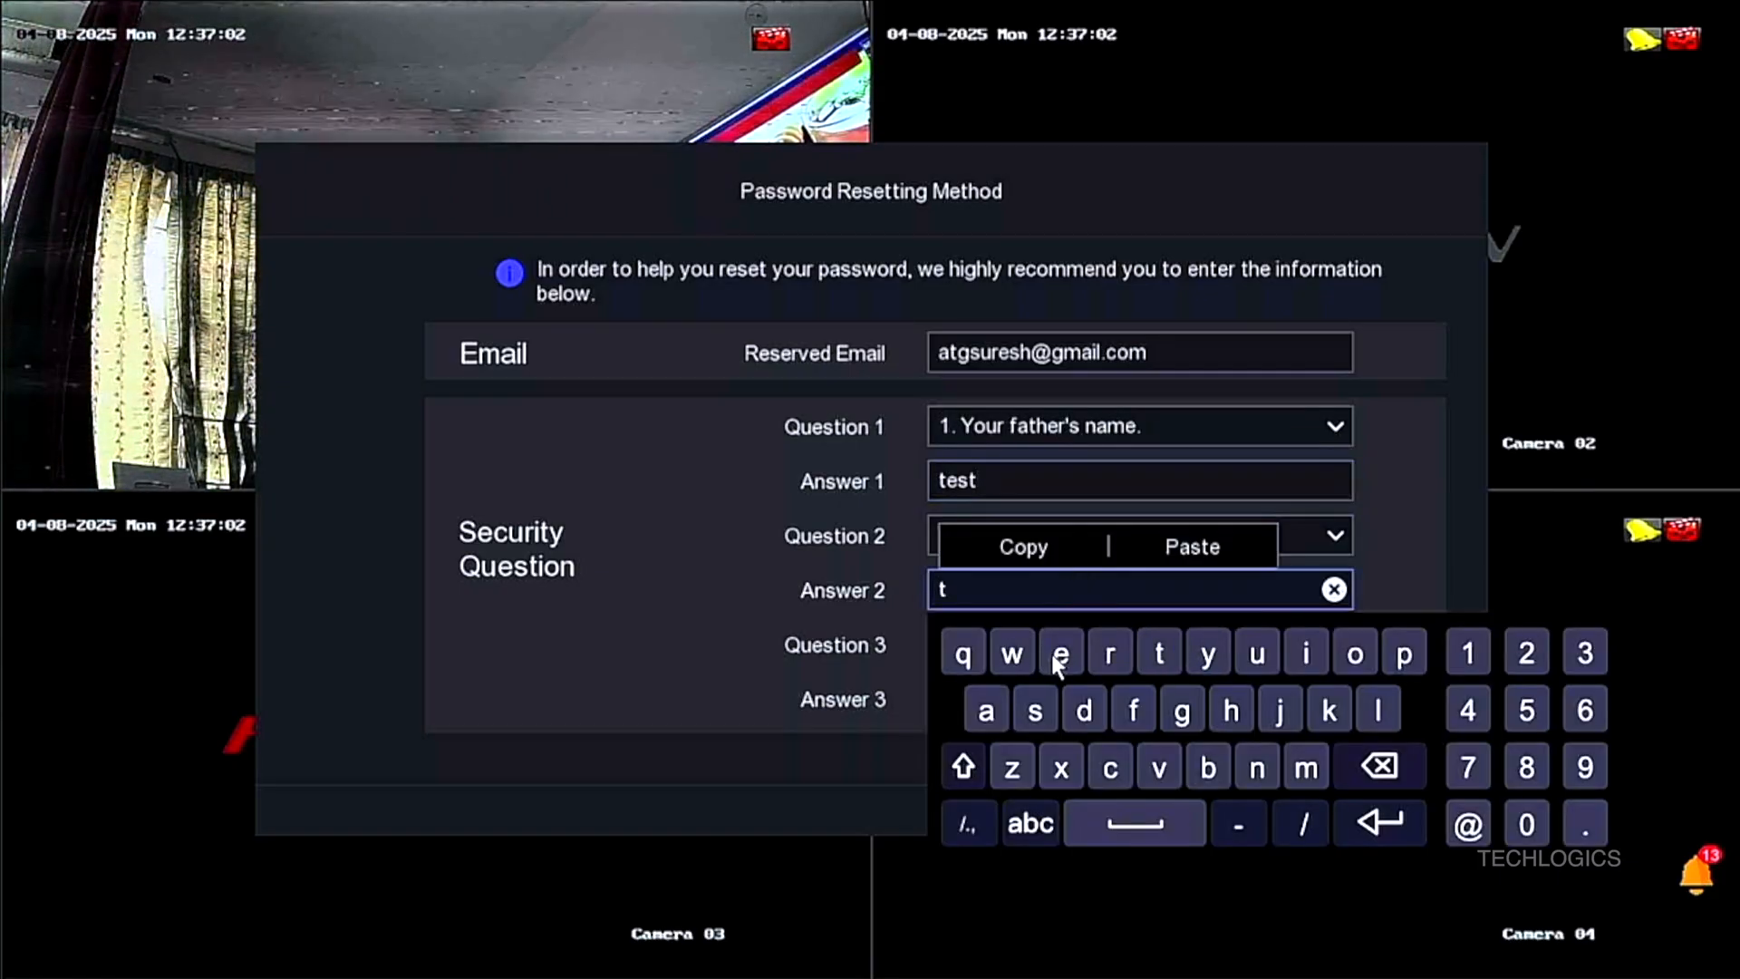
pyautogui.click(1060, 653)
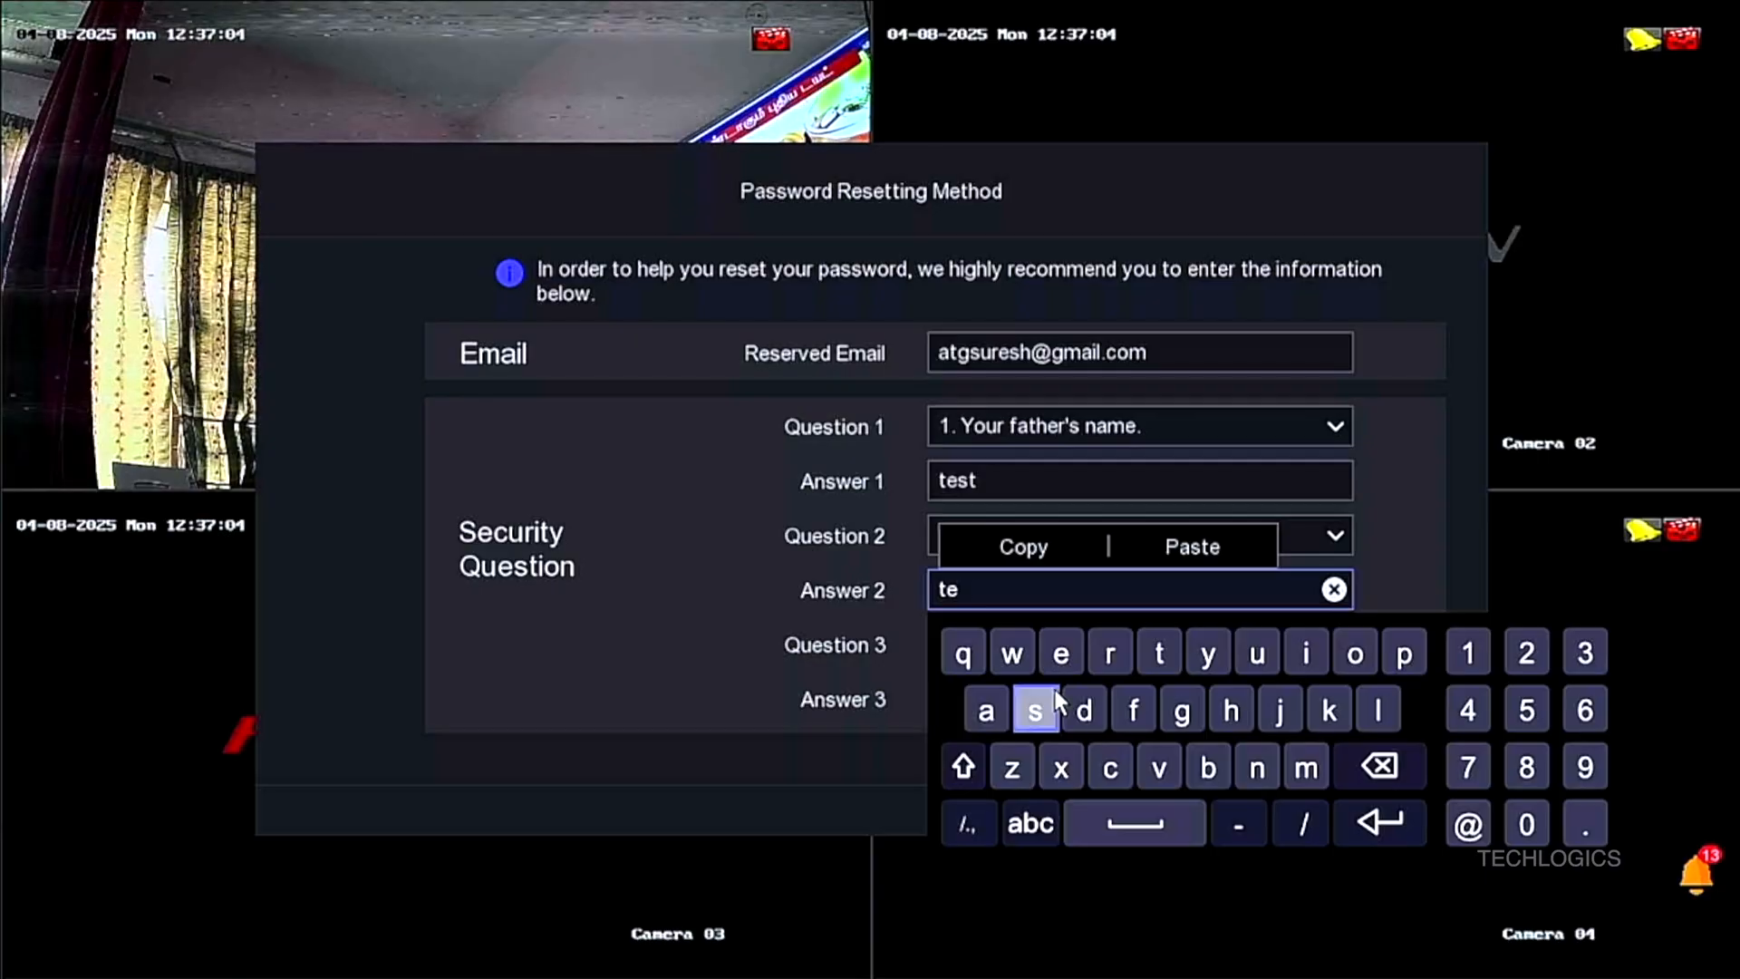
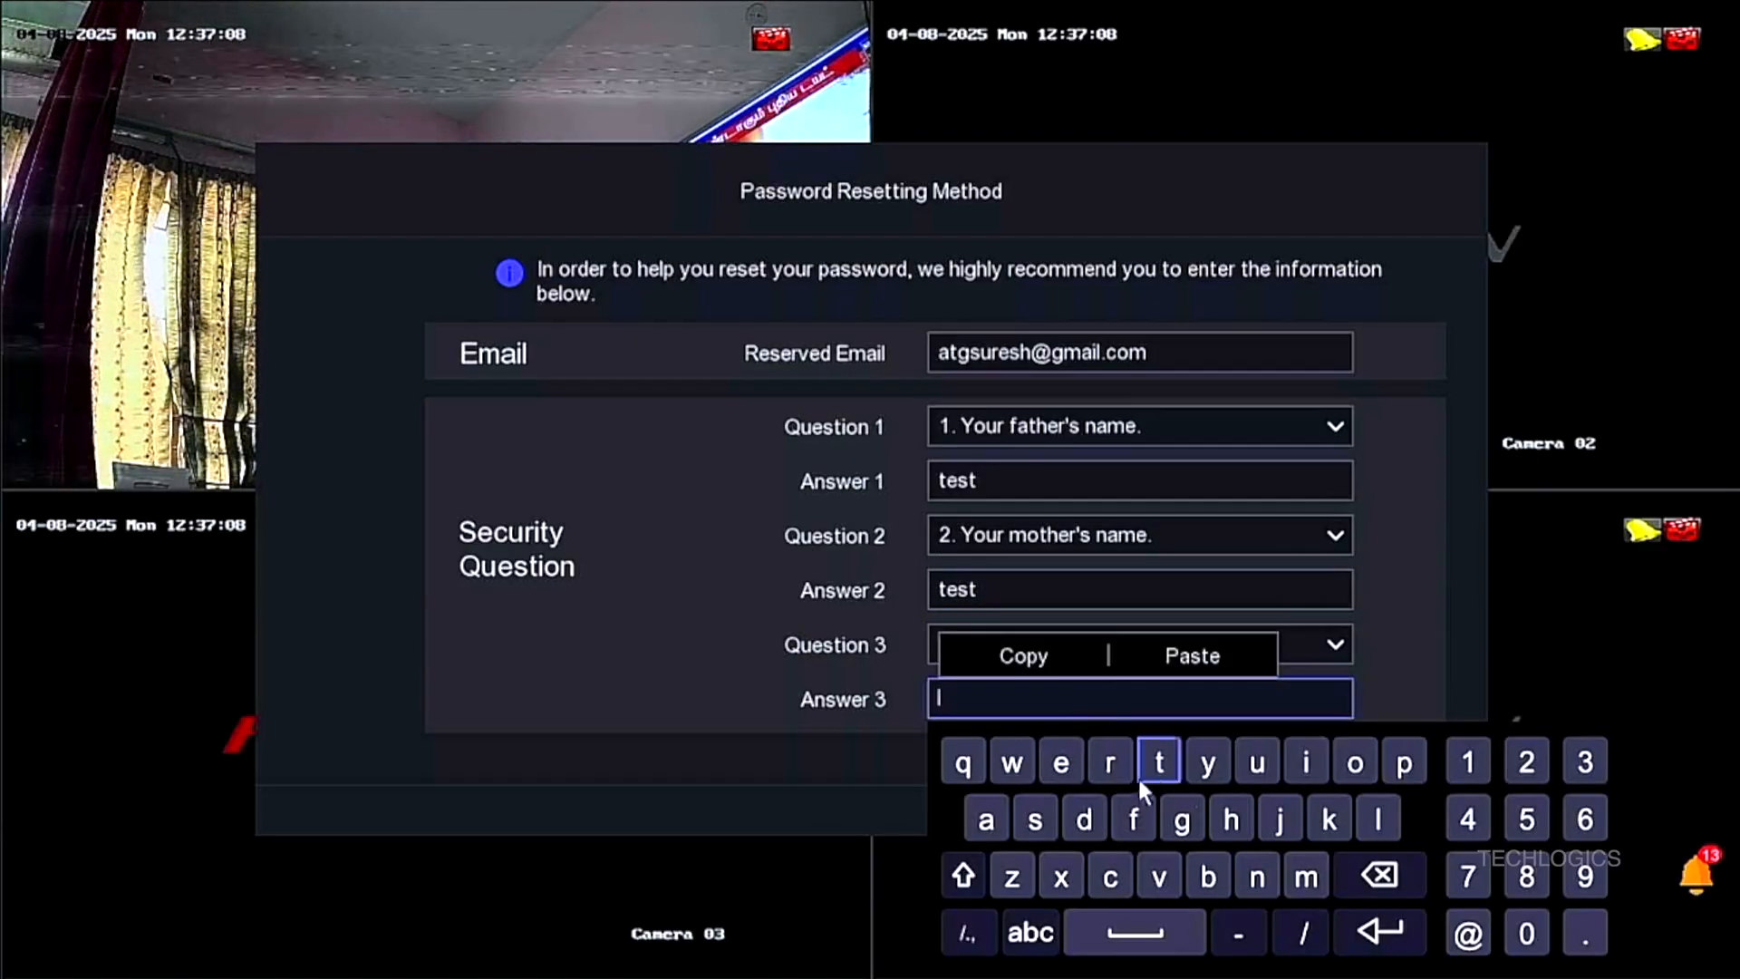
pyautogui.click(1157, 762)
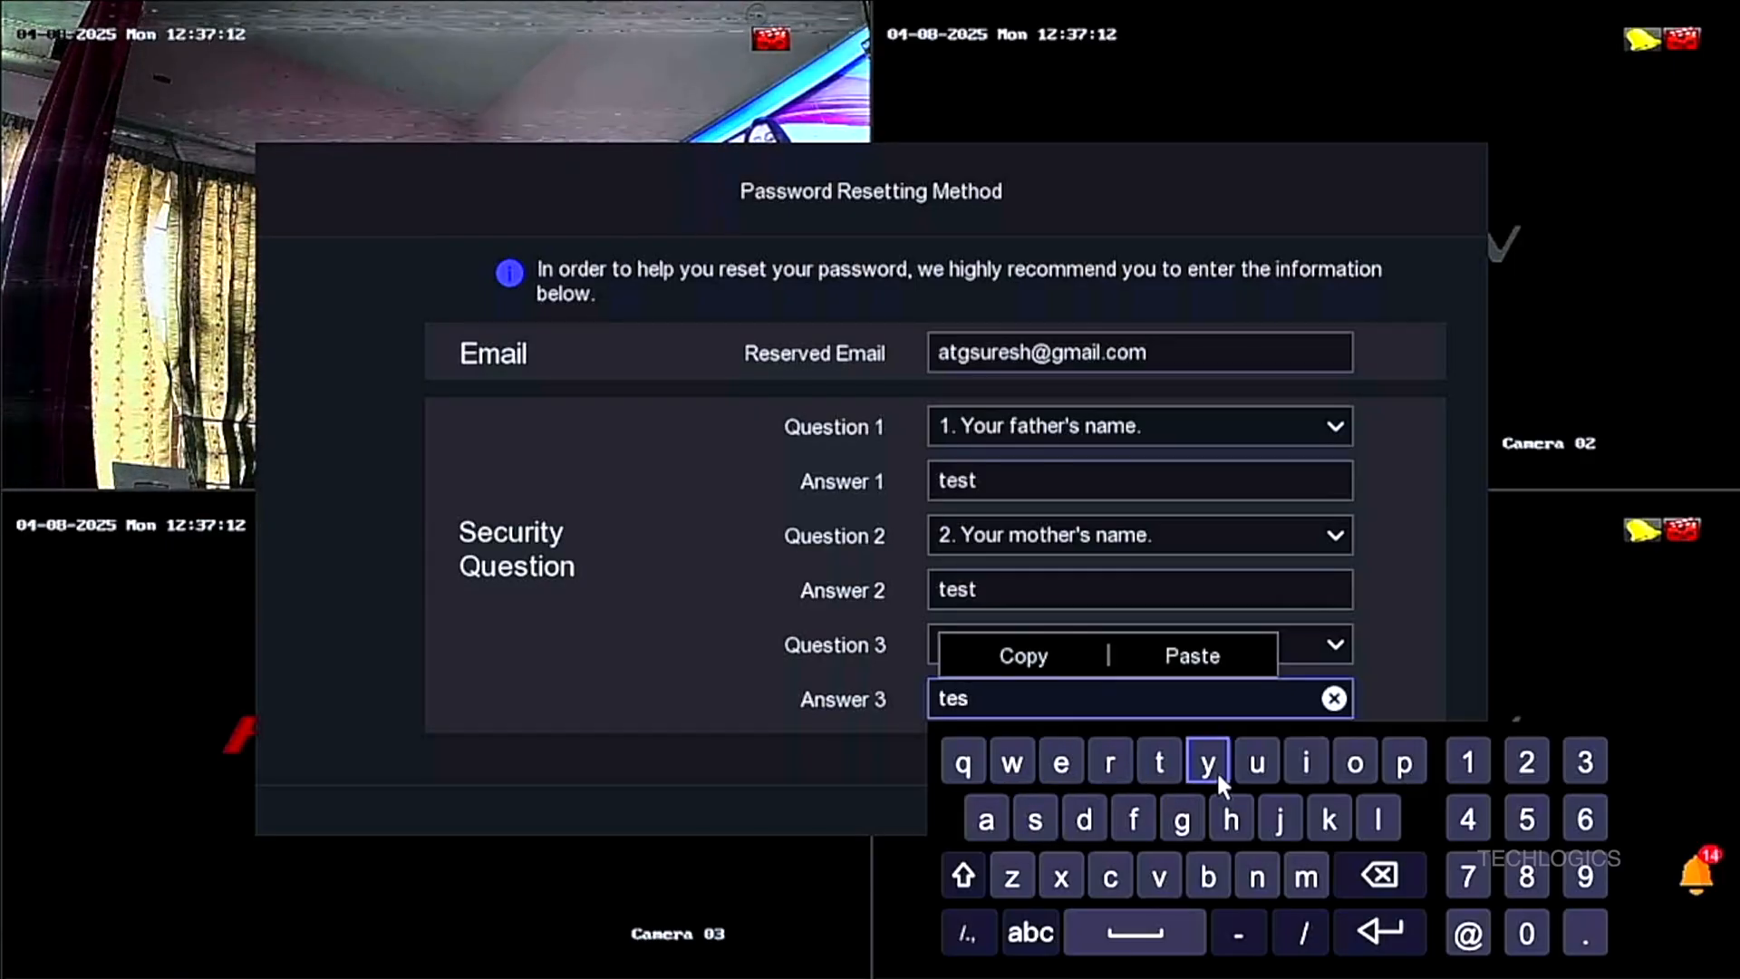
pyautogui.click(1158, 762)
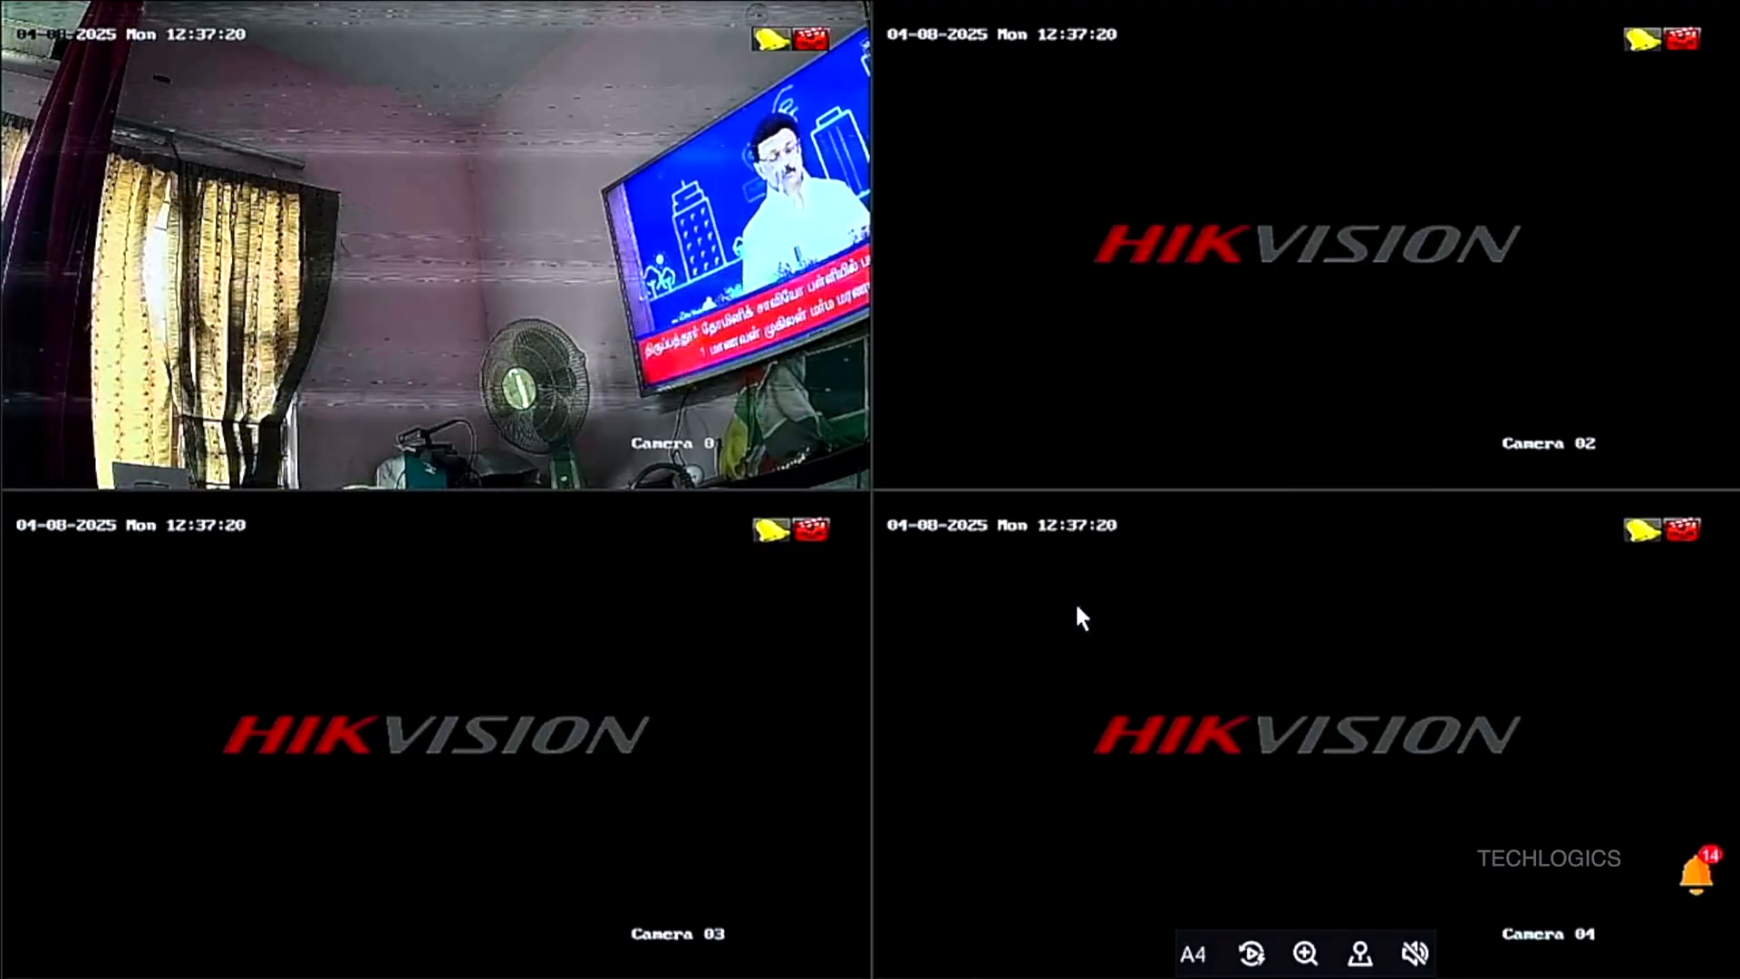
# Agree to enable the camera microphone so cameras record audio.
pyautogui.click(1414, 953)
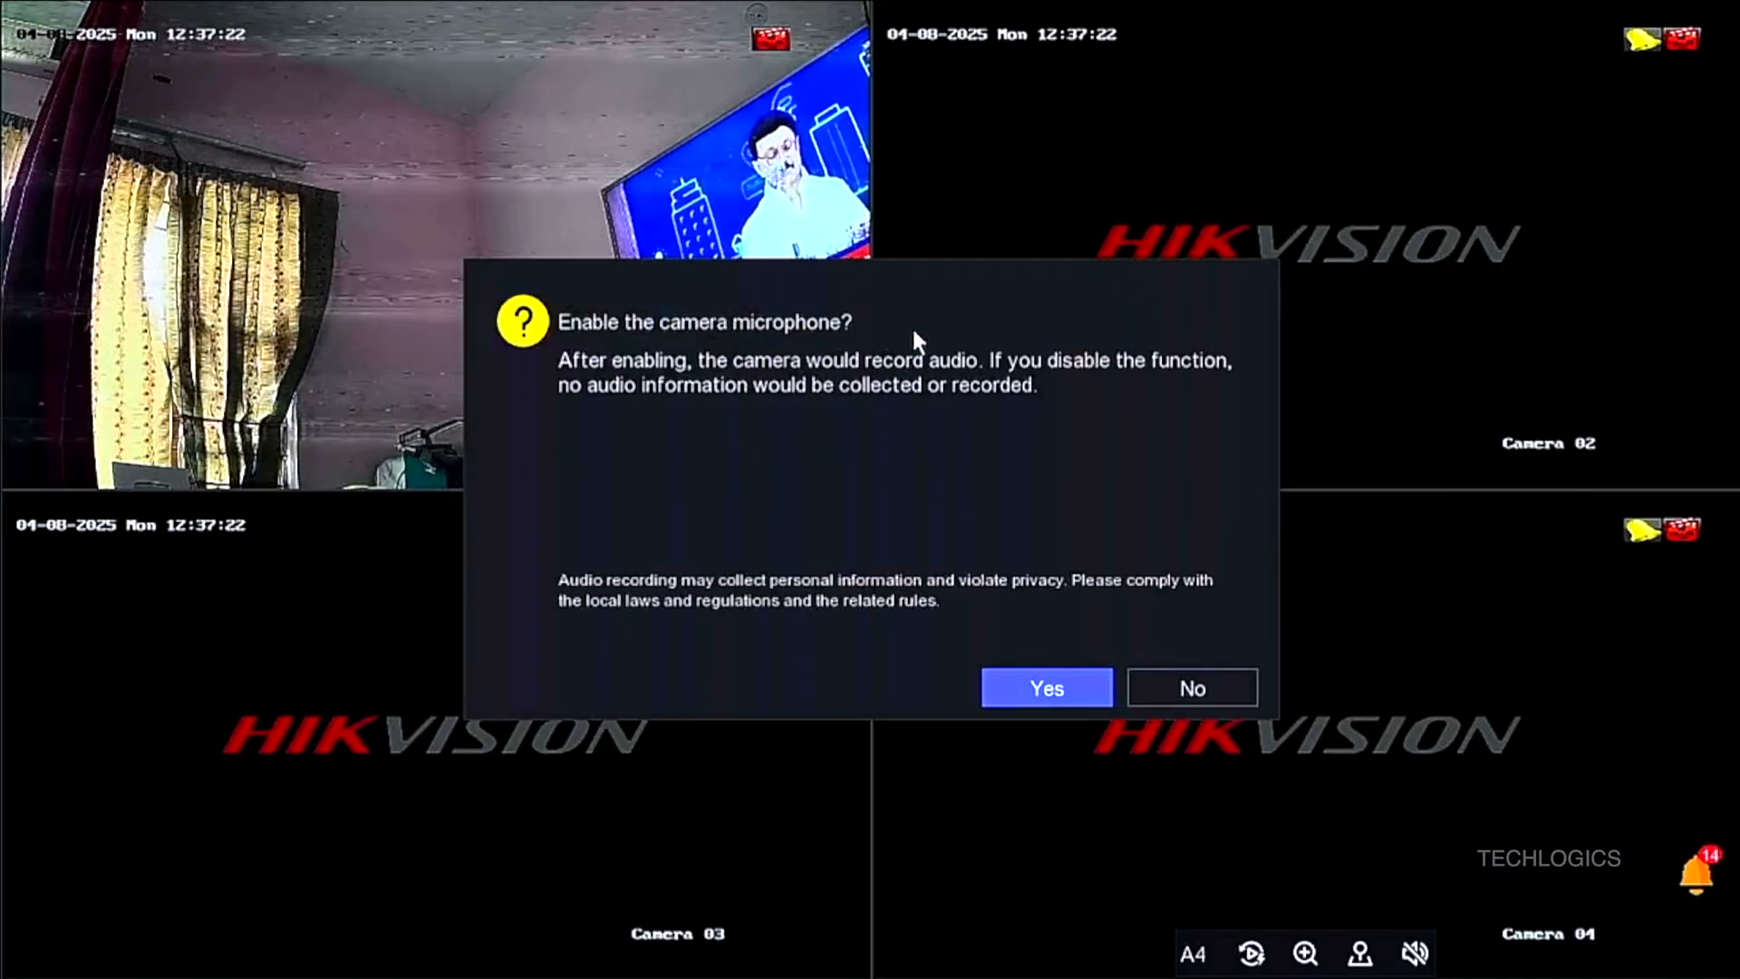
pyautogui.moveTo(1063, 405)
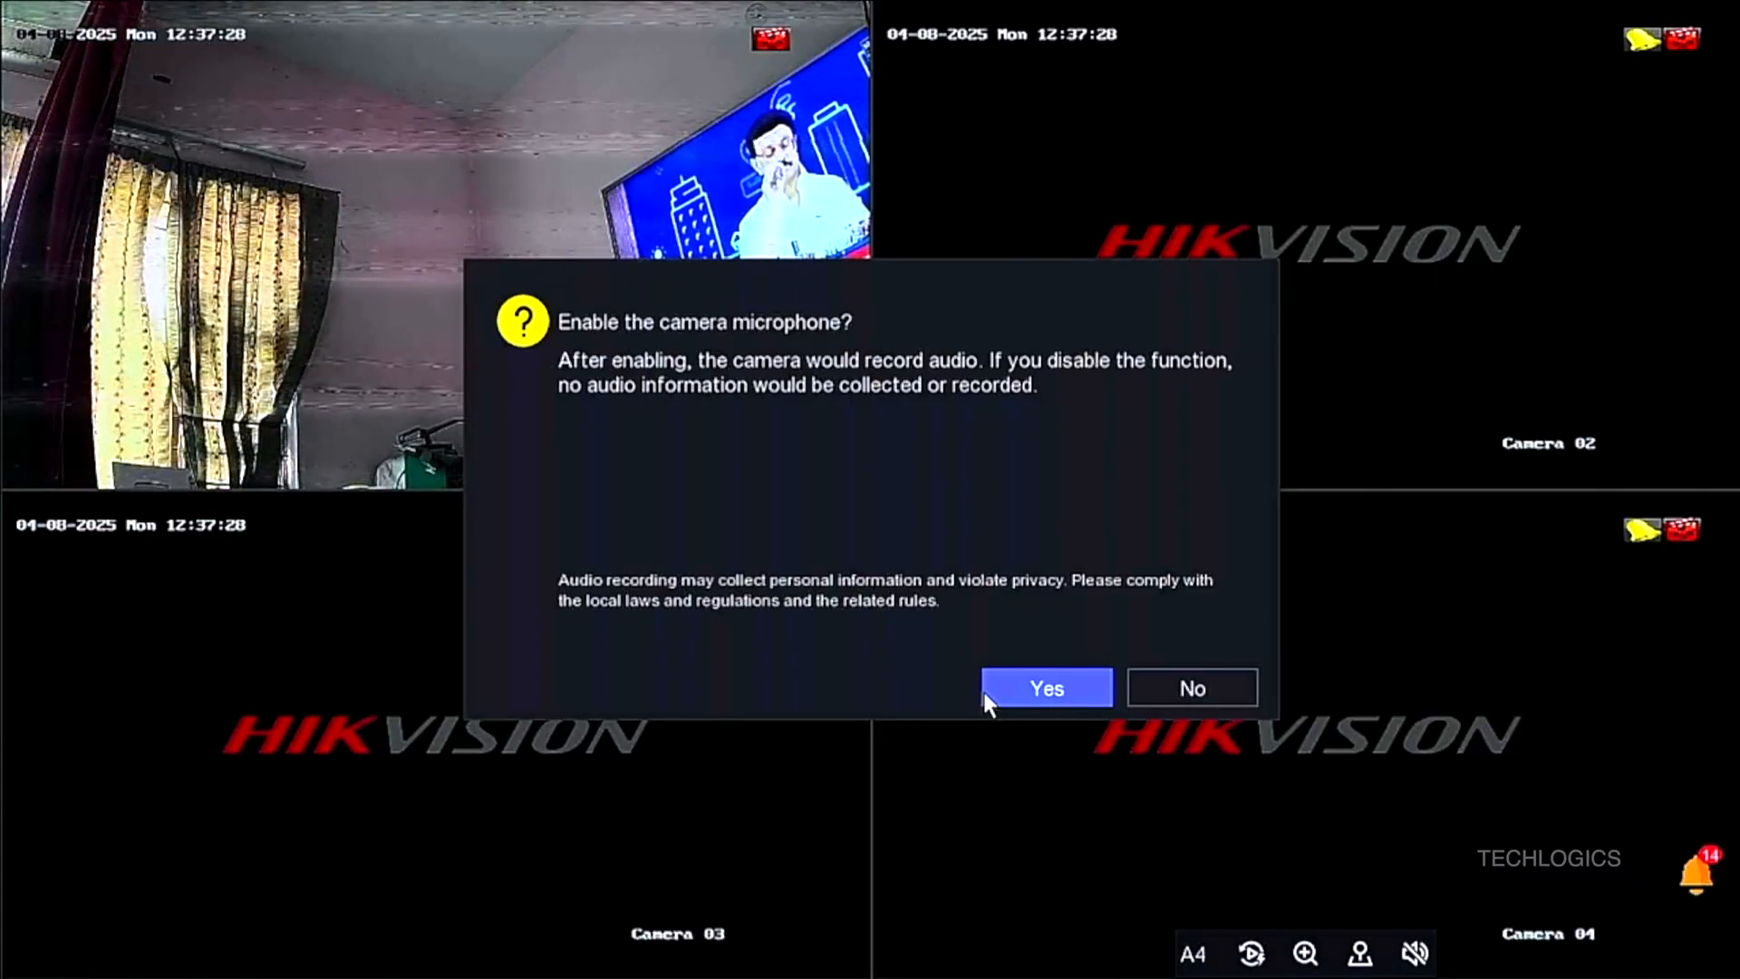
pyautogui.click(1044, 688)
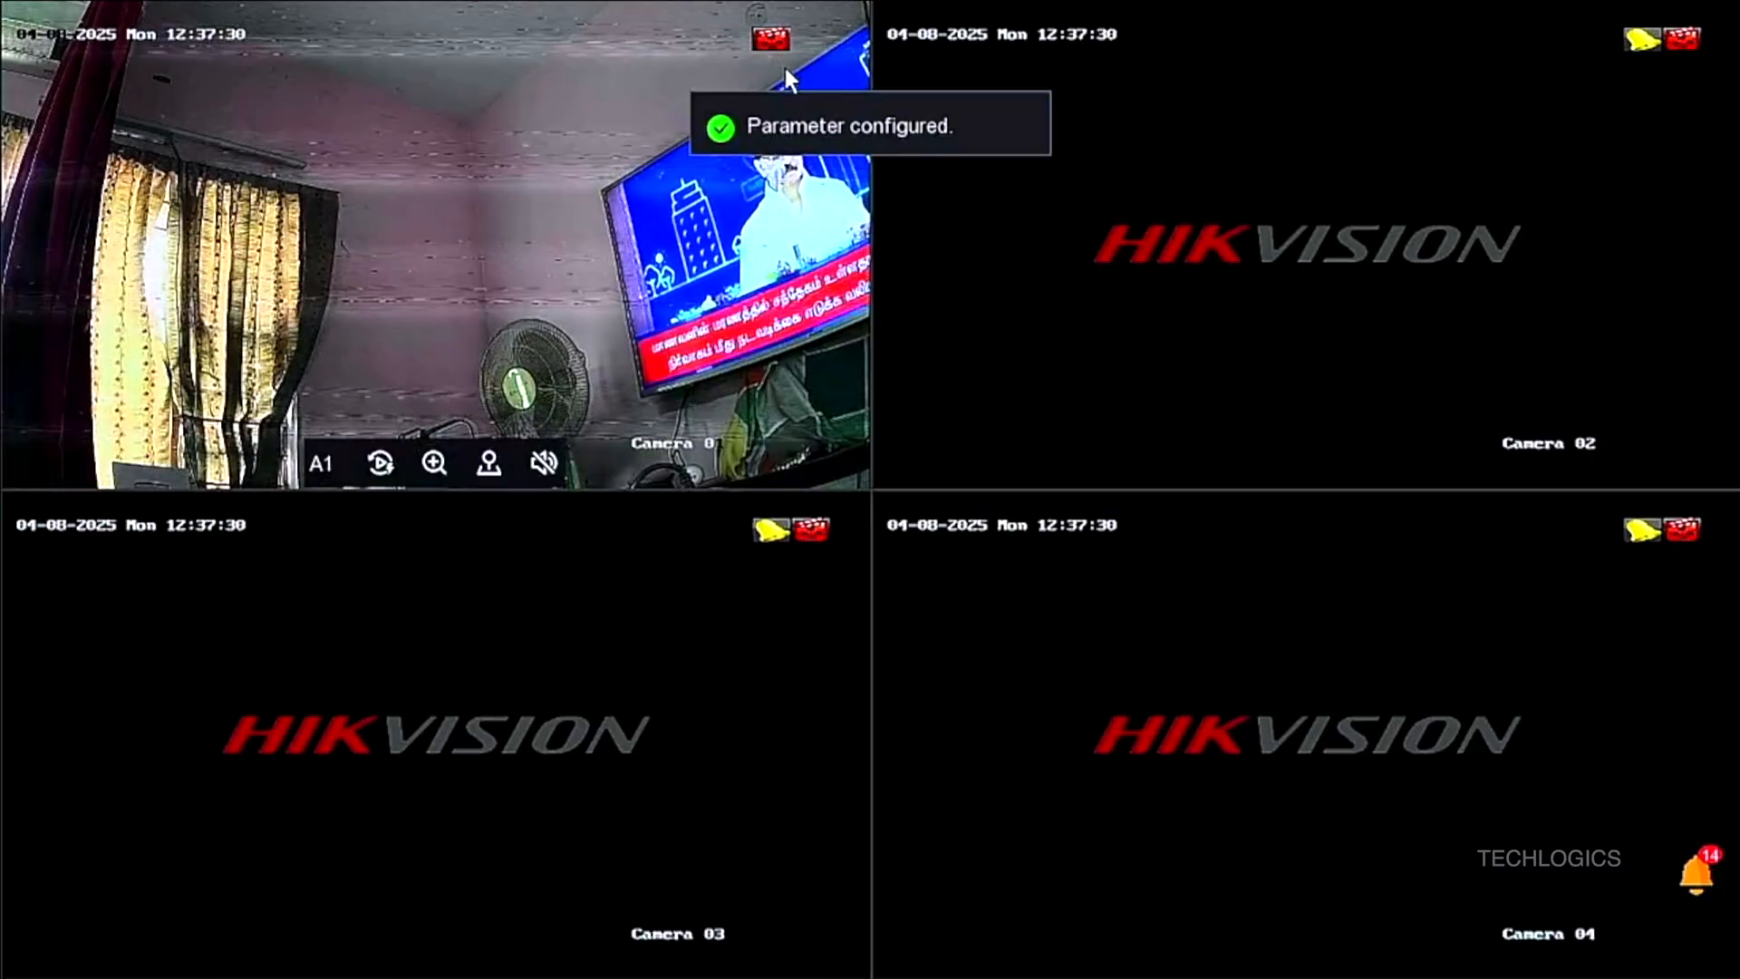
pyautogui.moveTo(1365, 760)
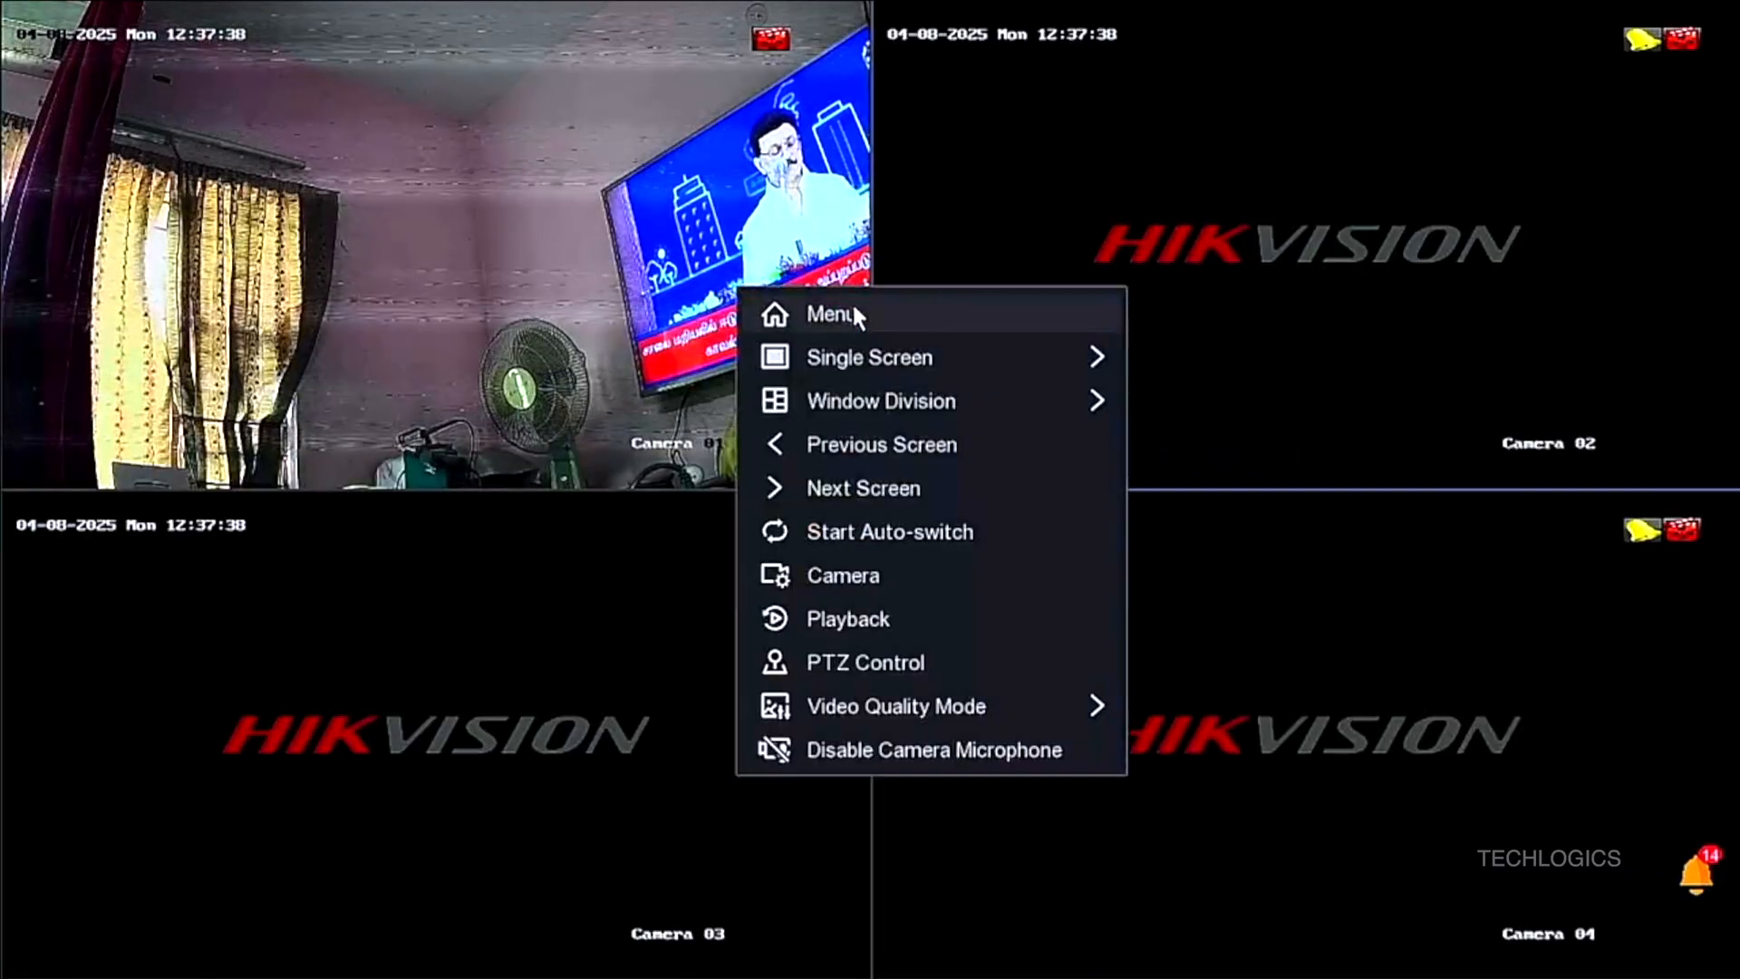
# Log out of the admin account via the main menu power options and confirm.
pyautogui.click(834, 314)
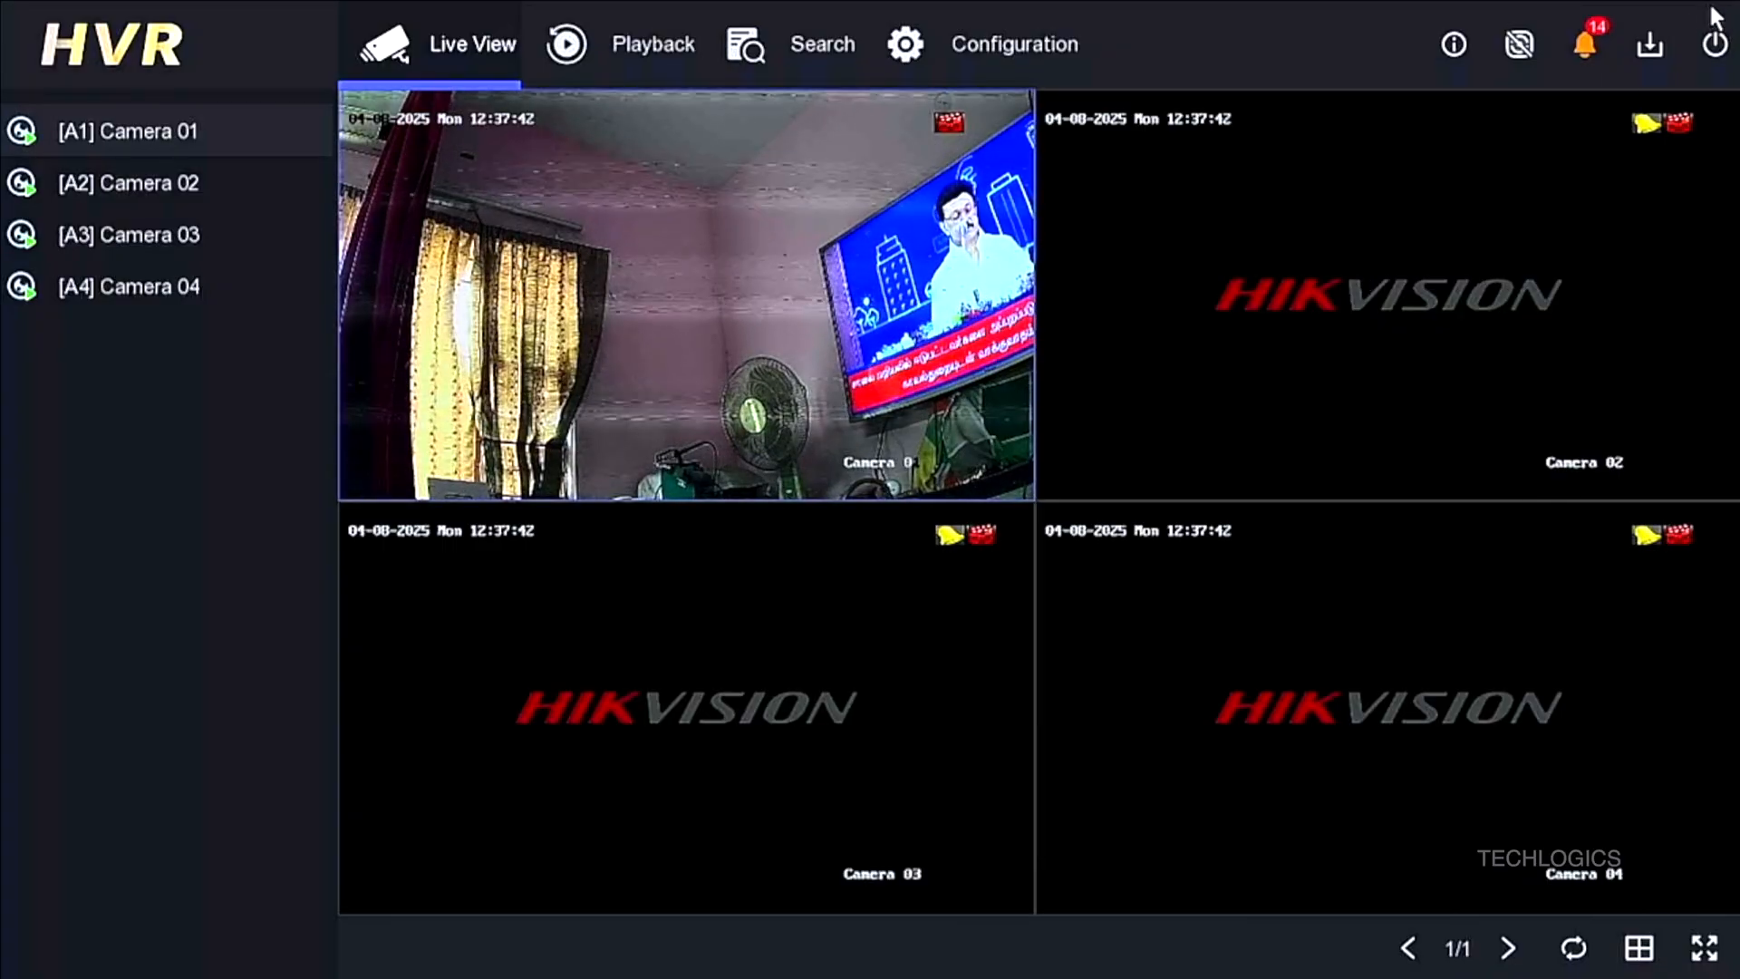
pyautogui.click(1712, 44)
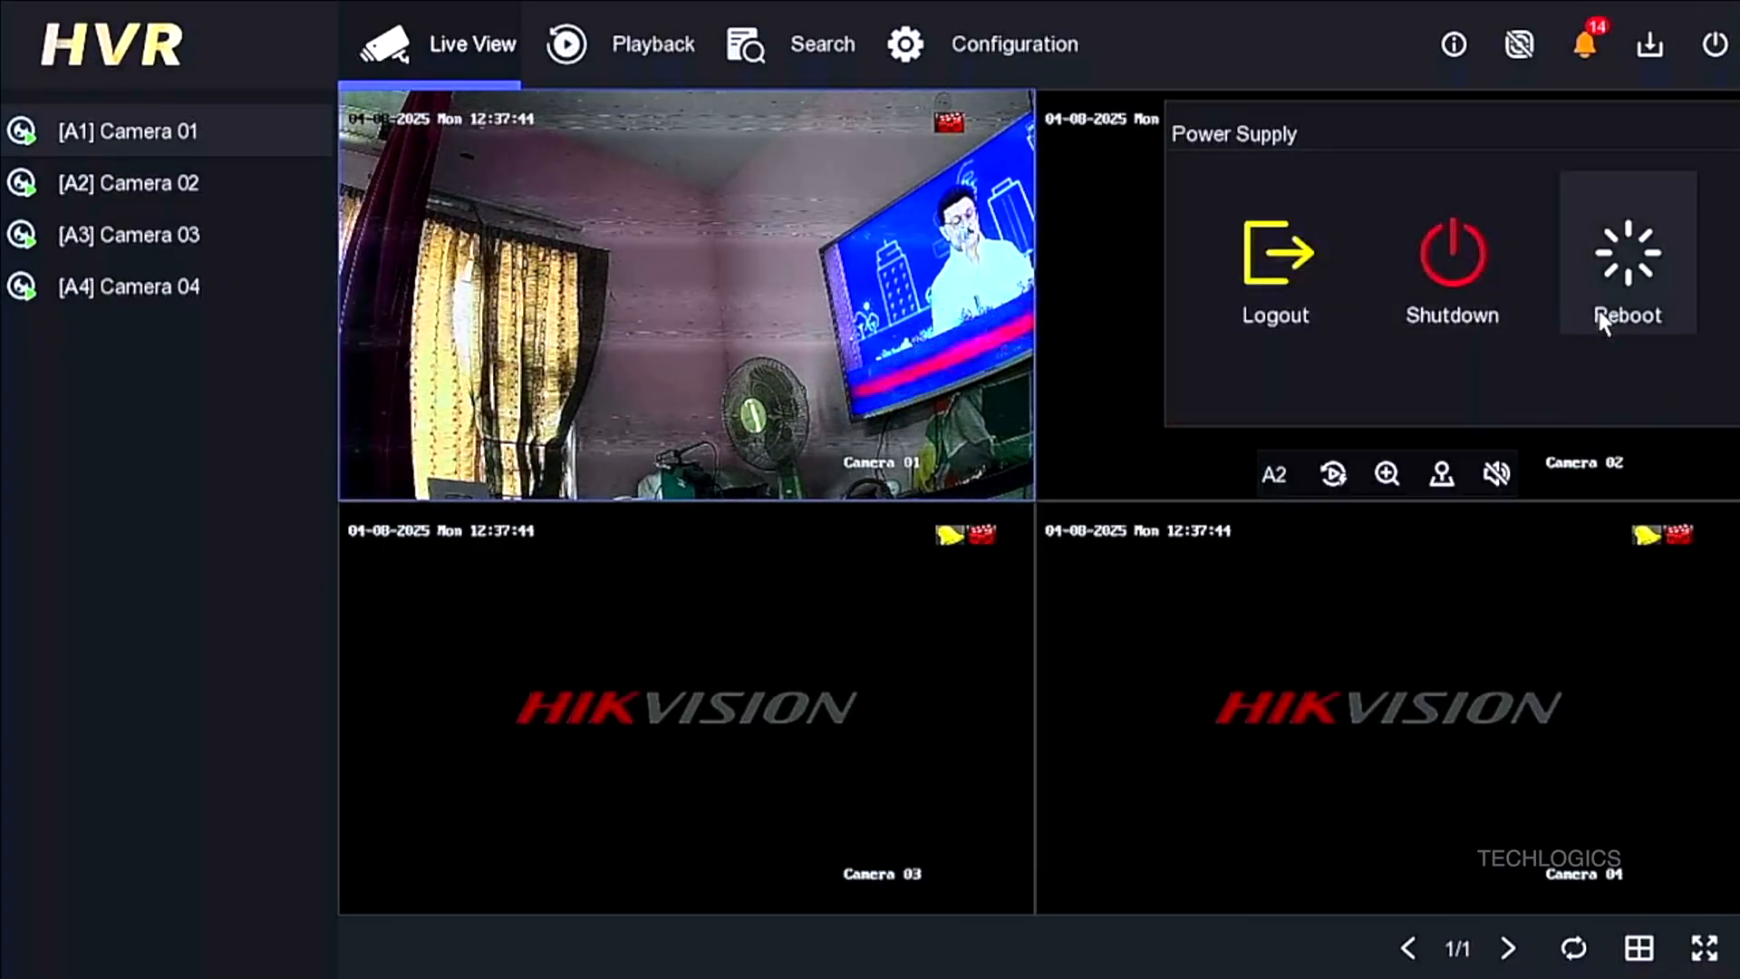
pyautogui.click(1274, 256)
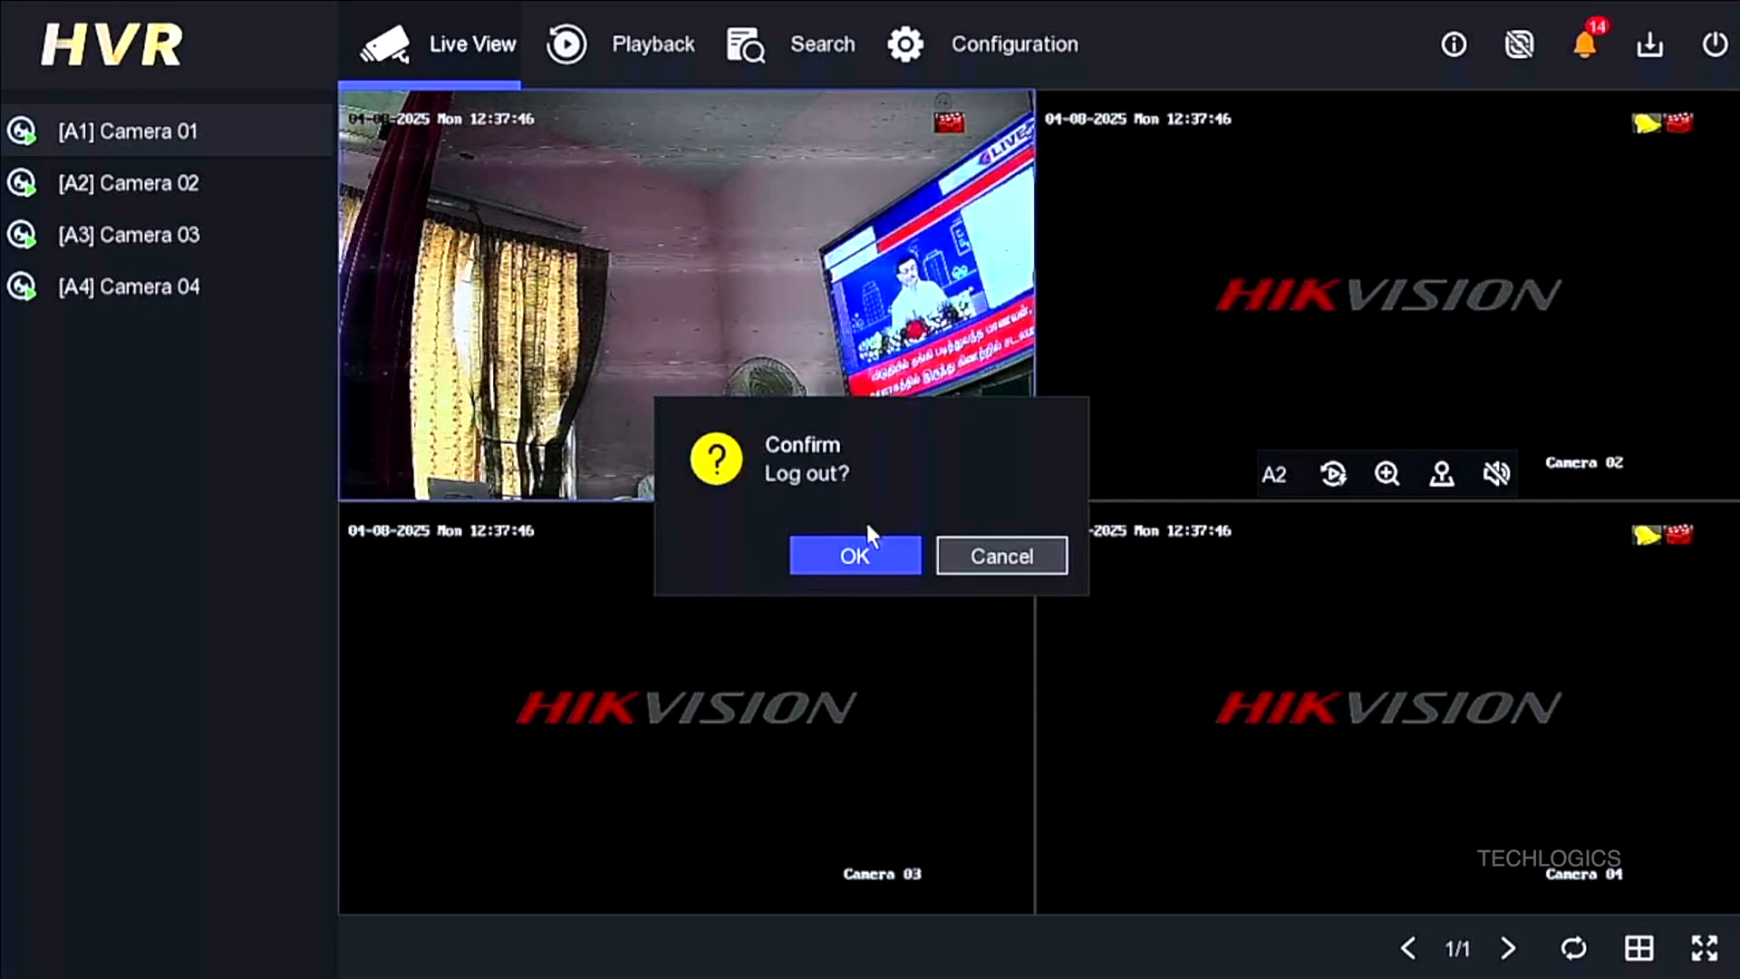
pyautogui.click(999, 555)
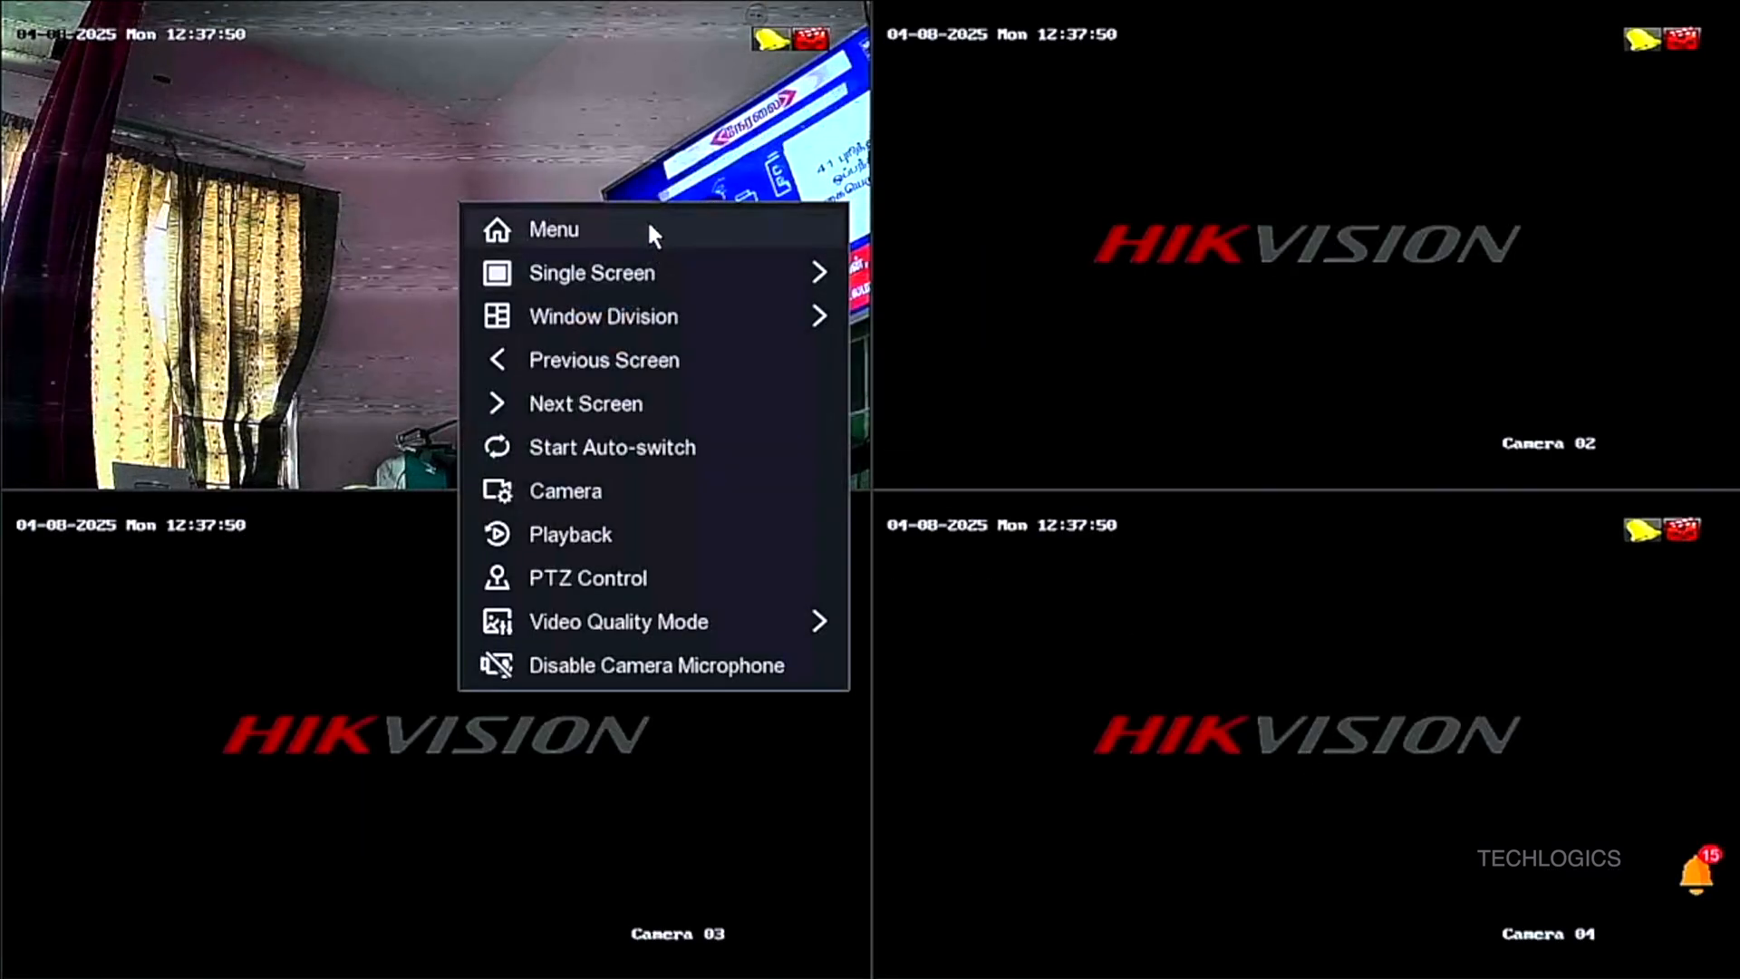
# Bring up the login prompt, glance at Switch User and Forgot Password, then log in as admin with the unlock pattern.
pyautogui.click(552, 229)
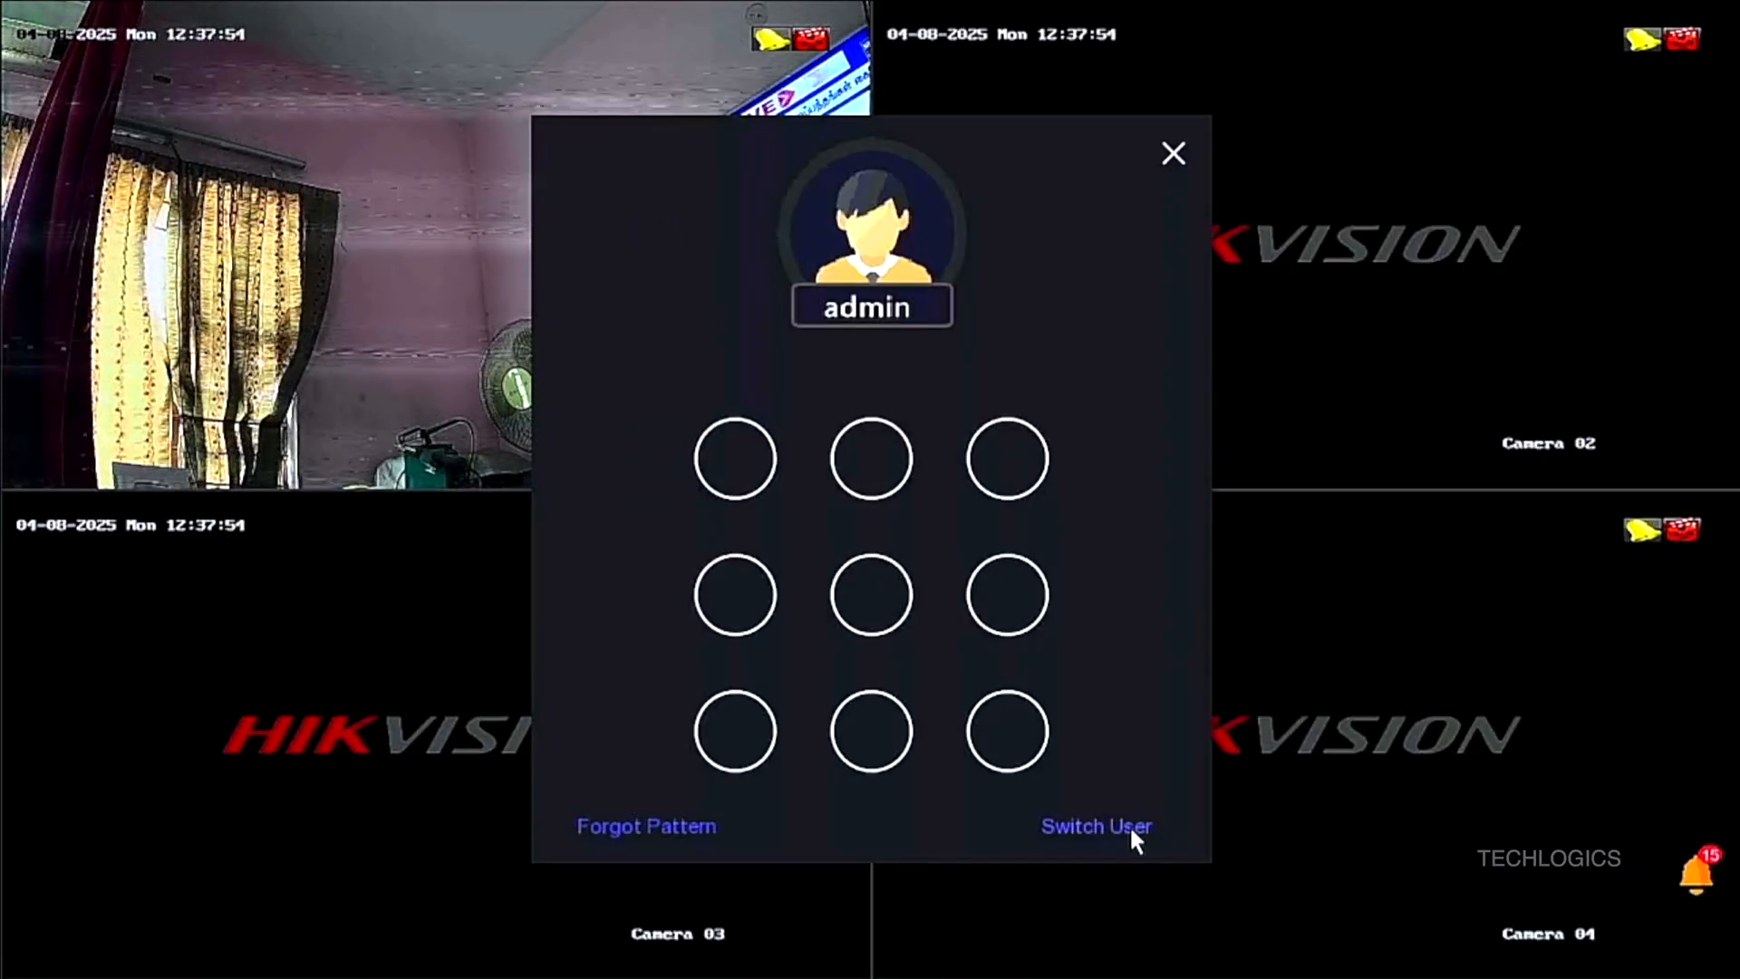
pyautogui.click(1096, 825)
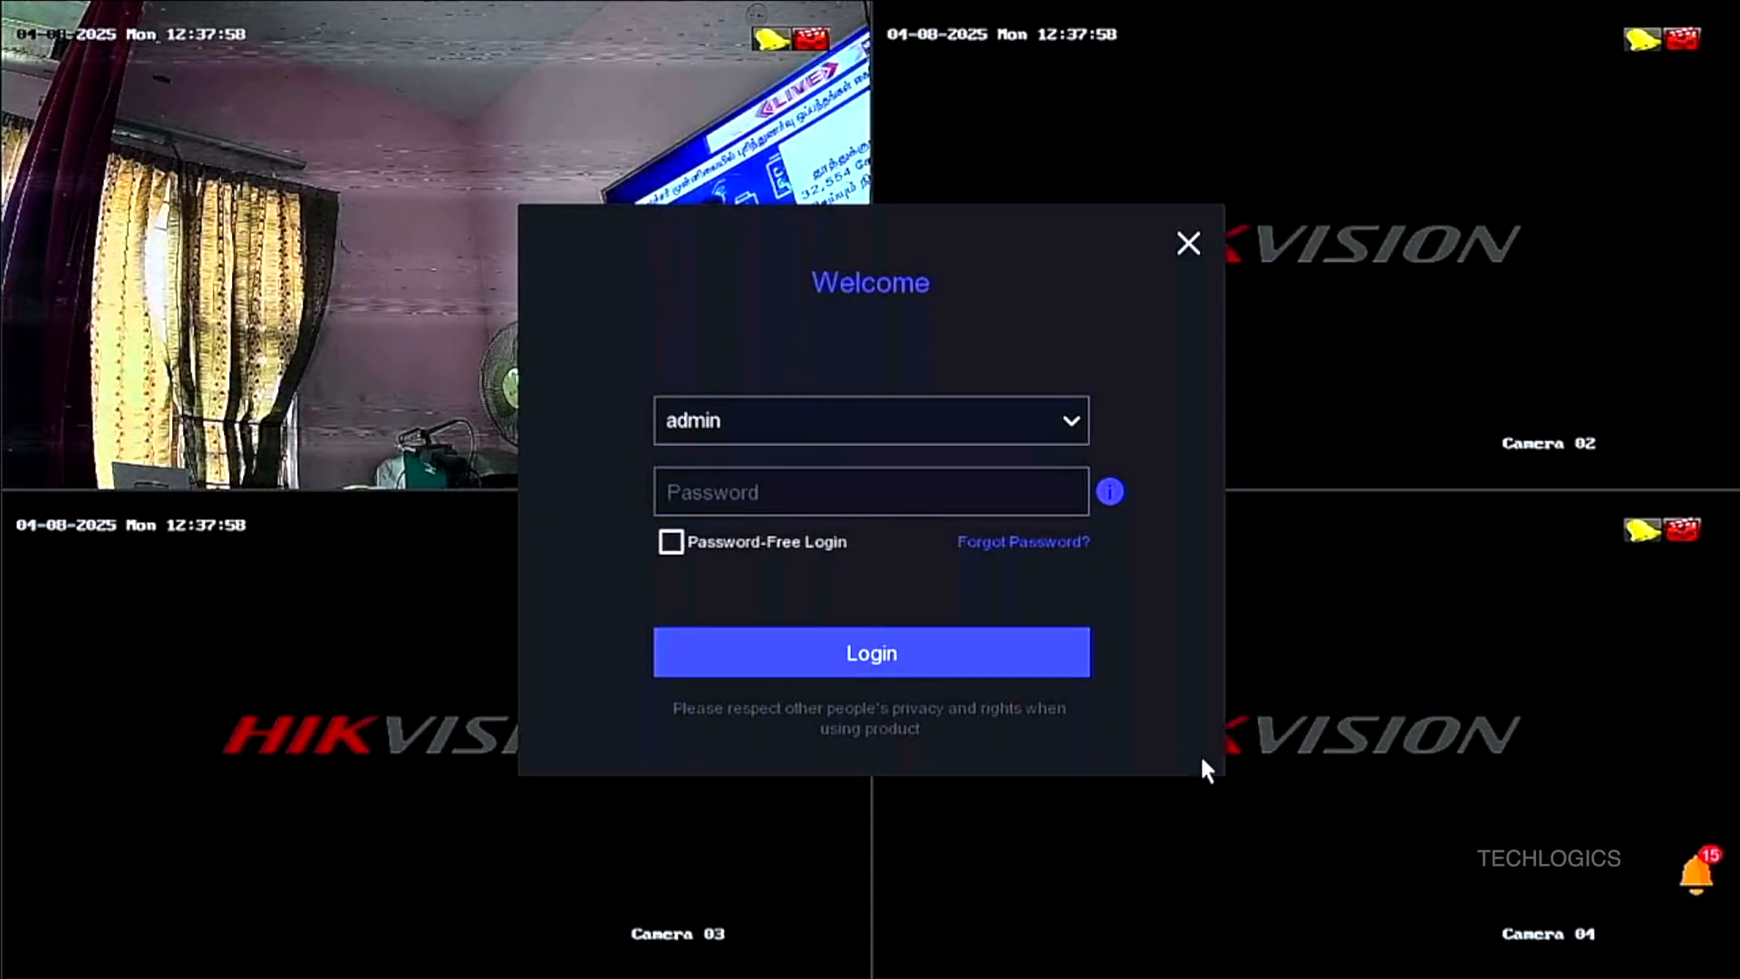
pyautogui.moveTo(999, 560)
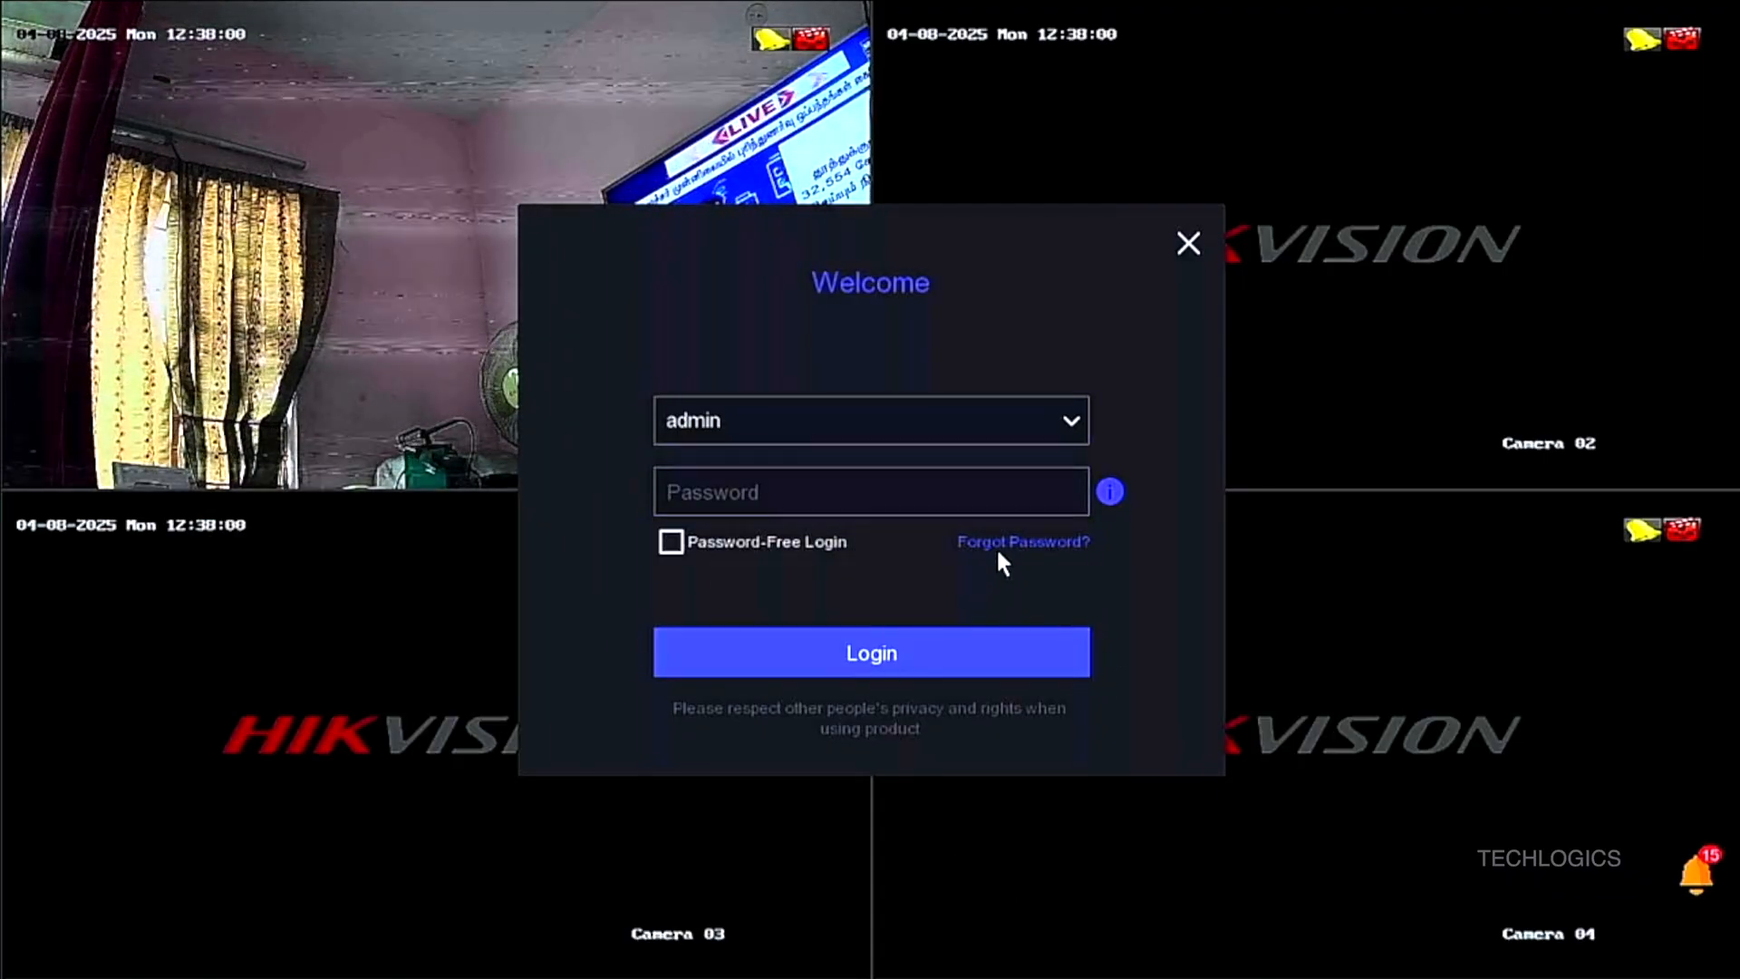
pyautogui.click(1022, 542)
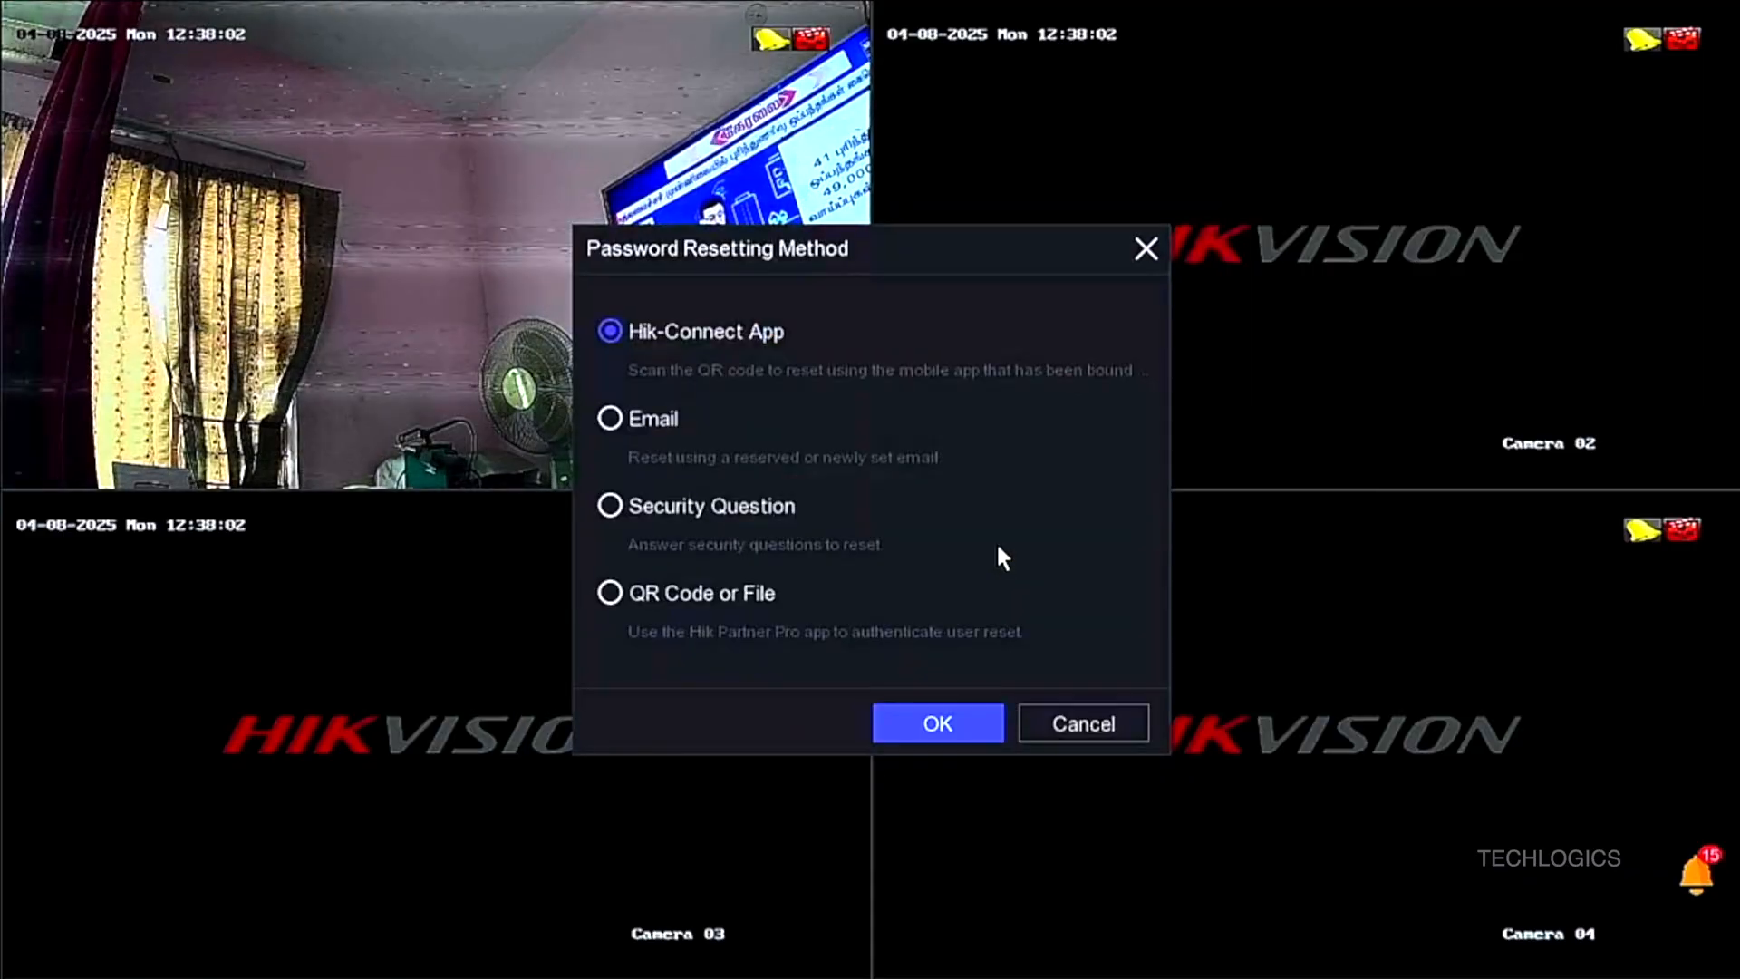
pyautogui.click(1082, 722)
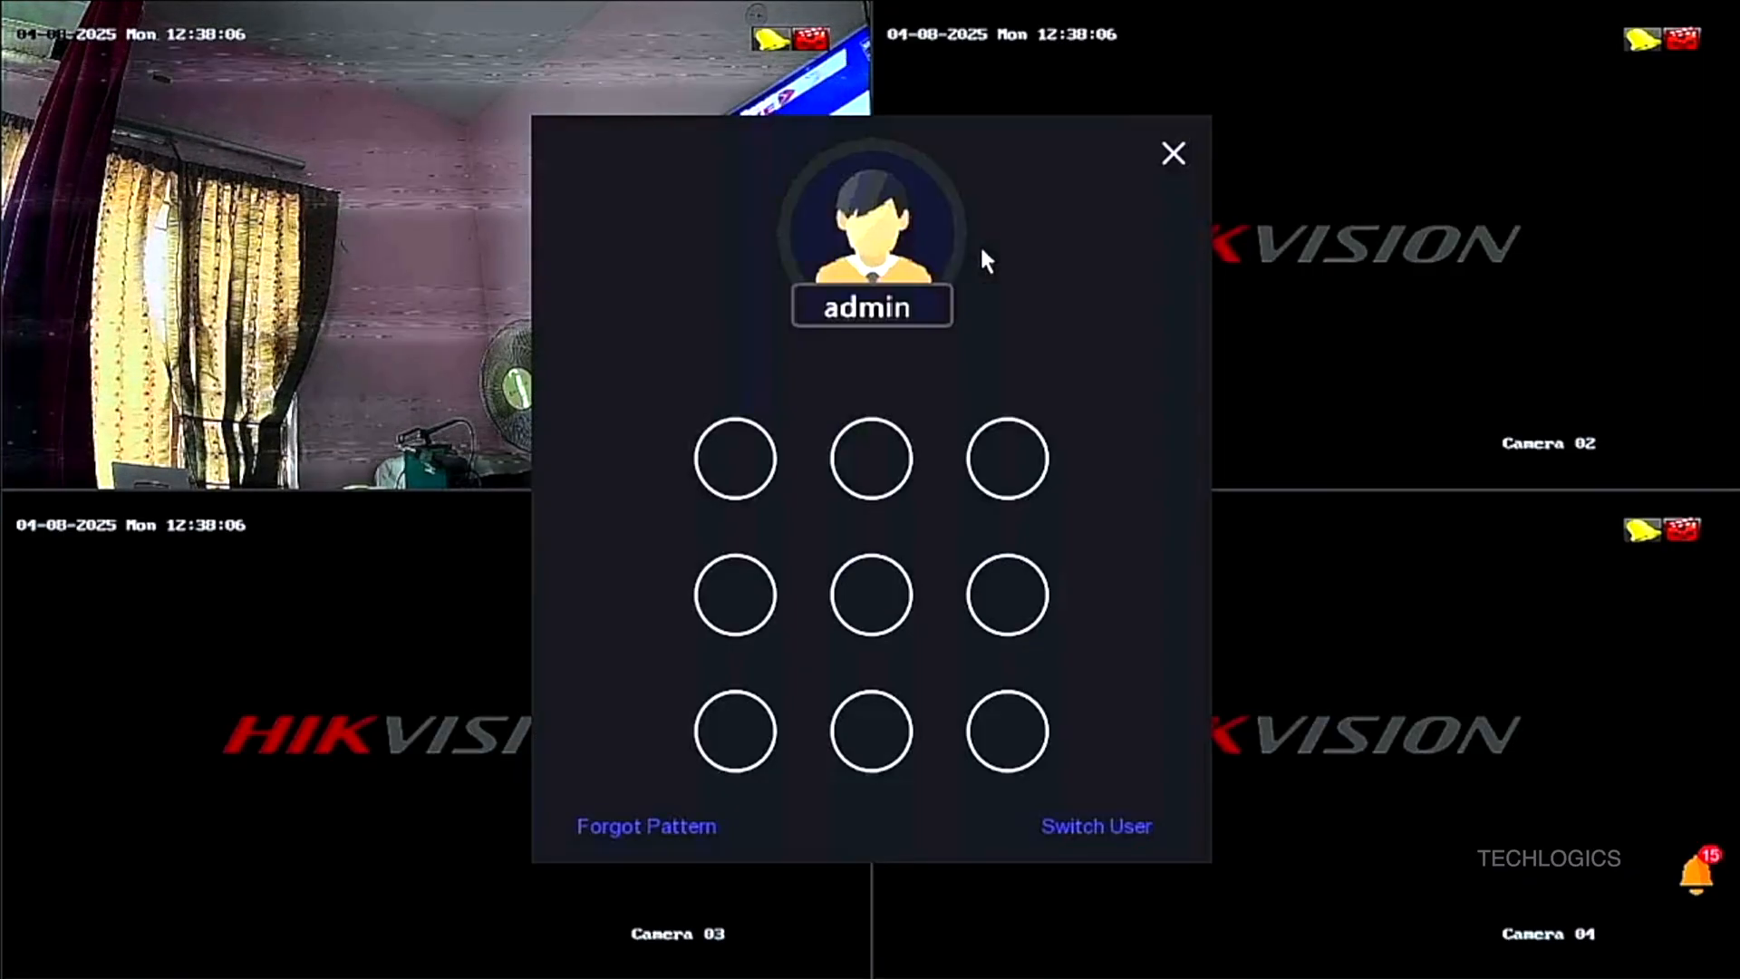
pyautogui.moveTo(777, 433)
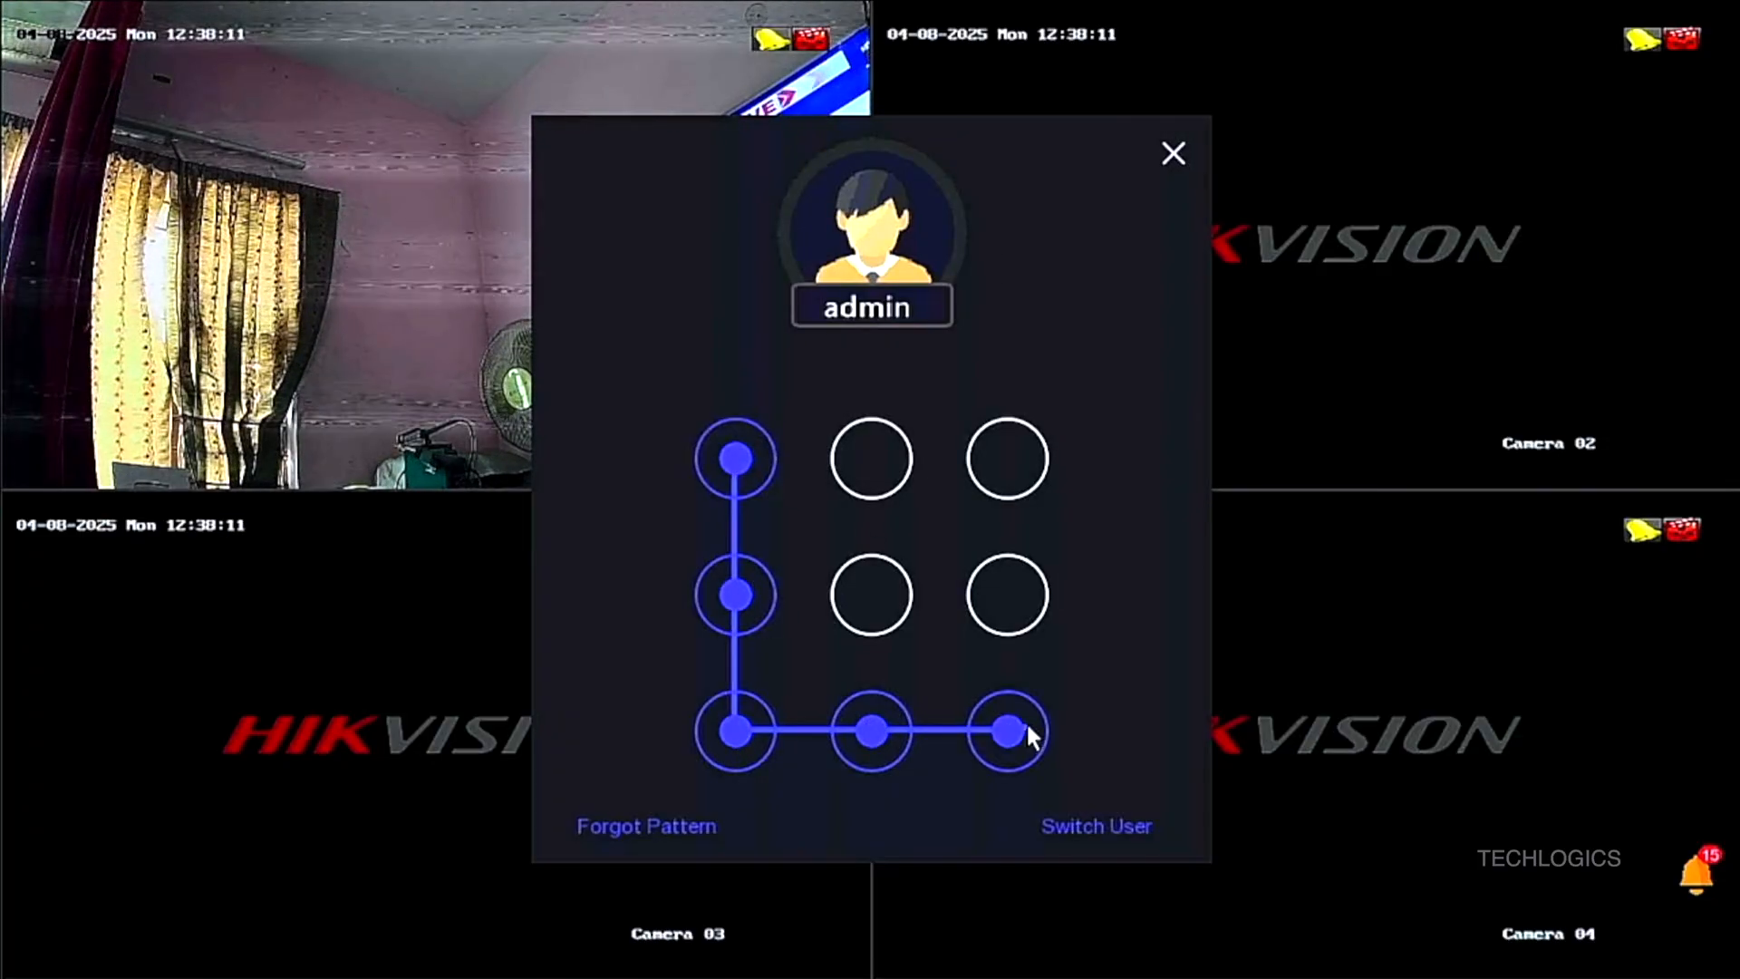
pyautogui.click(1005, 730)
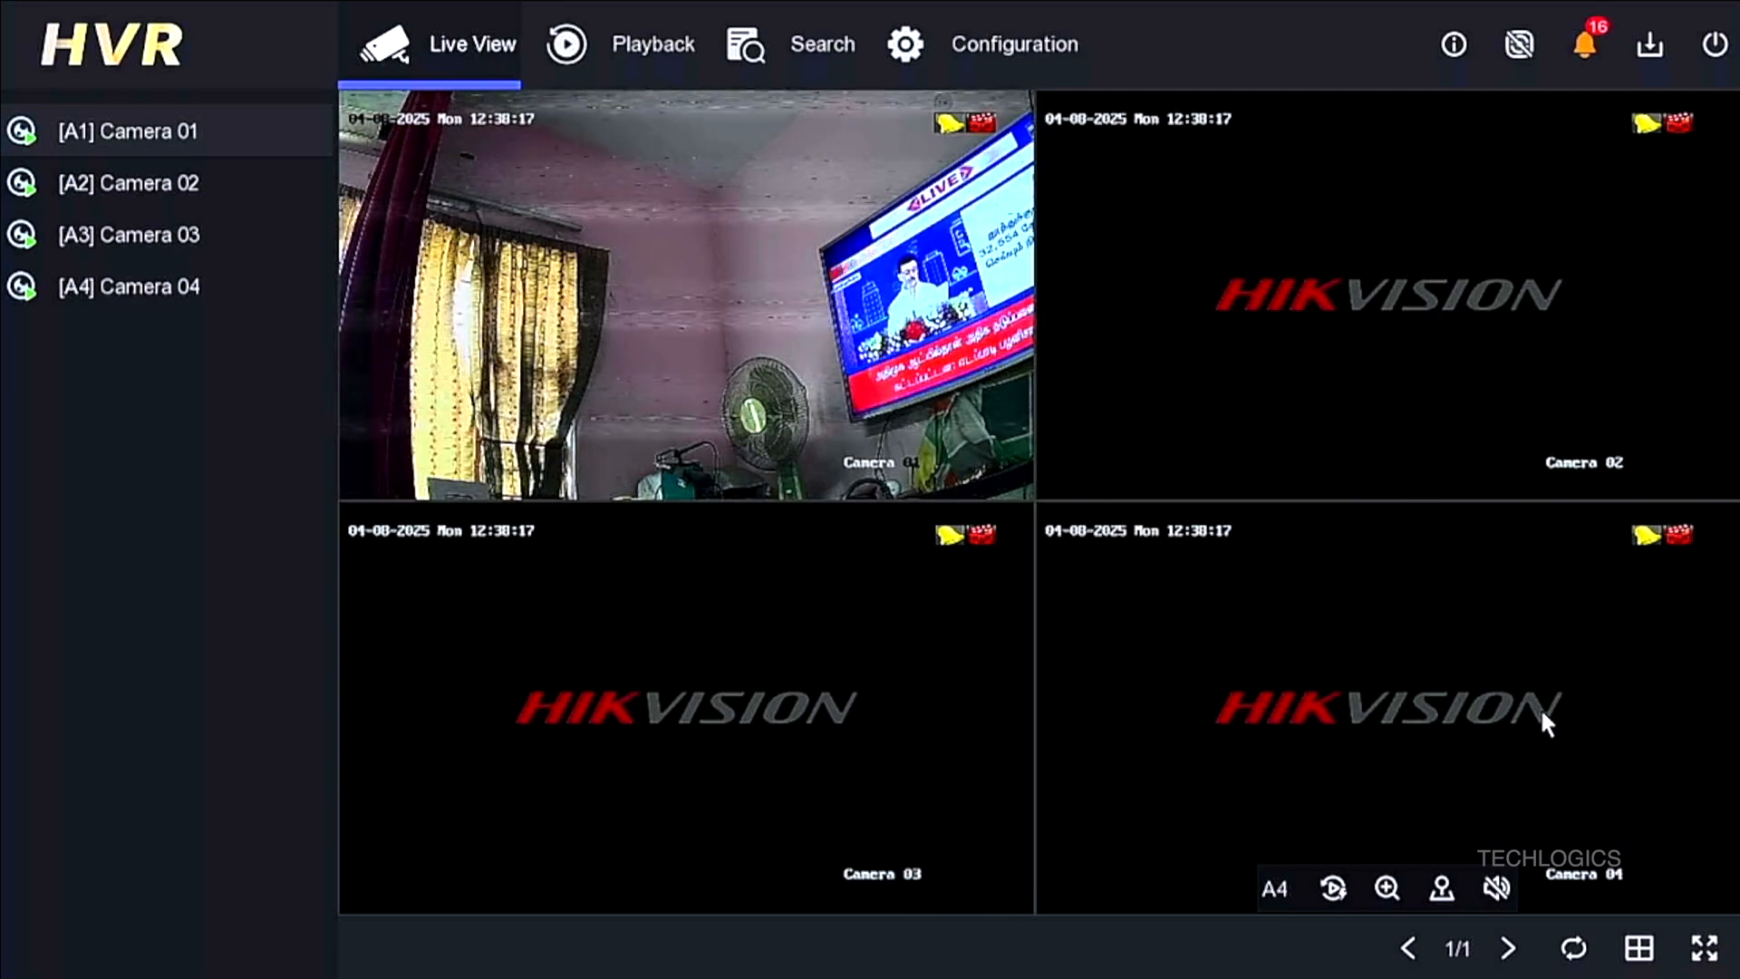
pyautogui.doubleClick(682, 293)
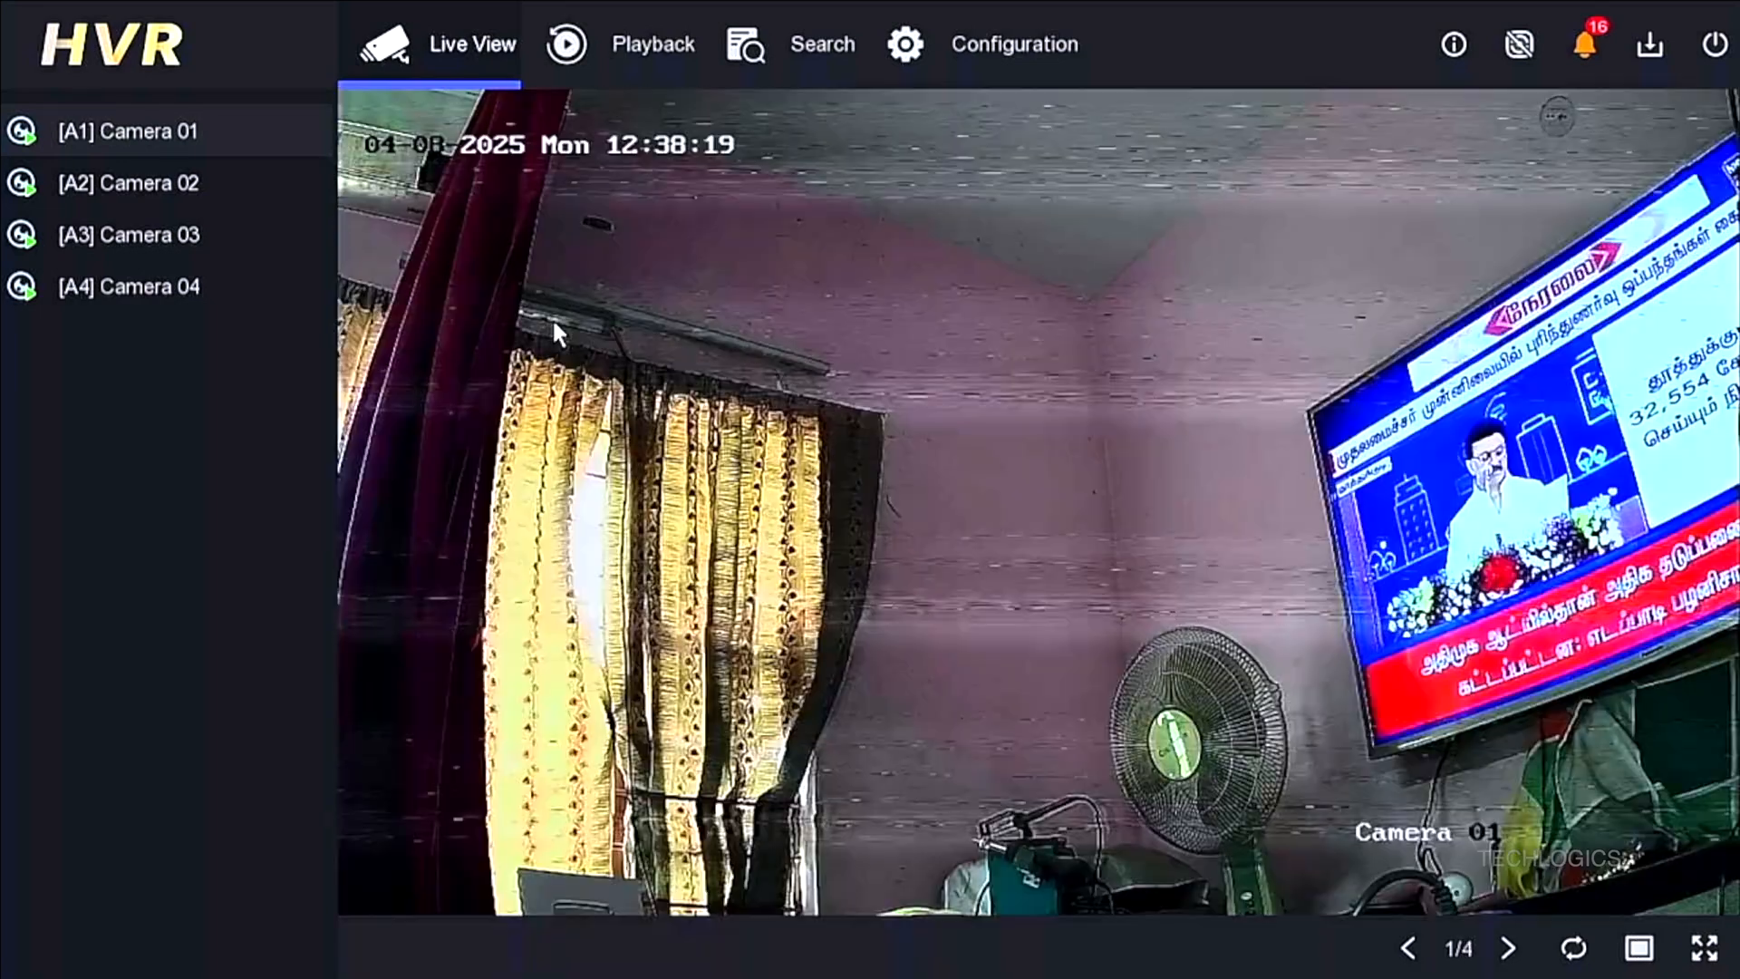
pyautogui.click(1639, 948)
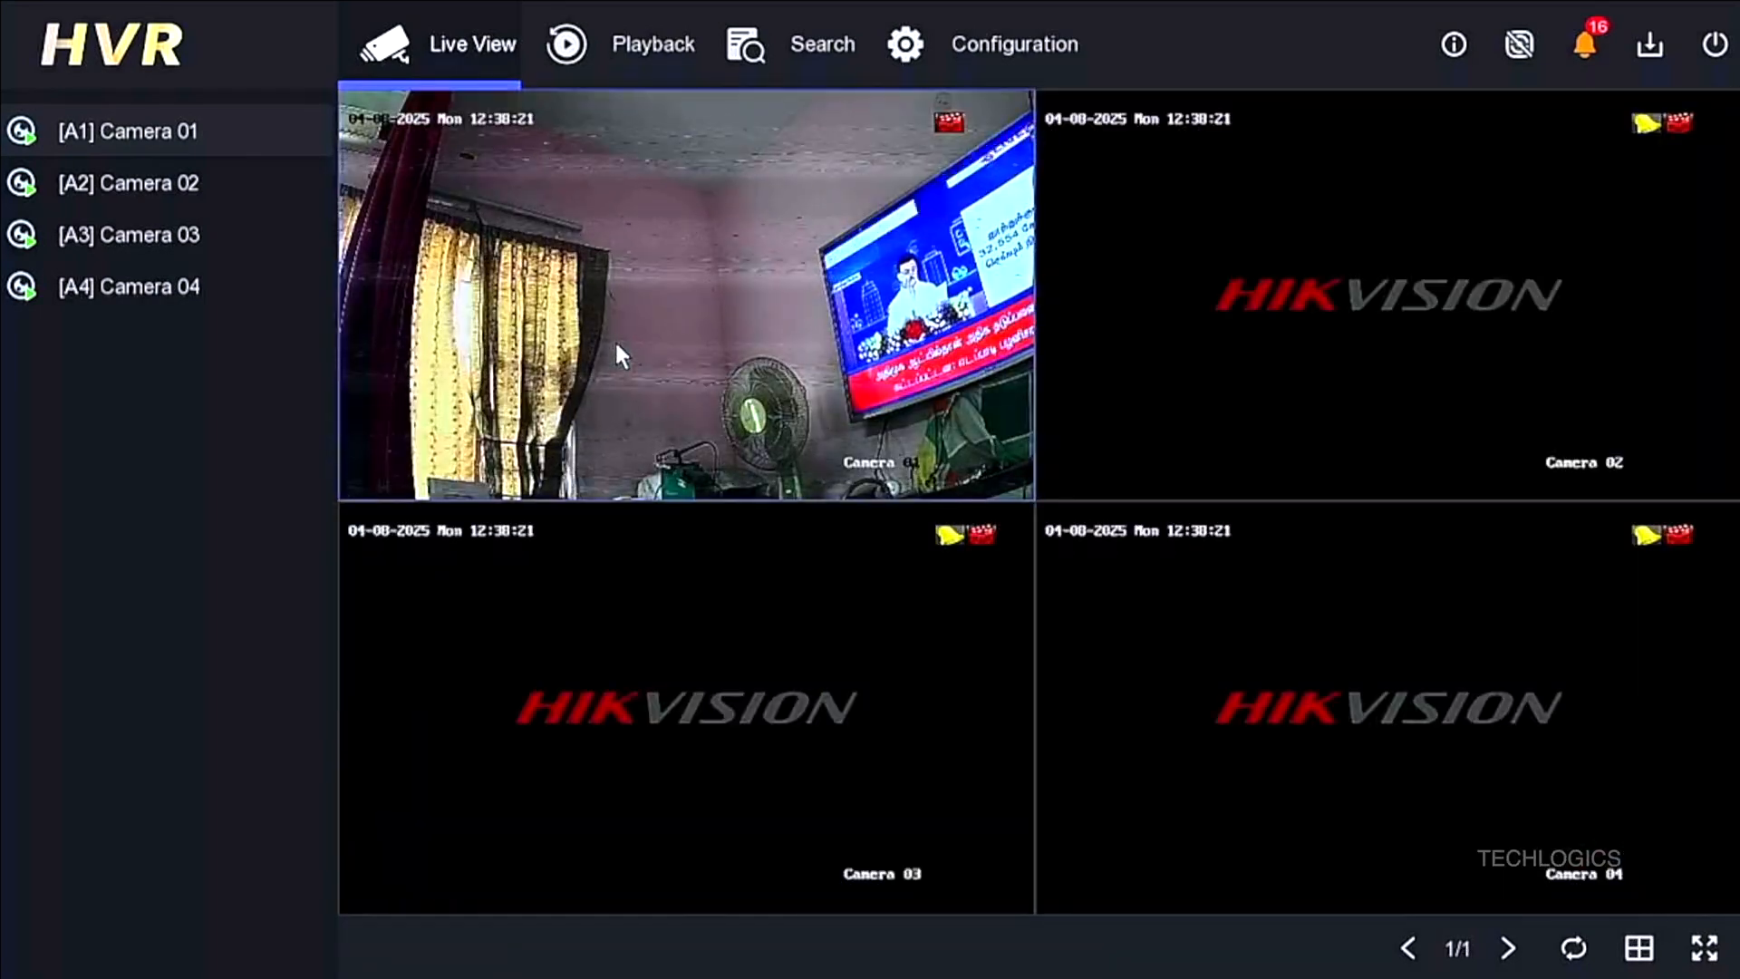